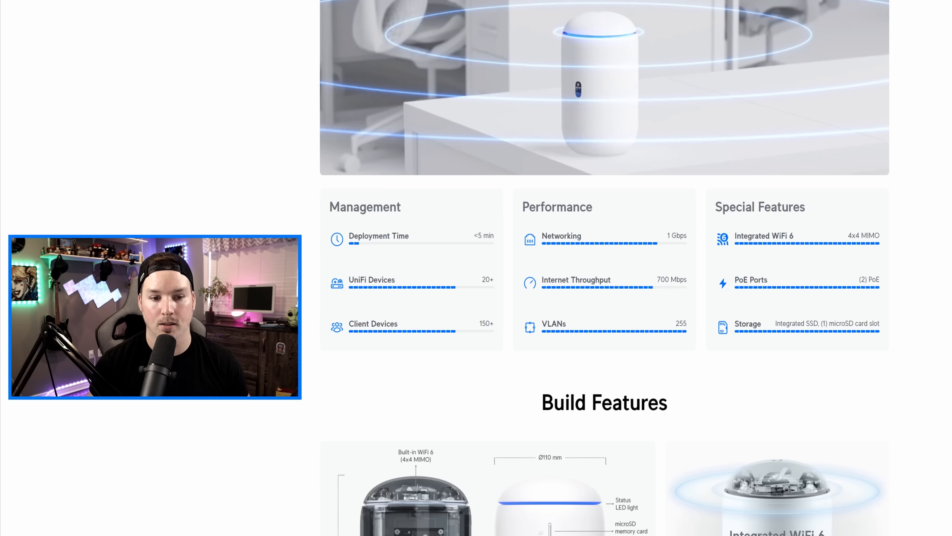
In Network settings System General, choose the Dark theme and apply the change
scroll(down, 3)
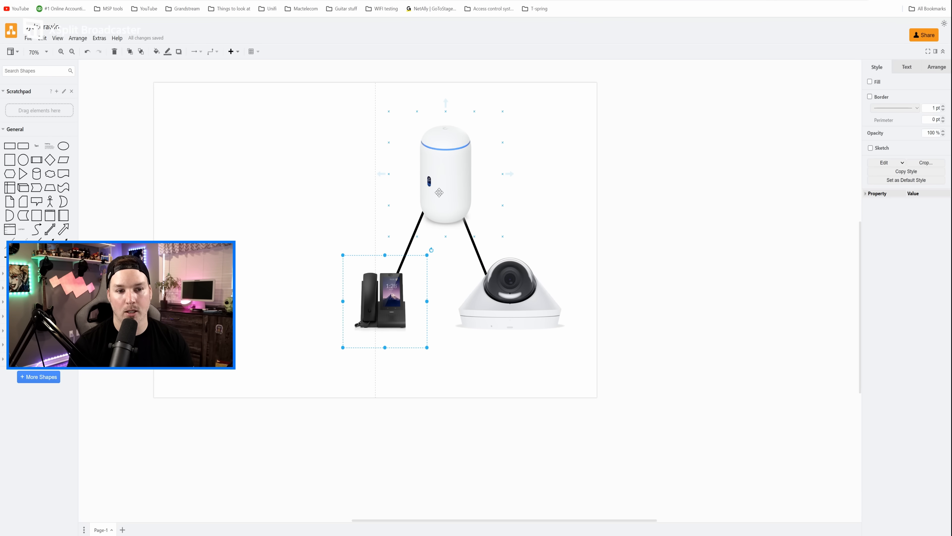
mouse_move(479, 203)
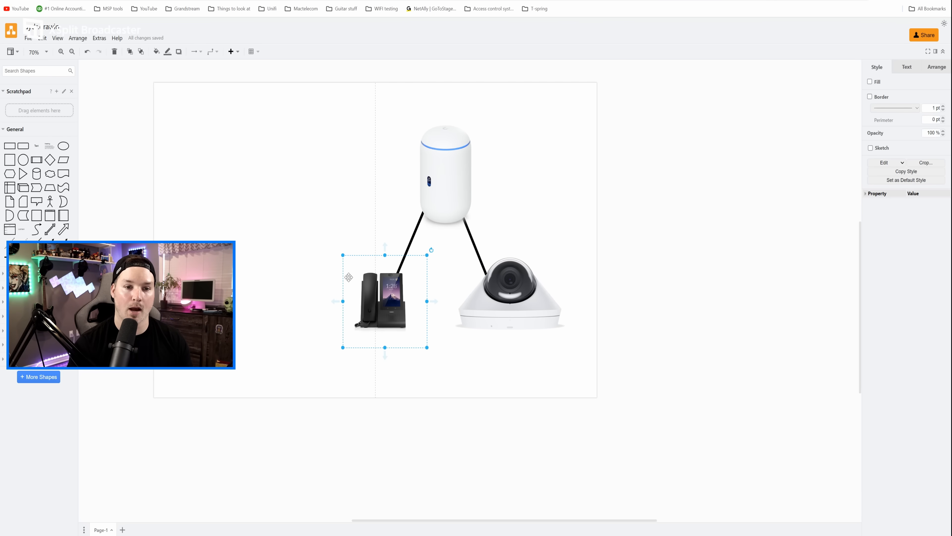
mouse_move(321, 292)
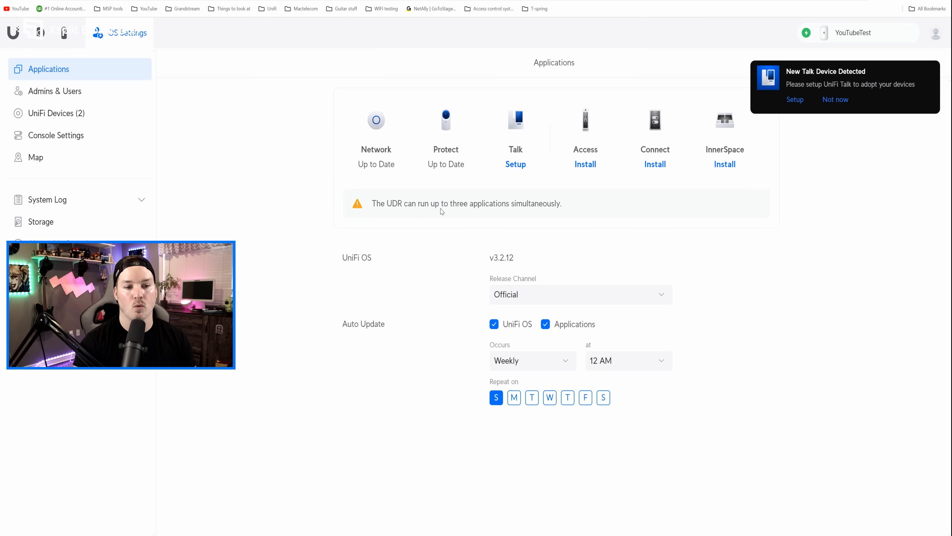
mouse_move(500, 215)
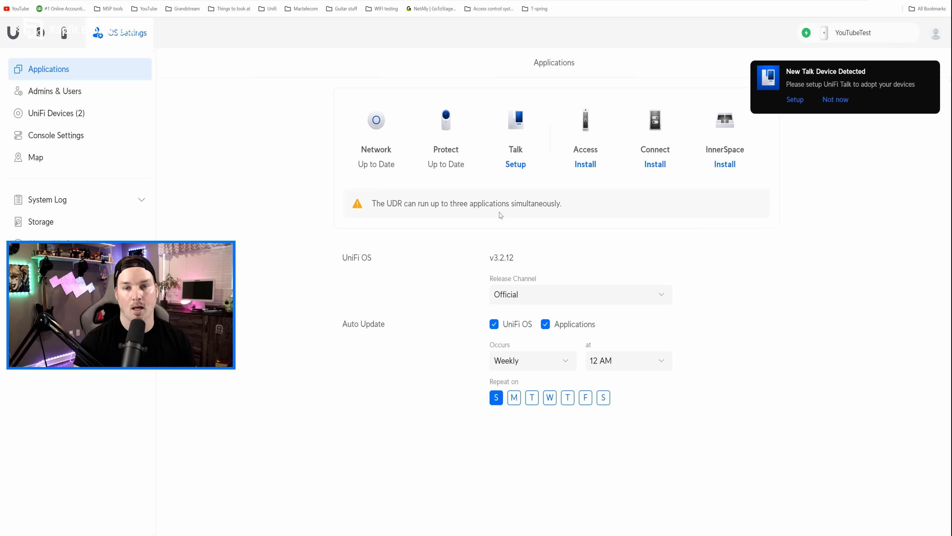
mouse_move(604, 140)
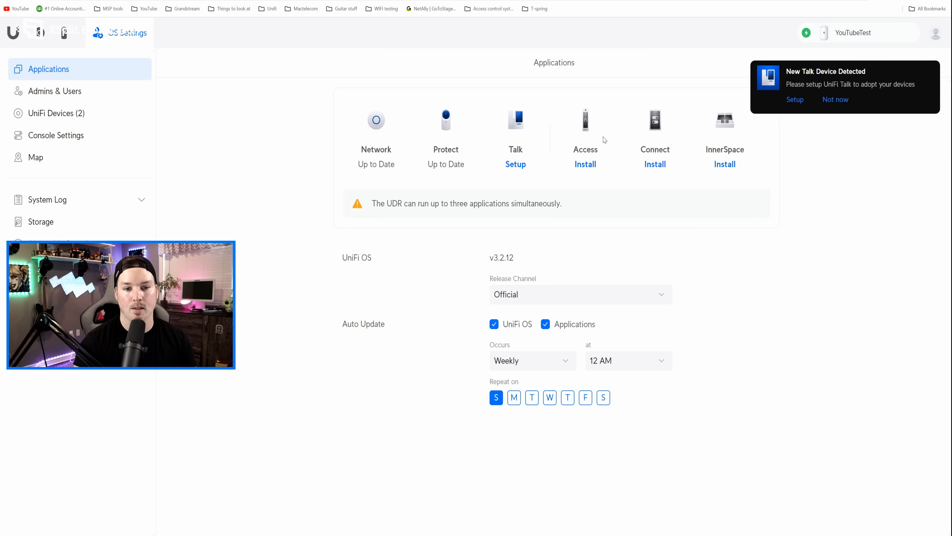
mouse_move(476, 201)
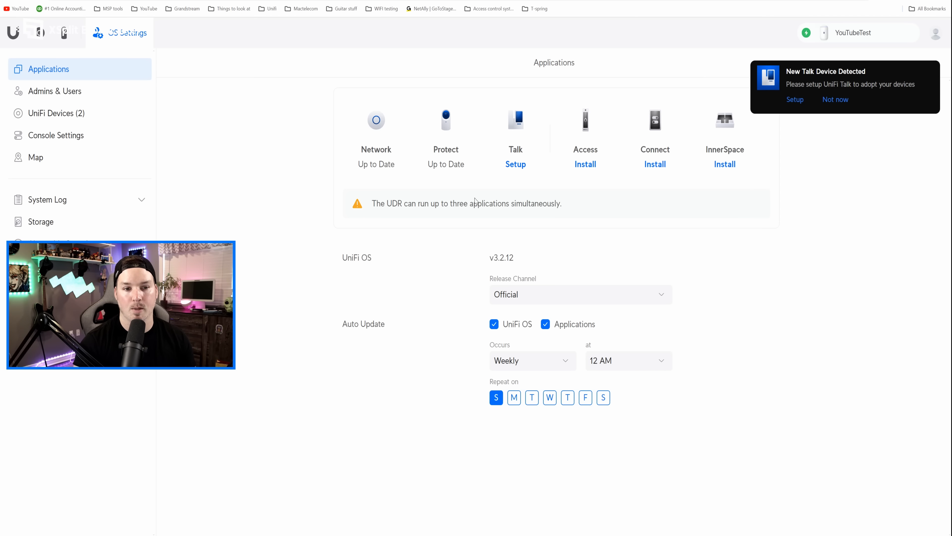
mouse_move(376, 152)
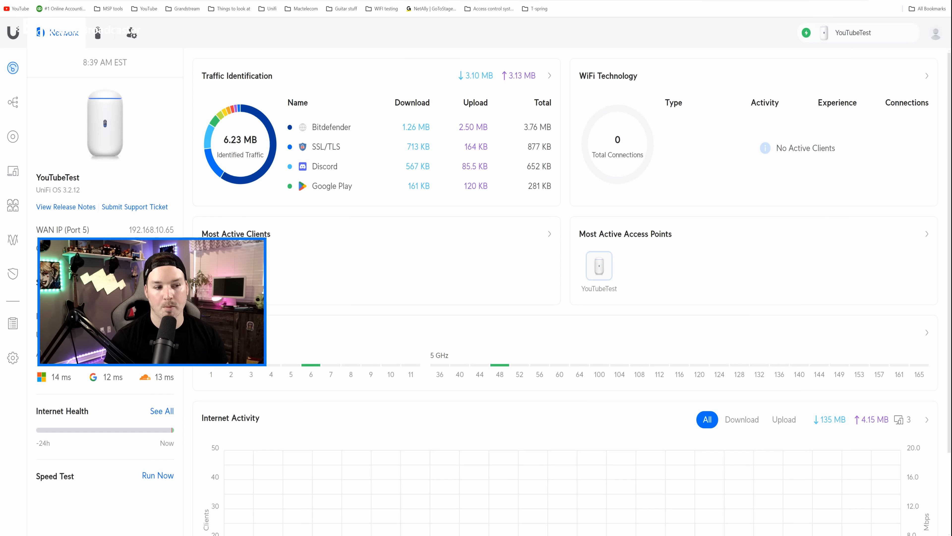
click(13, 358)
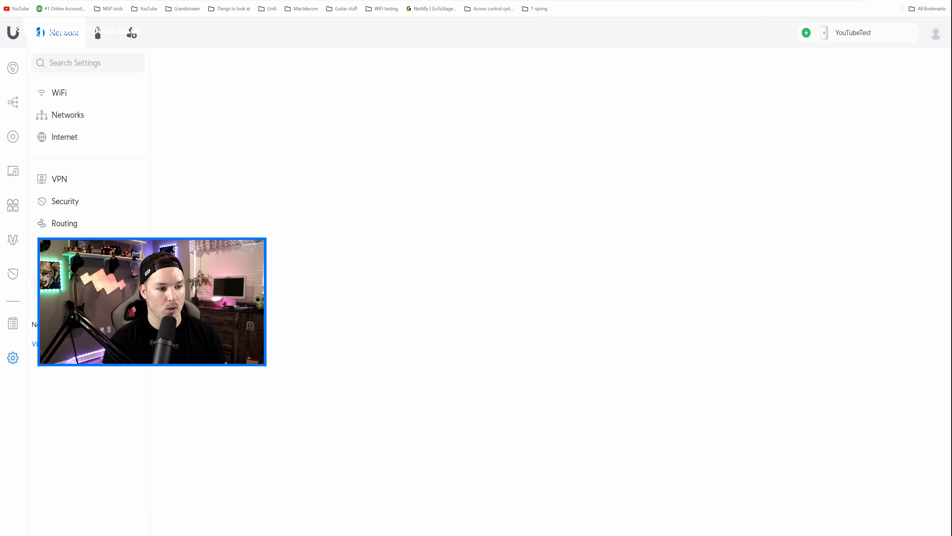
click(12, 357)
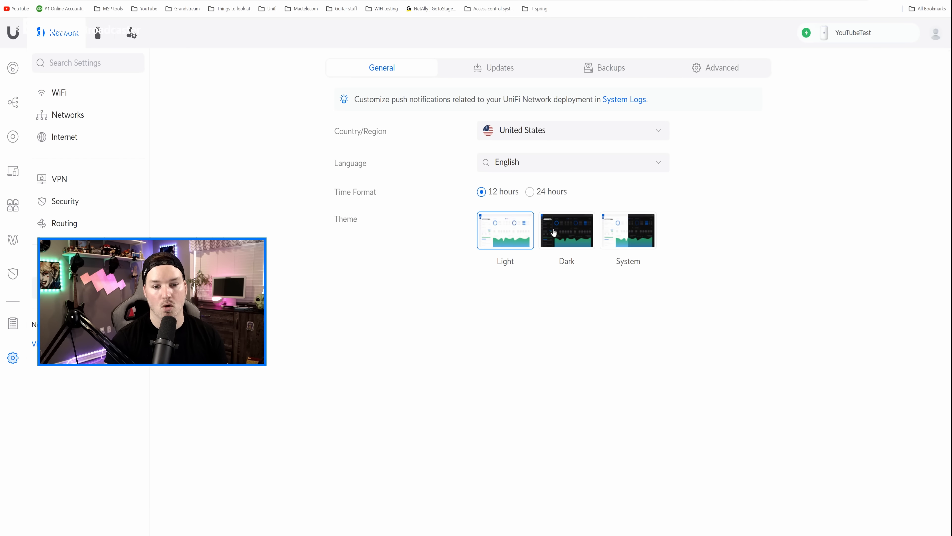
click(566, 230)
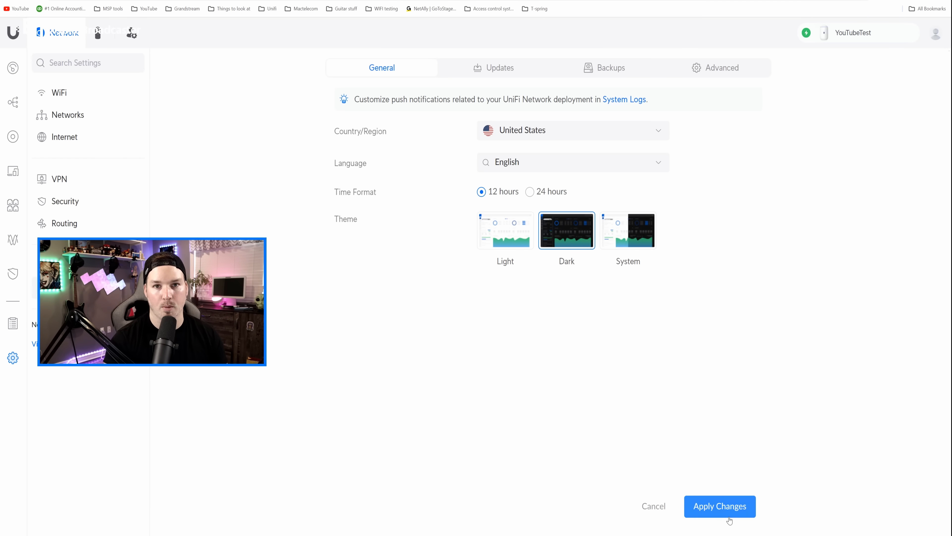
click(719, 506)
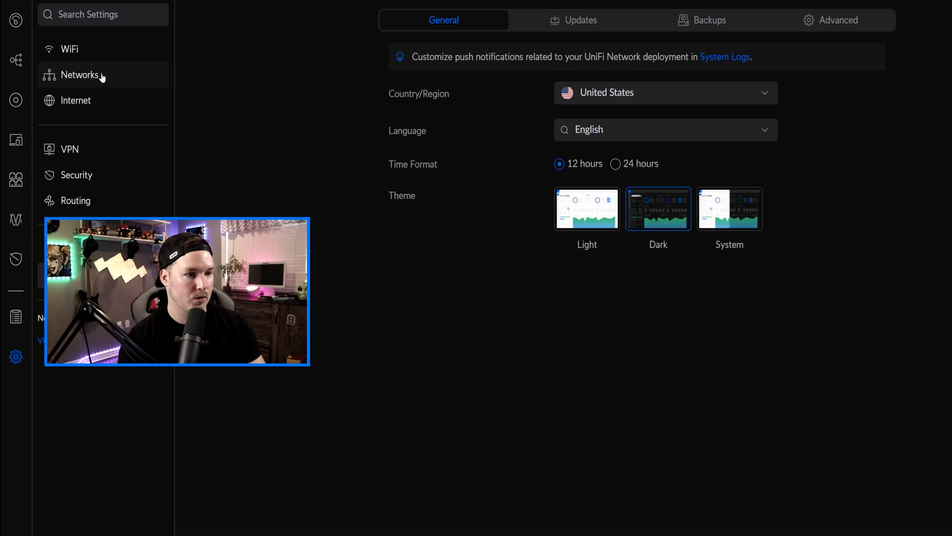
Create the Staff virtual network with Auto-Scale off, host 192.168.22.1, manual advanced options and VLAN 22
click(79, 74)
text(Sta)
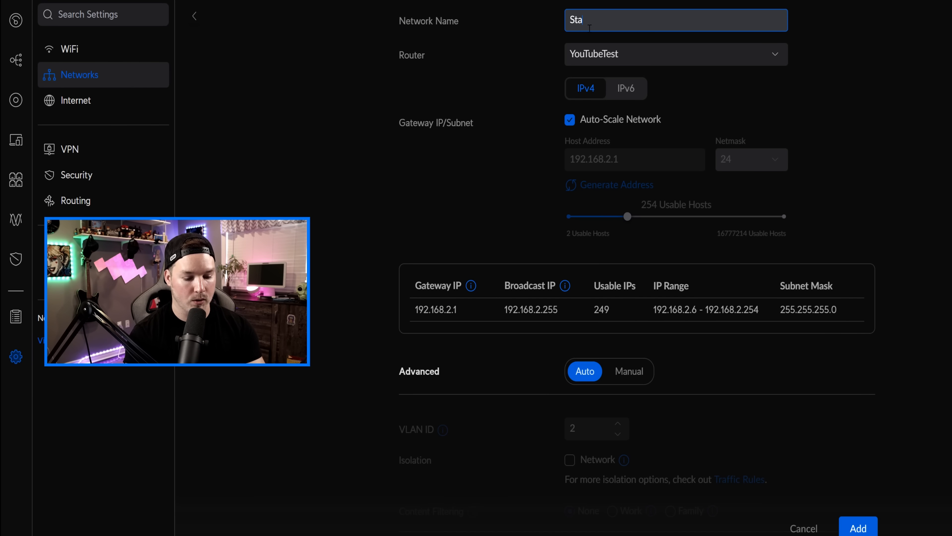
text(ff)
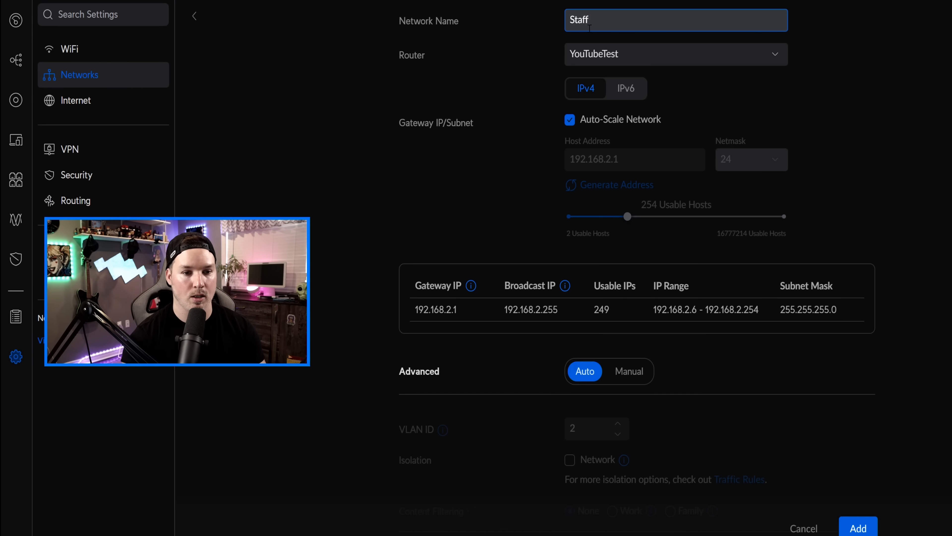
click(569, 119)
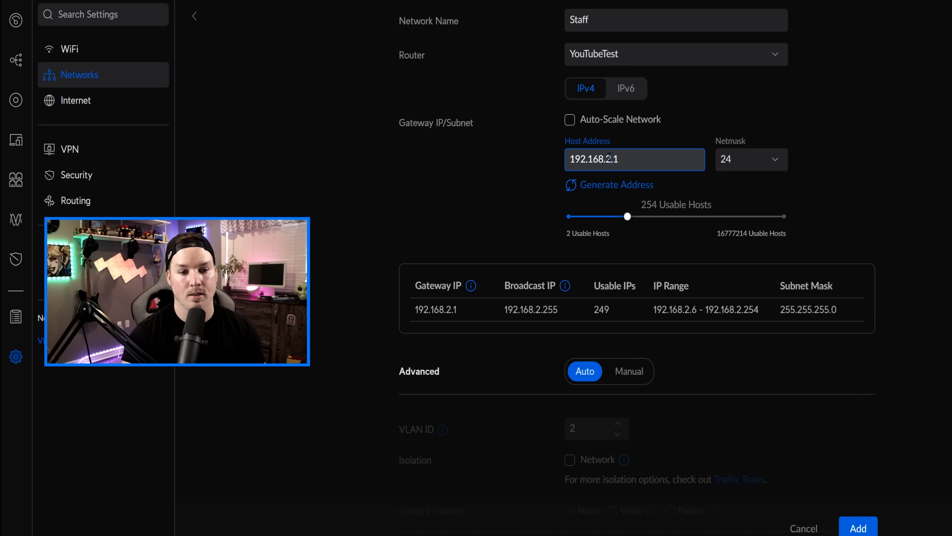
scroll(down, 3)
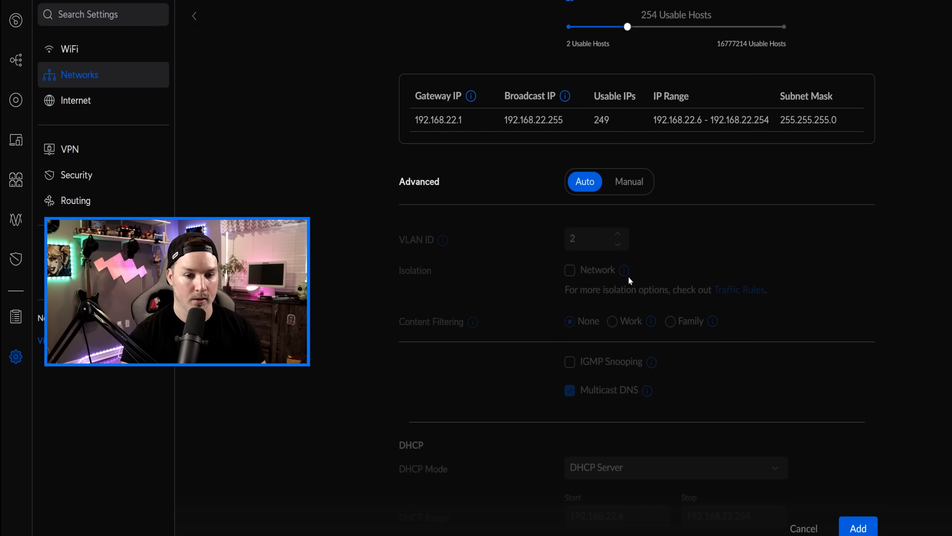
click(629, 181)
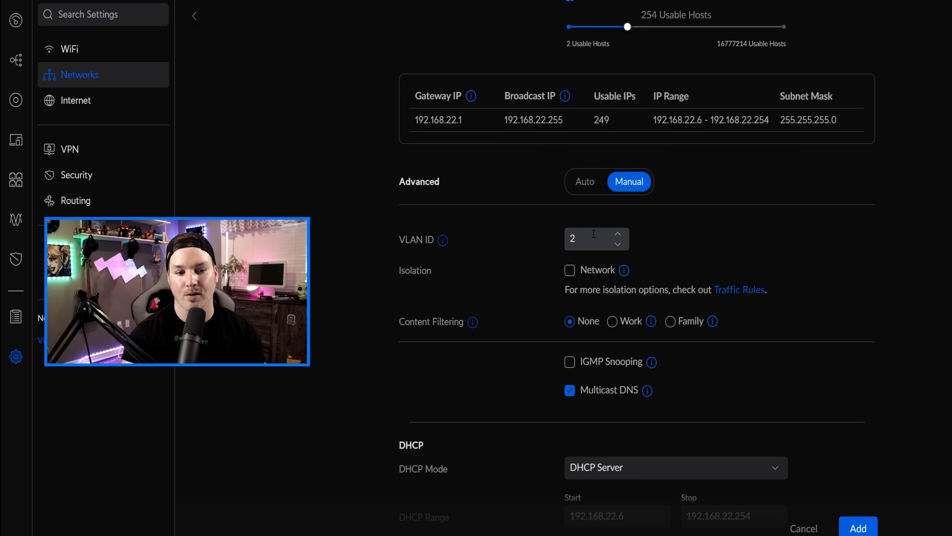
text(2)
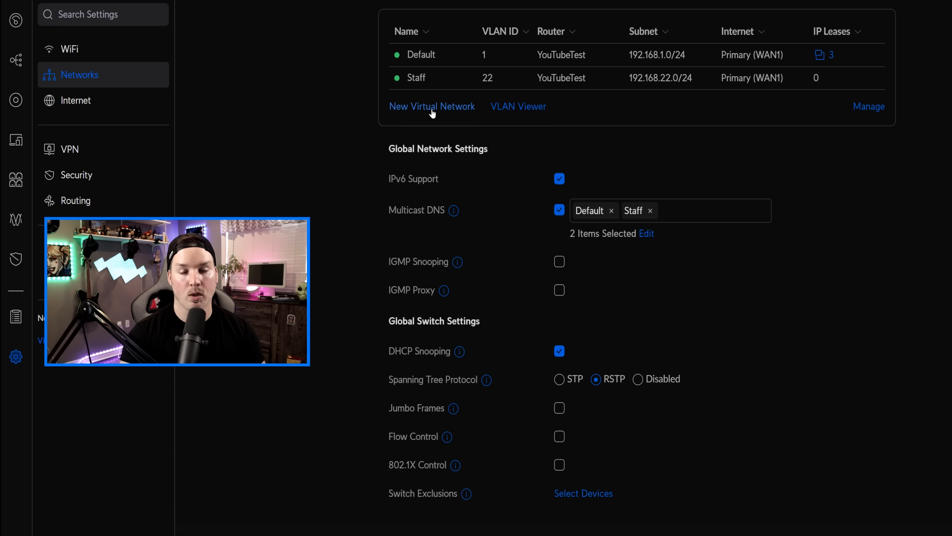
Create the Guest virtual network on VLAN 32 with host 192.168.32.1 and network isolation enabled
click(432, 106)
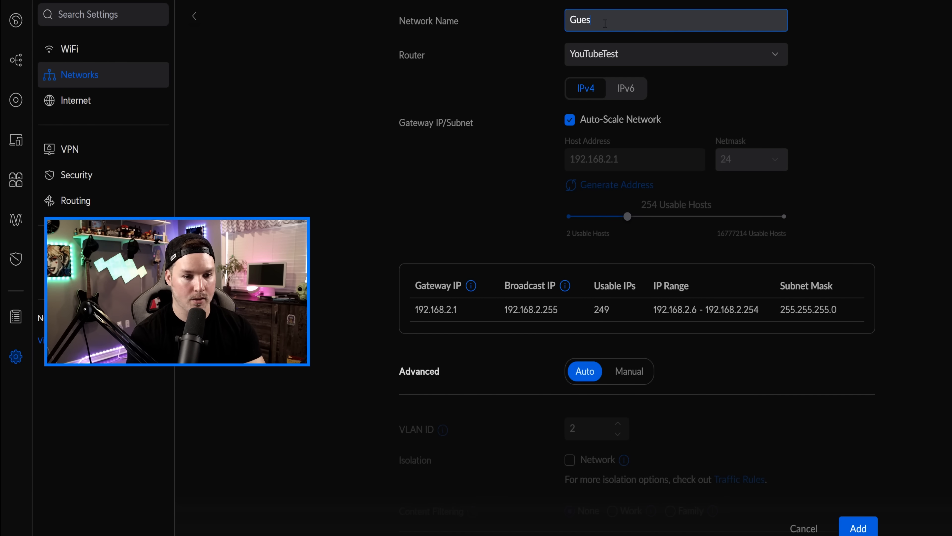
text(t)
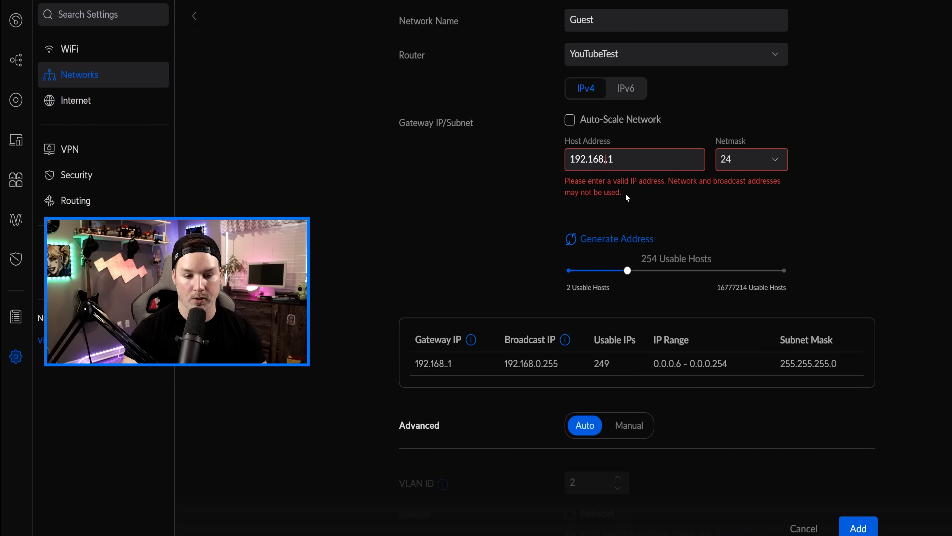
scroll(down, 3)
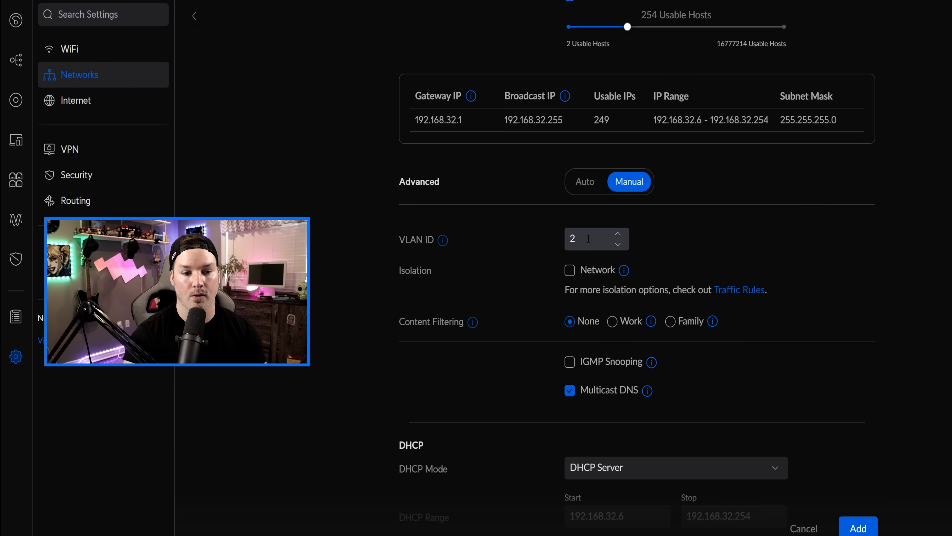
text(32)
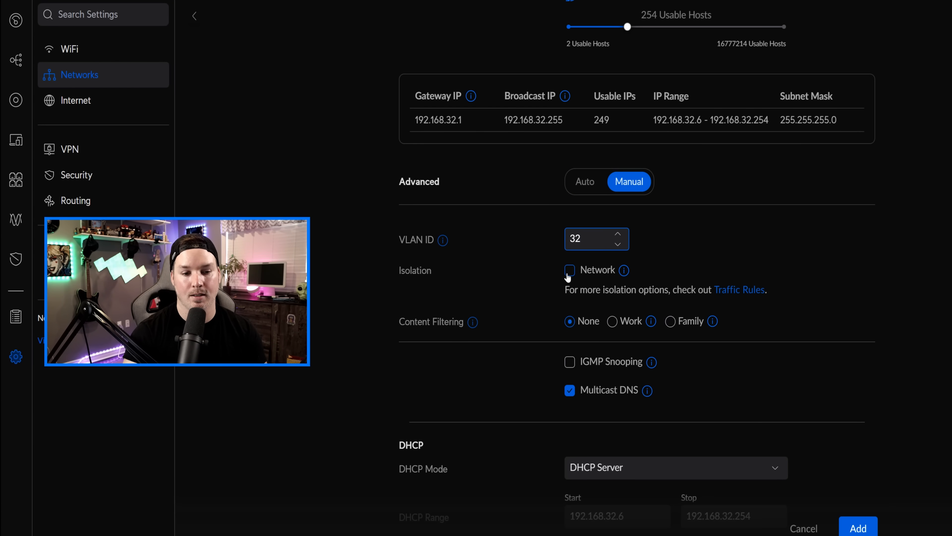
click(569, 270)
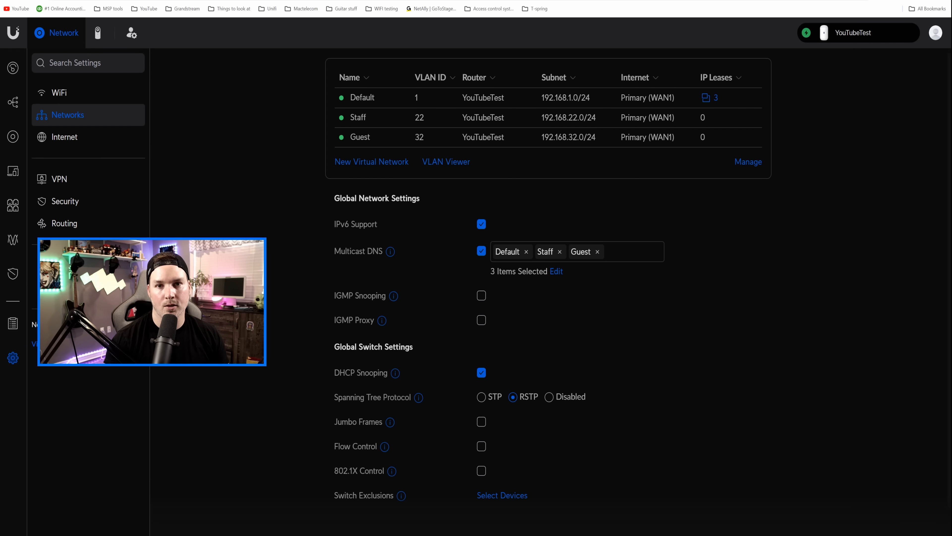
Add a WiFi network named staff carried on the Staff network
click(59, 93)
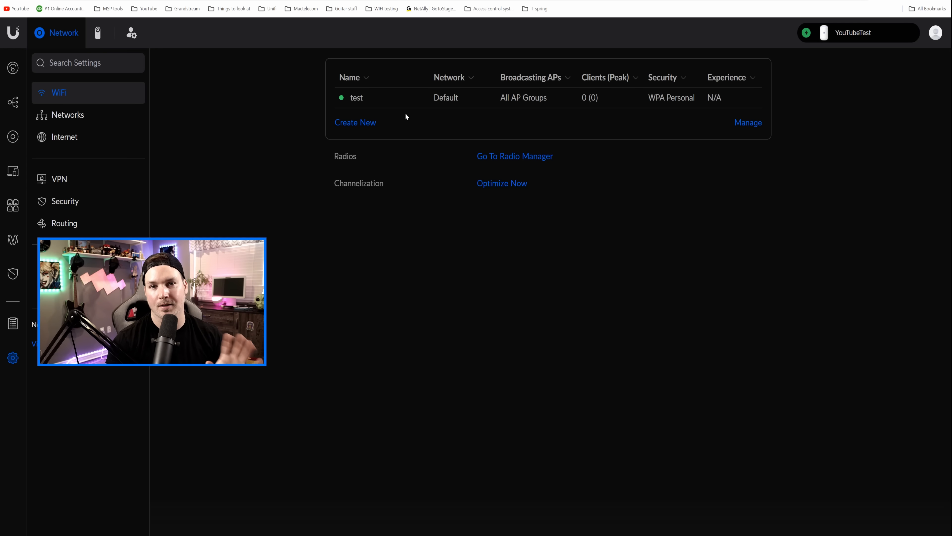
click(355, 122)
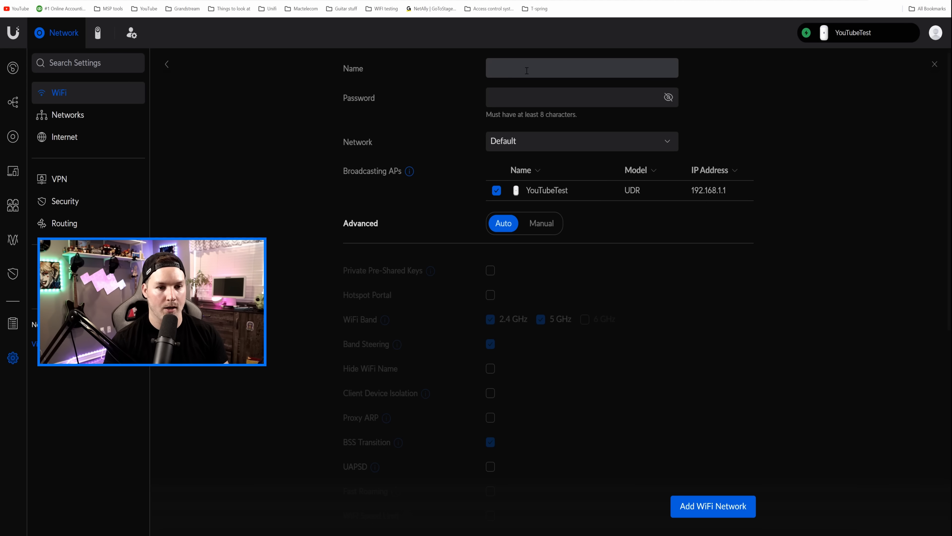
text(staff)
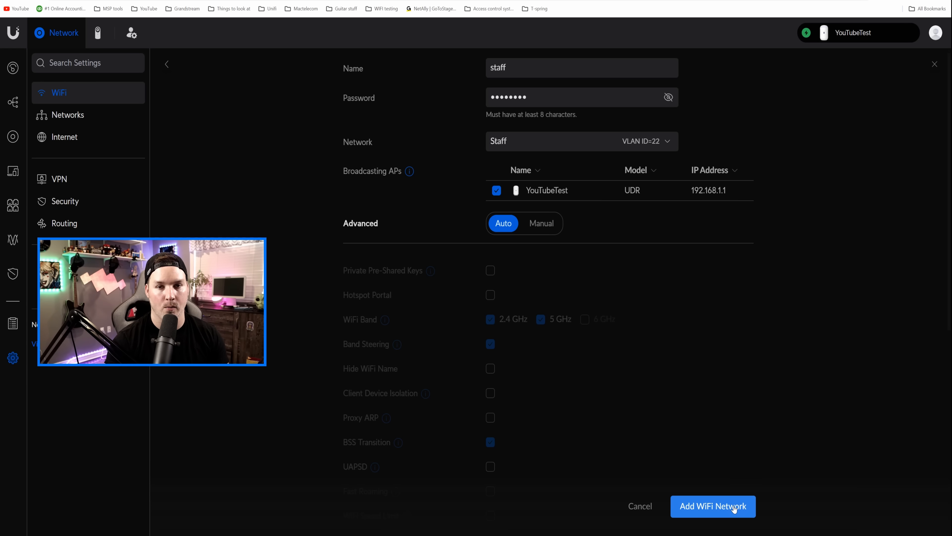
mouse_move(410, 281)
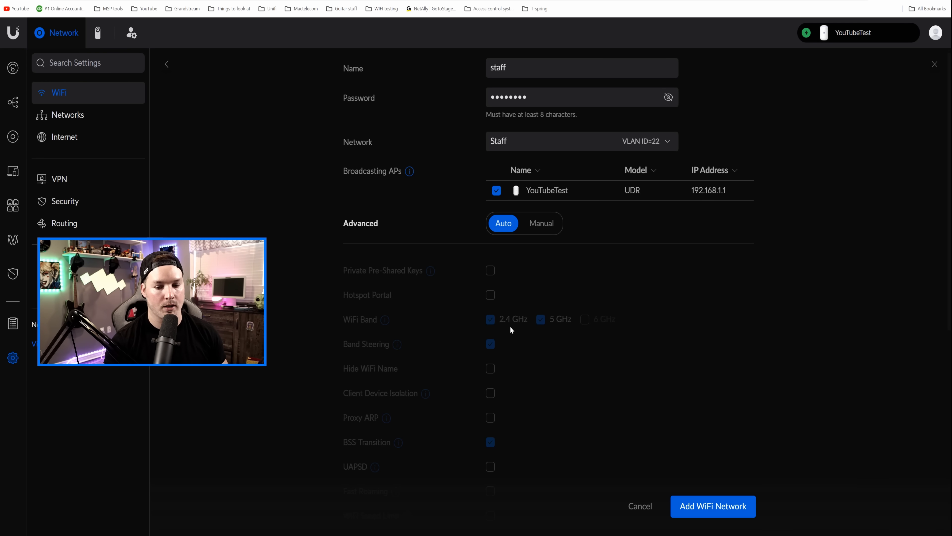
click(712, 506)
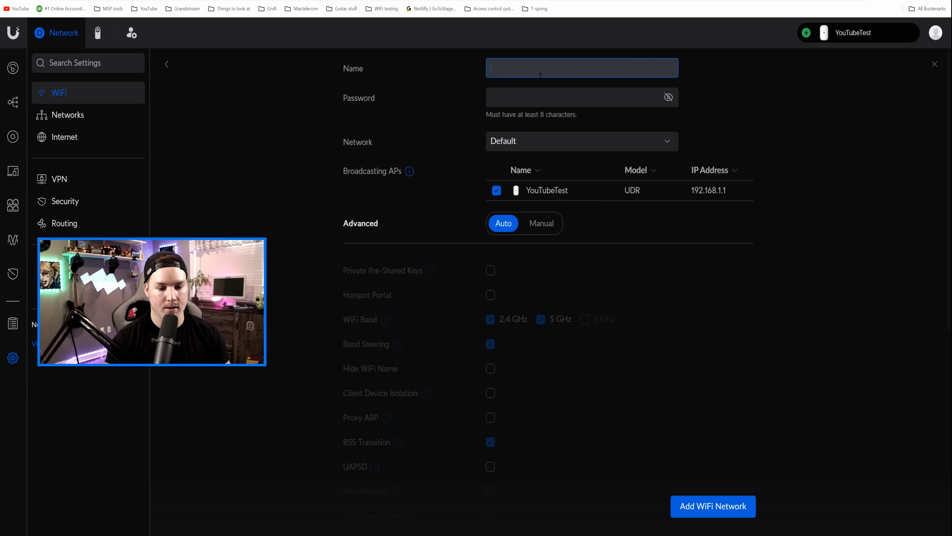
Add a WiFi network named Guest carried on the Guest network
text(Guest)
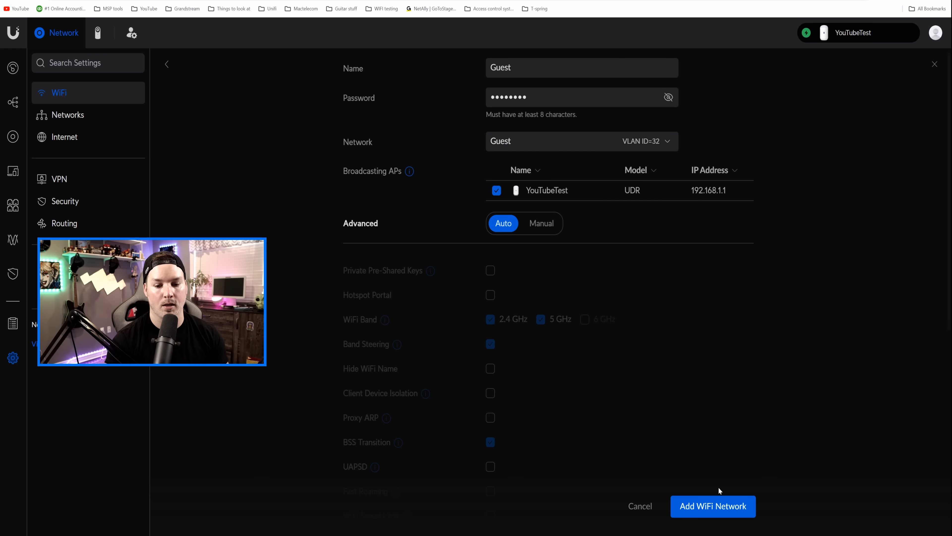
click(712, 506)
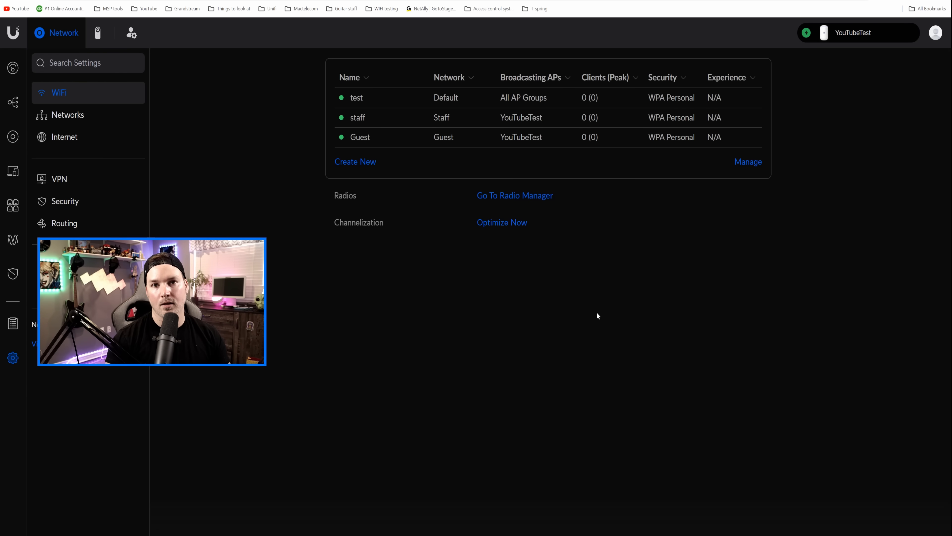
In Security General, enable country restrictions blocking Andorra
click(64, 201)
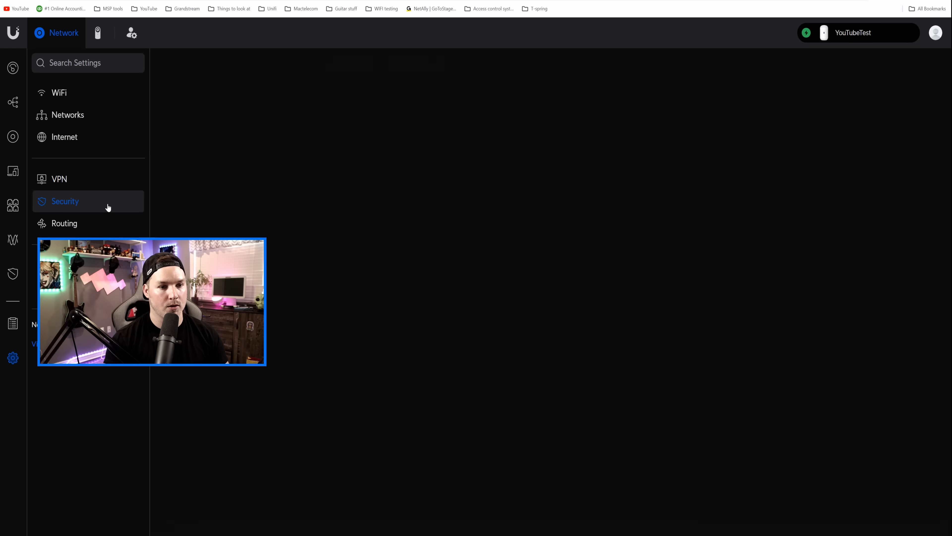
click(64, 201)
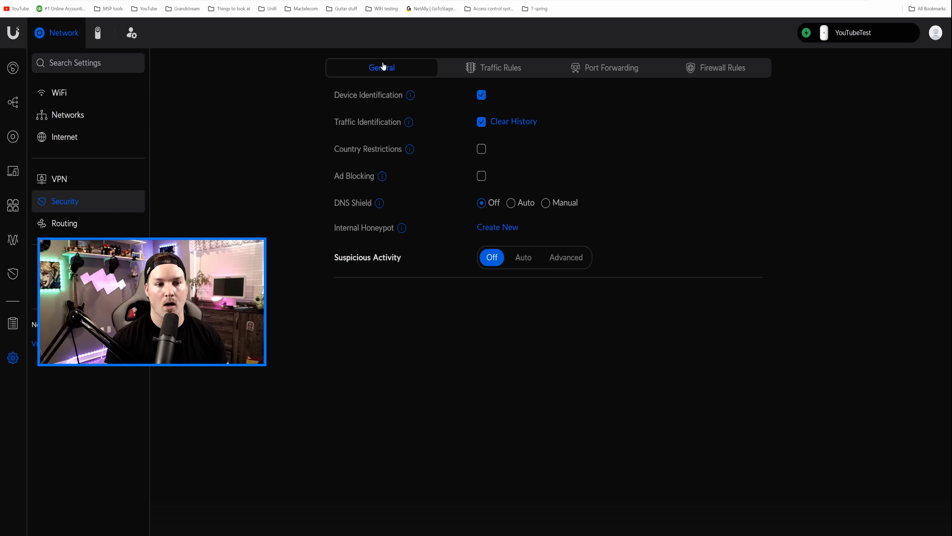
mouse_move(373, 93)
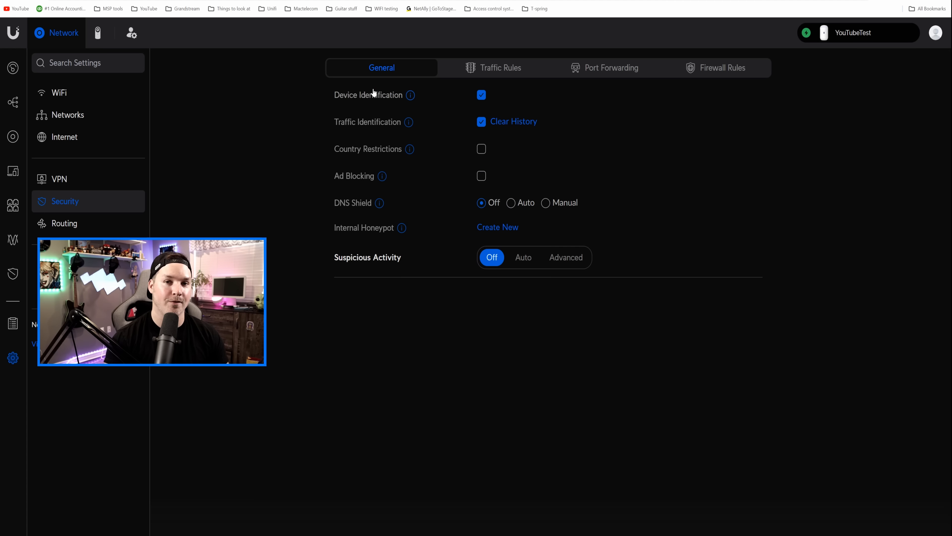
mouse_move(378, 130)
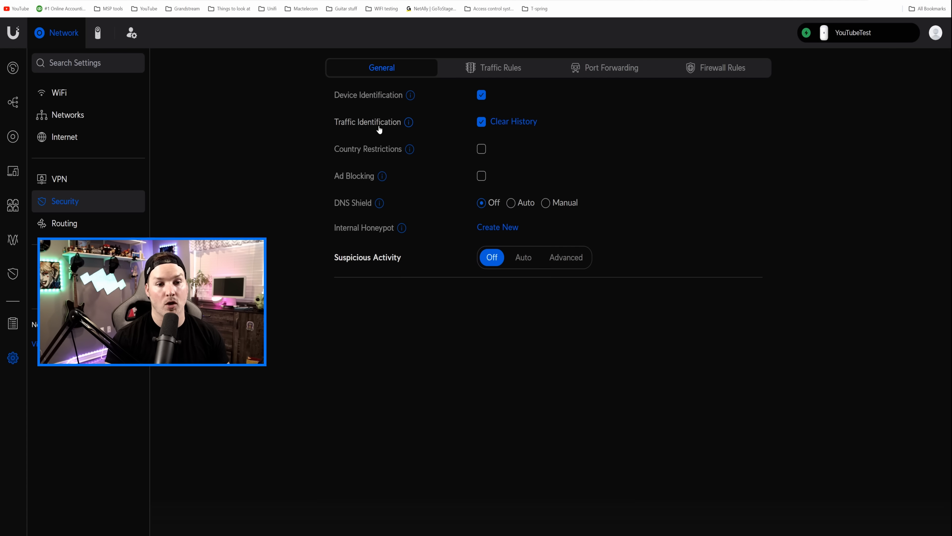
mouse_move(475, 163)
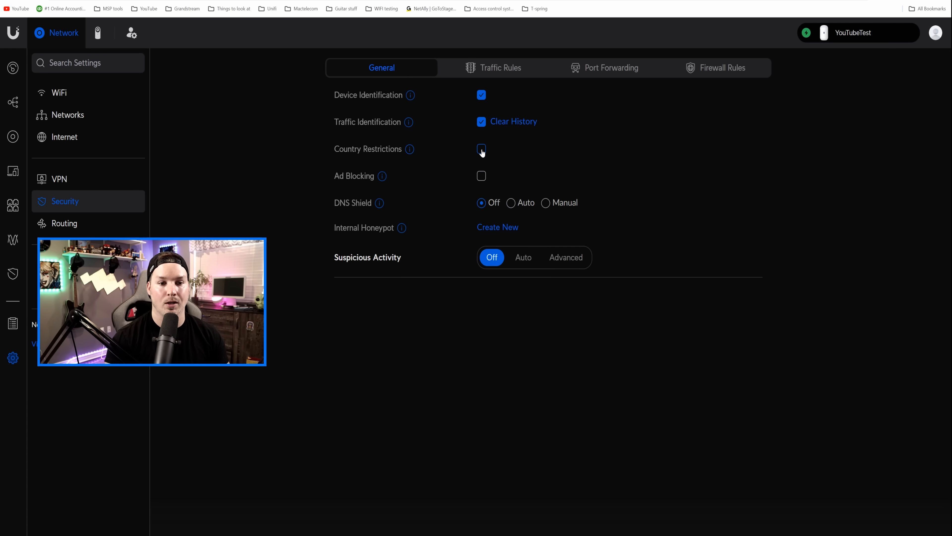
click(481, 148)
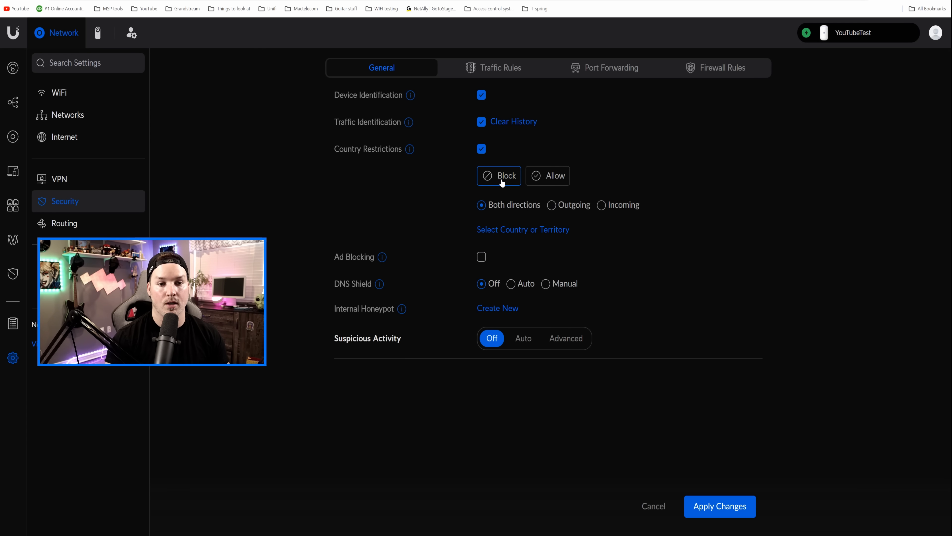
mouse_move(520, 199)
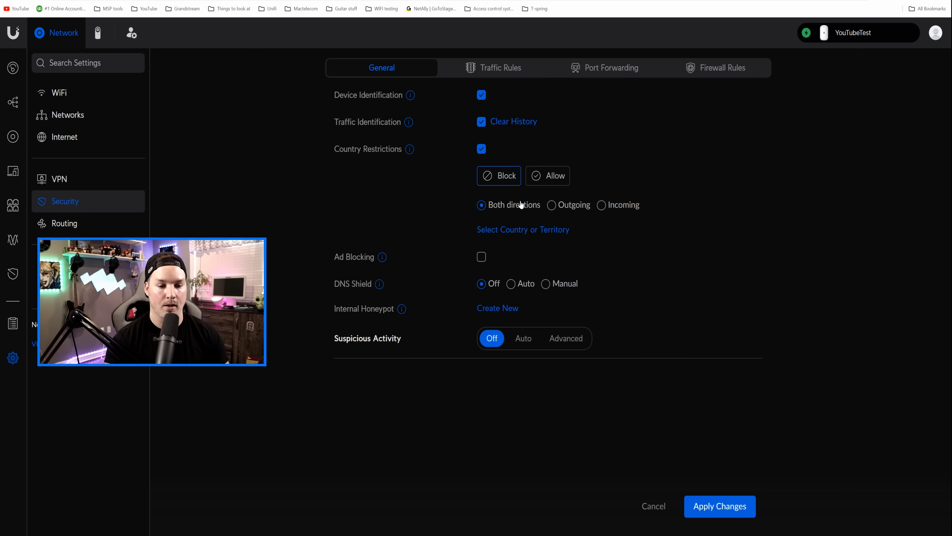
mouse_move(524, 236)
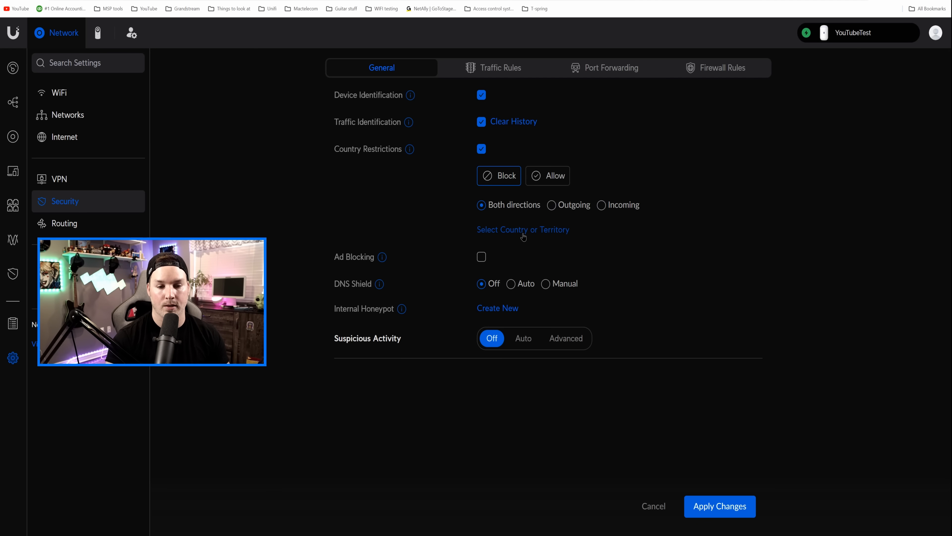
click(522, 230)
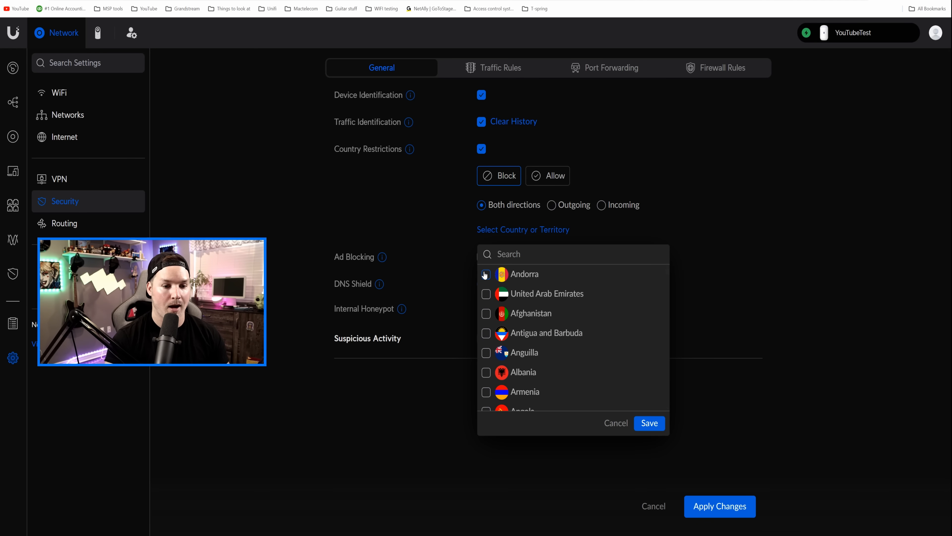
click(649, 423)
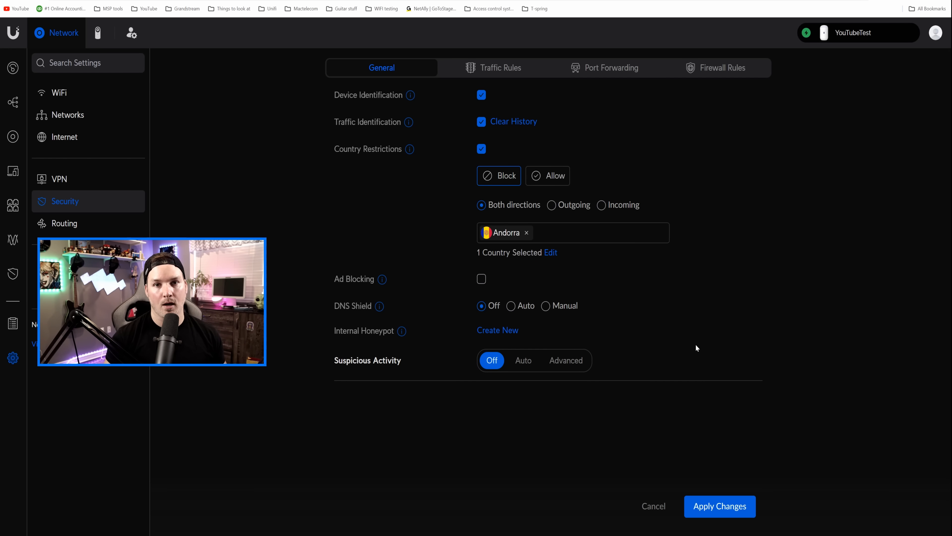
mouse_move(438, 284)
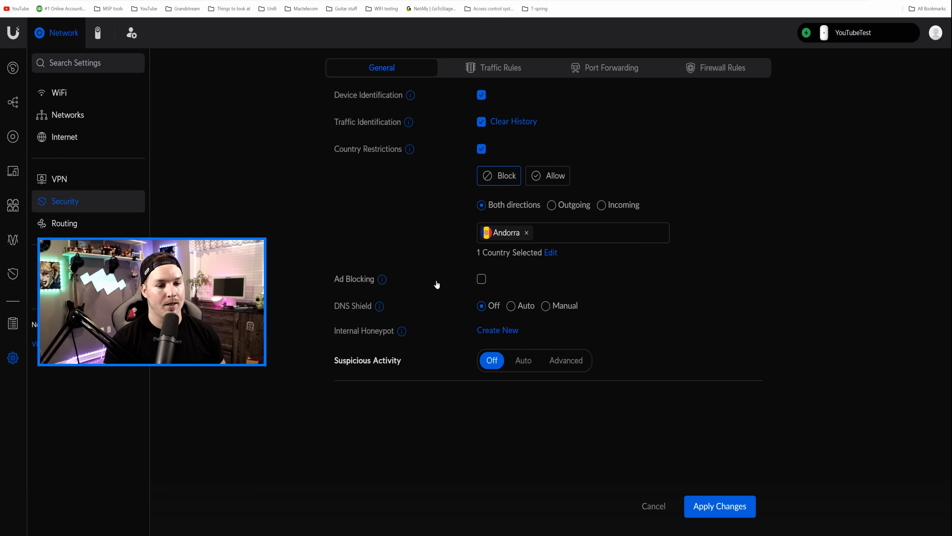
Enable ad blocking on the Default, Staff and Guest networks
click(481, 278)
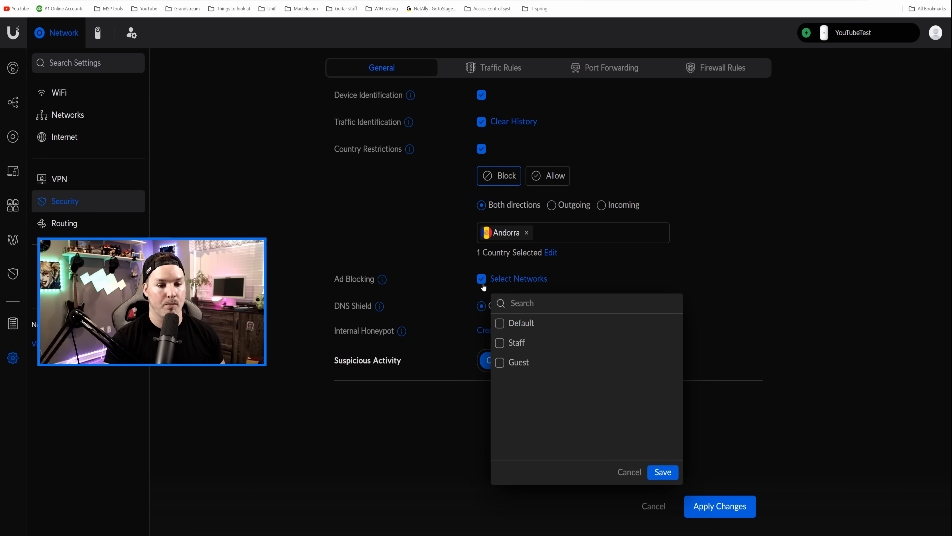
mouse_move(500, 323)
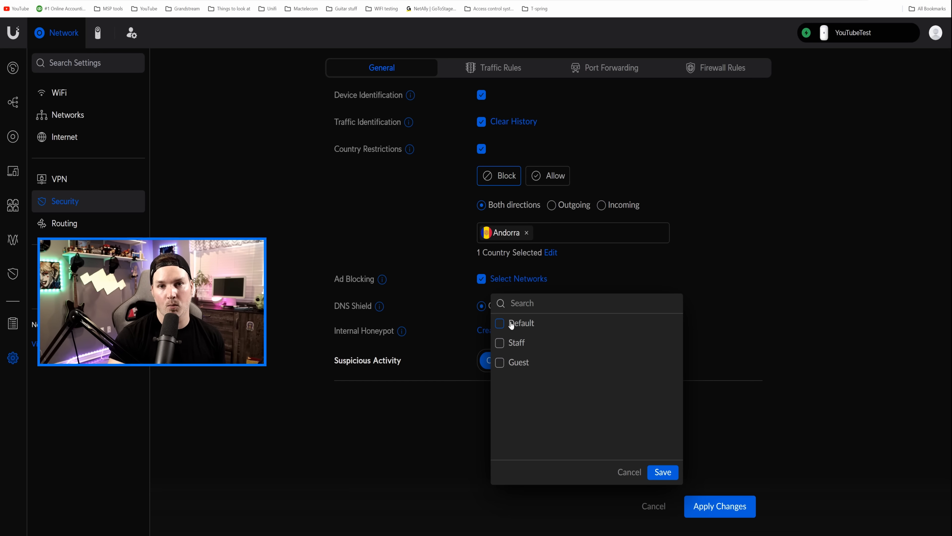
click(500, 323)
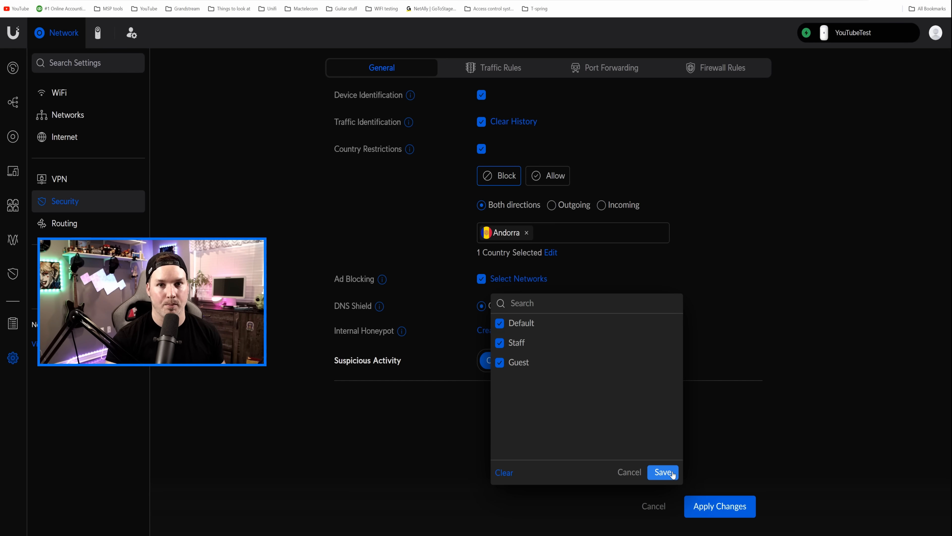
click(663, 471)
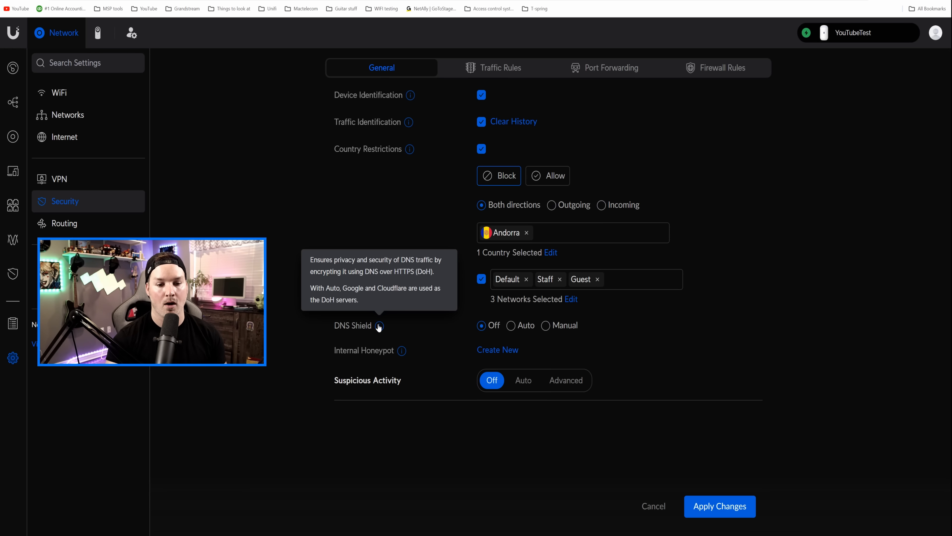
Review the manual DNS-over-HTTPS servers, then set DNS Shield to Auto
click(546, 325)
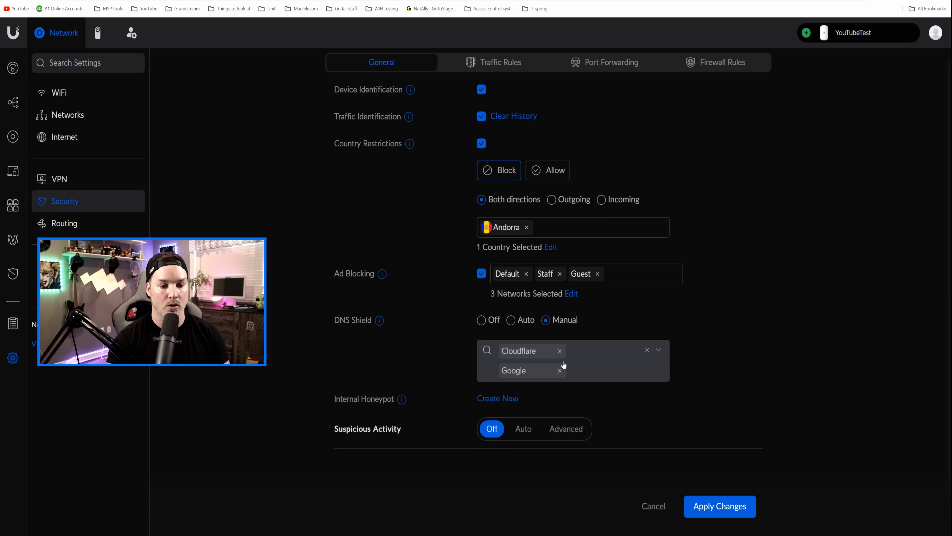
click(657, 350)
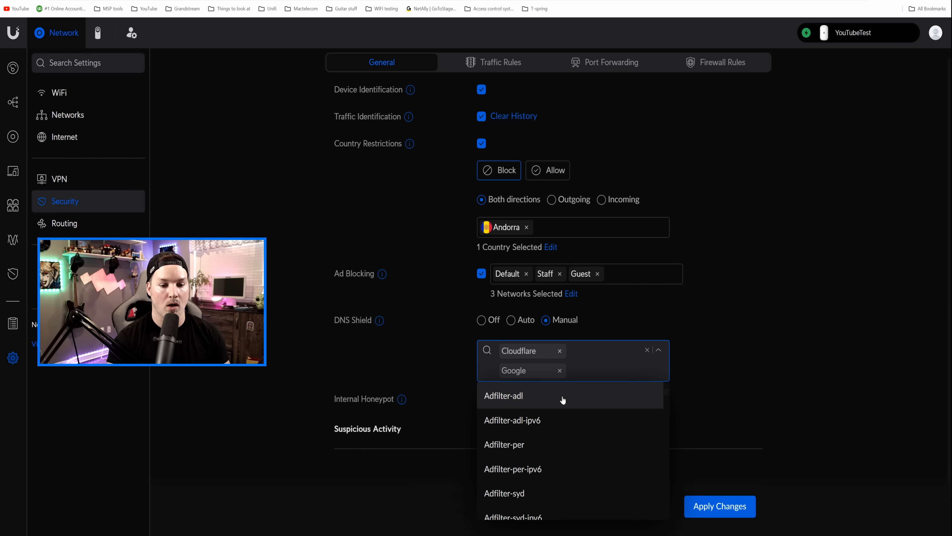
click(511, 319)
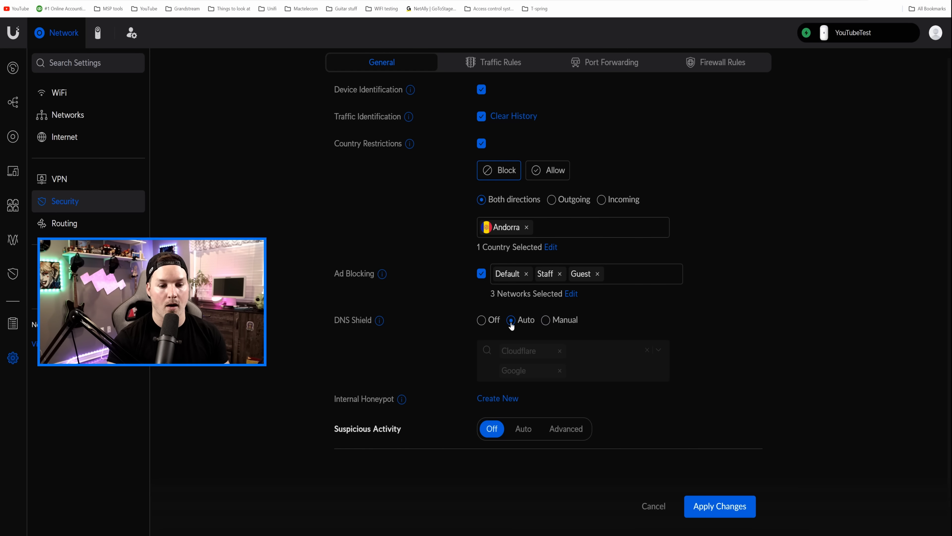
mouse_move(560, 379)
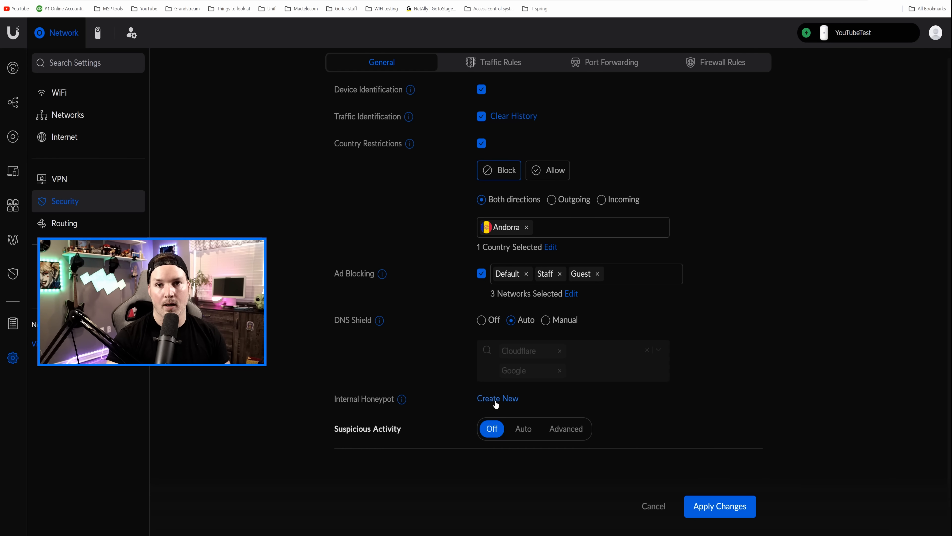
Create an internal honeypot on the Default network at 192.168.1.2
click(497, 398)
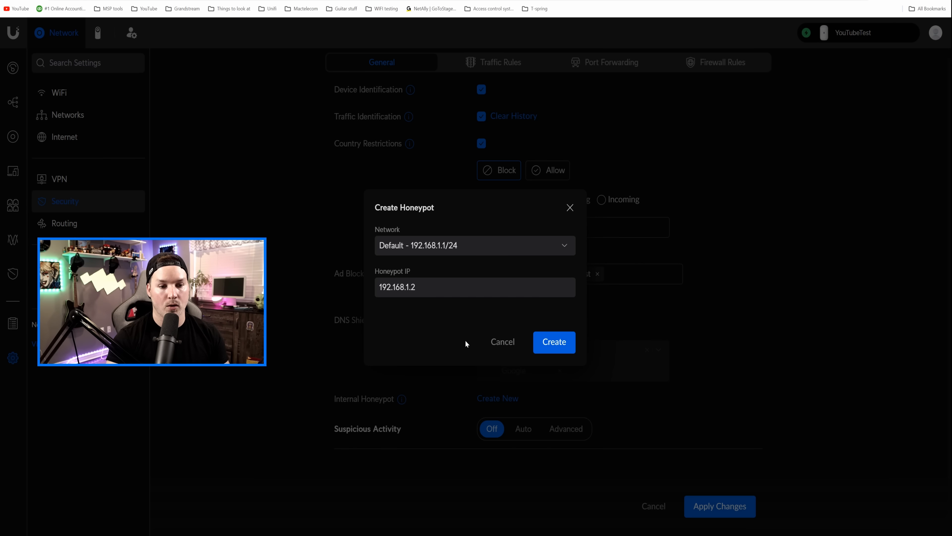
mouse_move(459, 259)
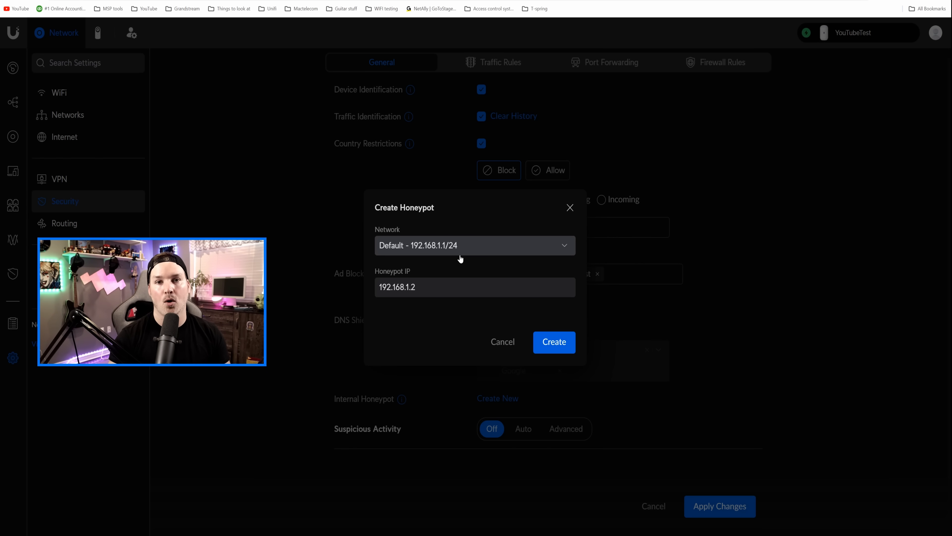
click(430, 287)
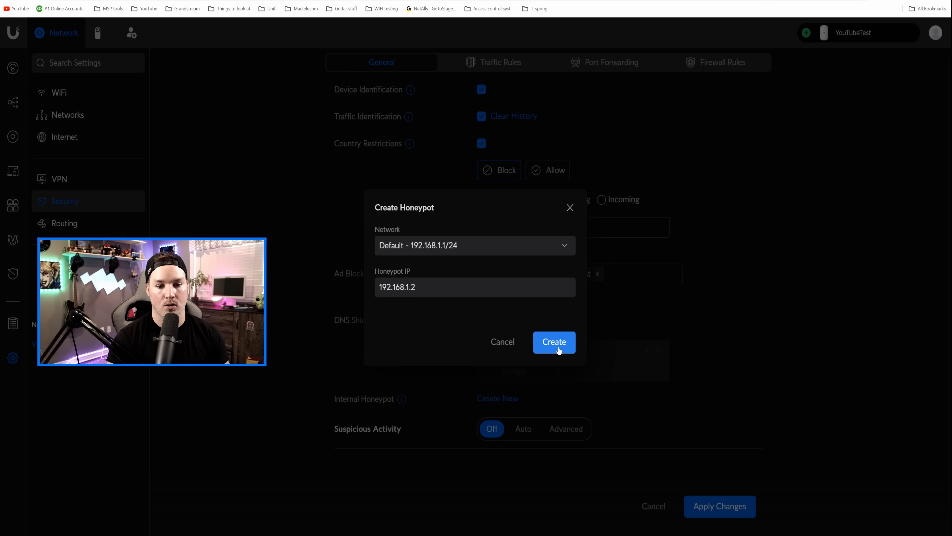
click(554, 341)
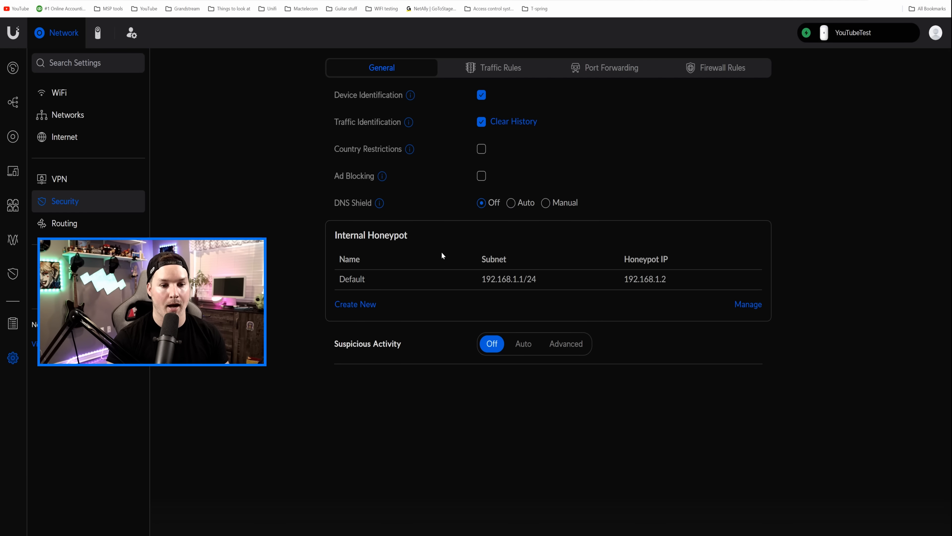
mouse_move(443, 317)
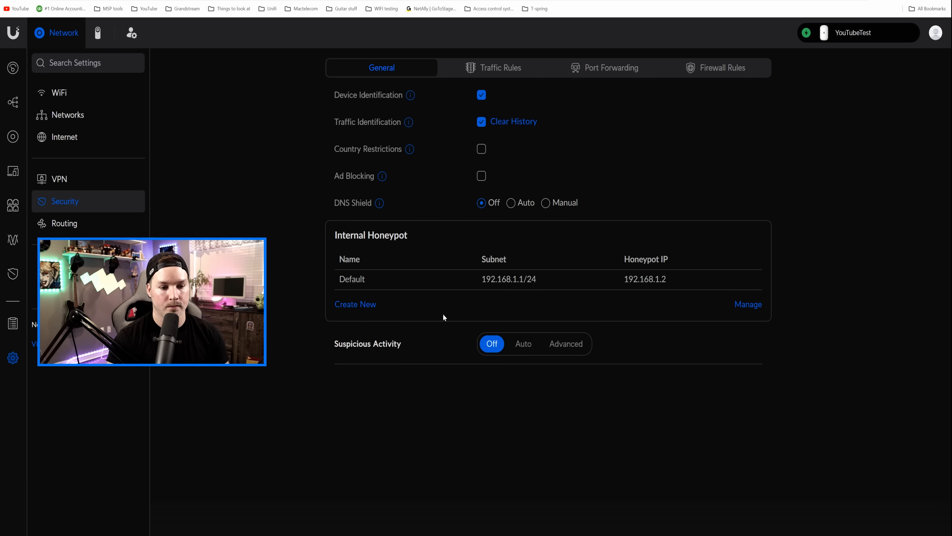
Create internal honeypots on the Staff and Guest networks at 192.168.22.2 and 192.168.32.2
click(355, 304)
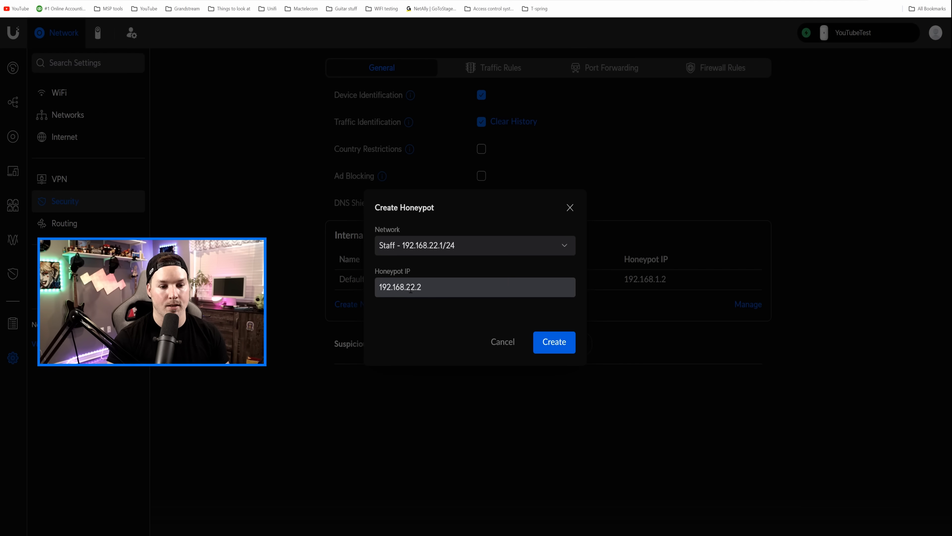
click(553, 342)
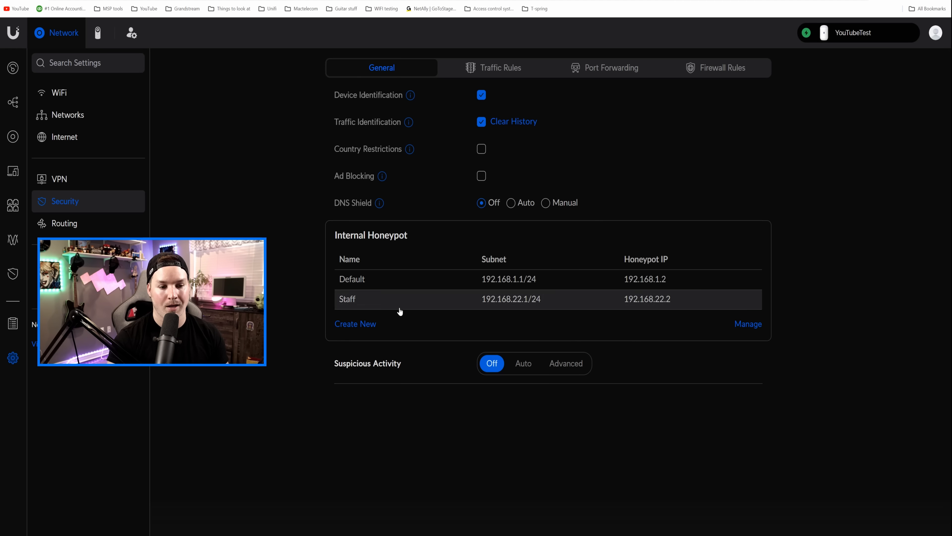
click(355, 324)
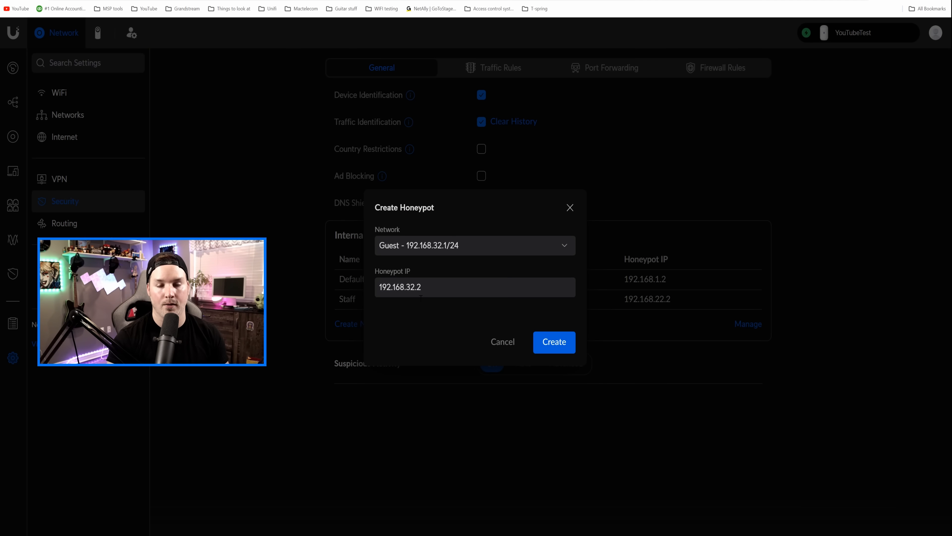
click(553, 342)
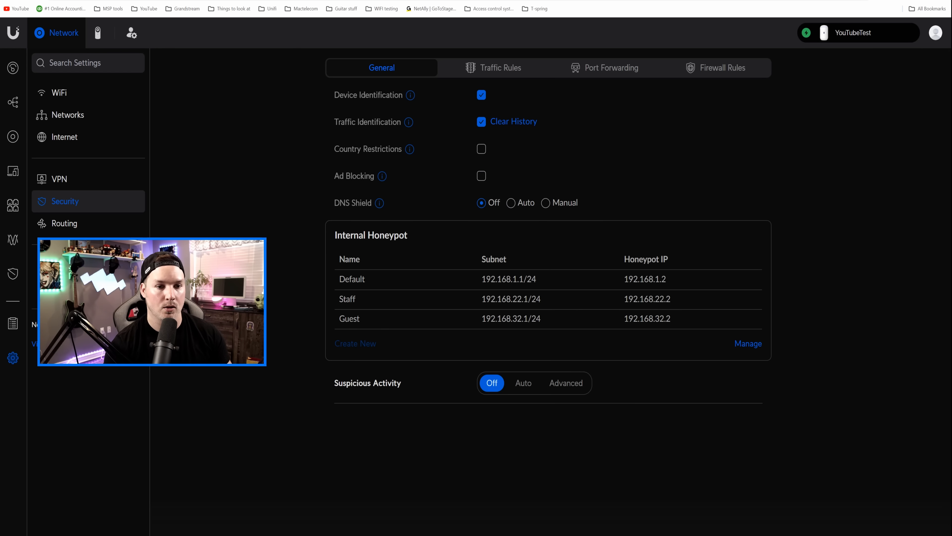
Start a Block traffic rule for Local Network Staff, to and from all local networks
click(493, 68)
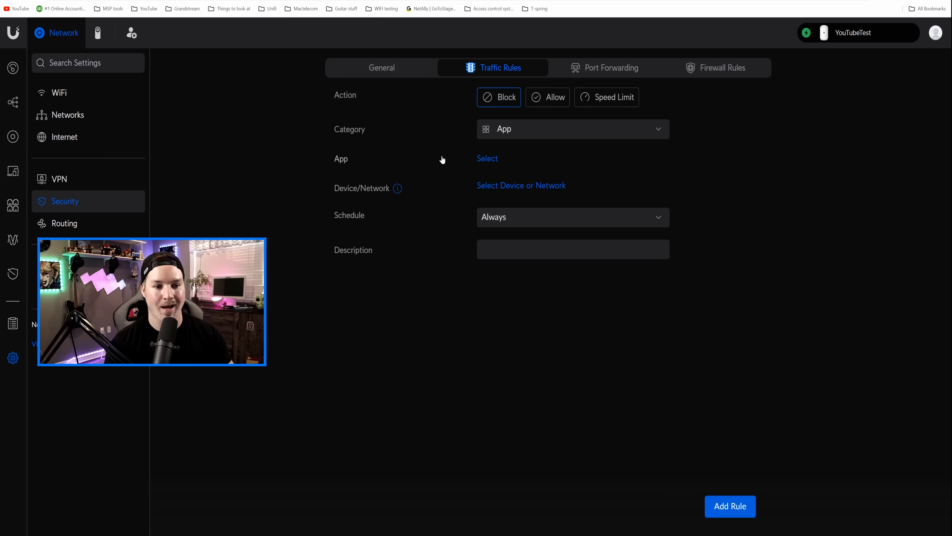
click(571, 129)
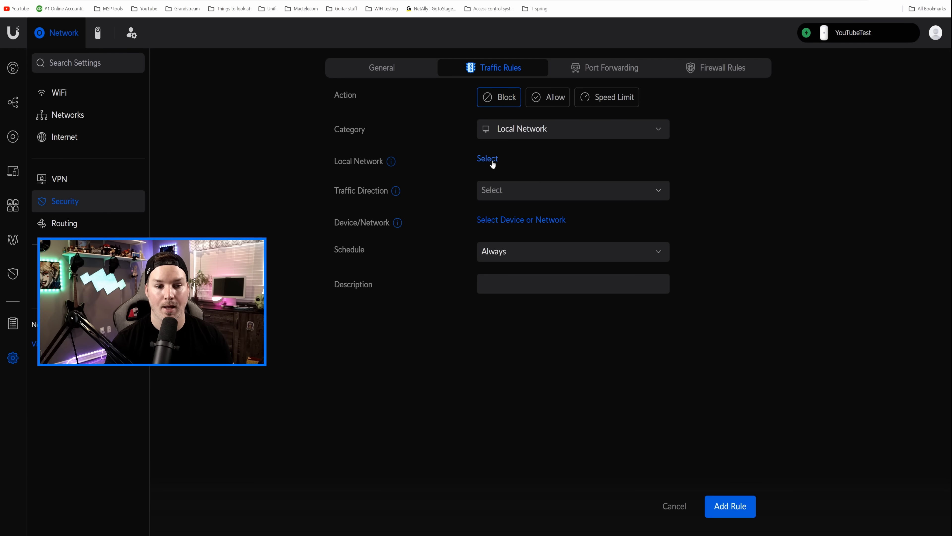
click(487, 159)
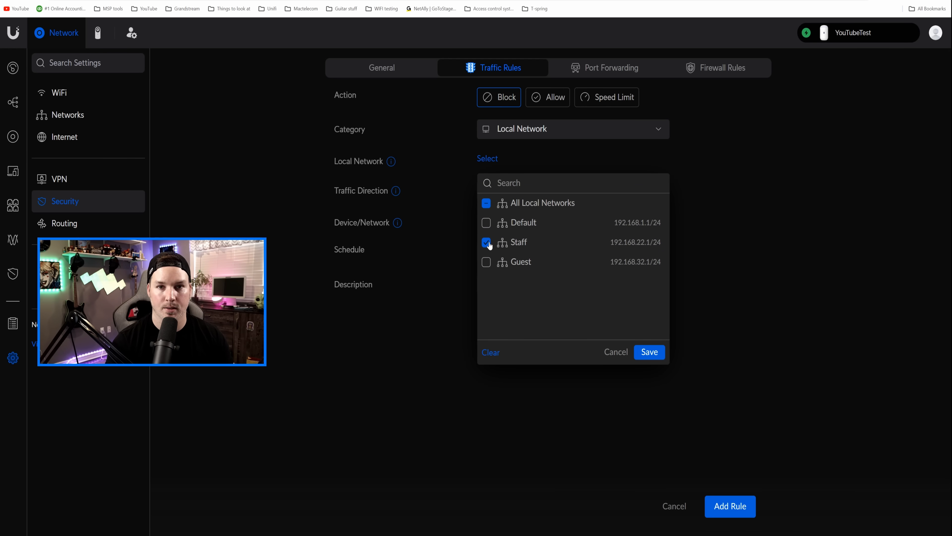
click(648, 352)
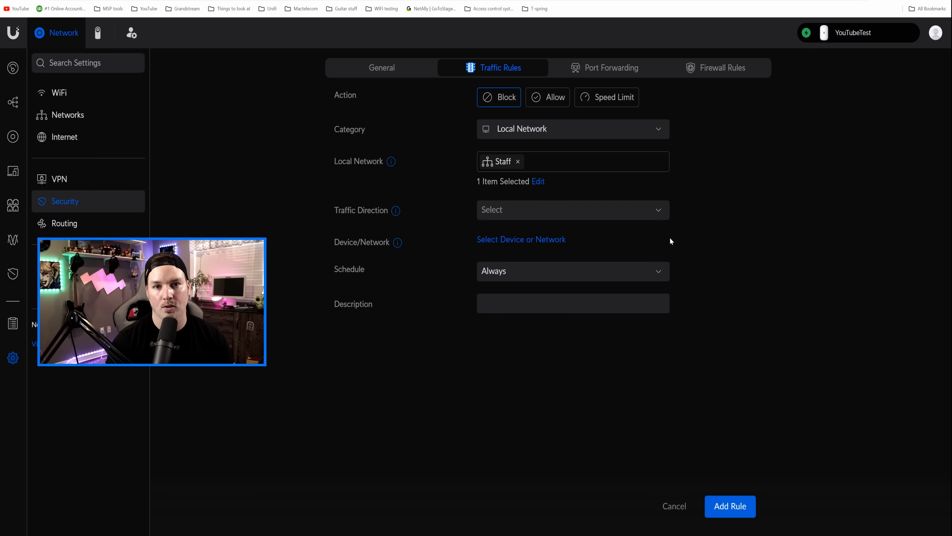
click(571, 210)
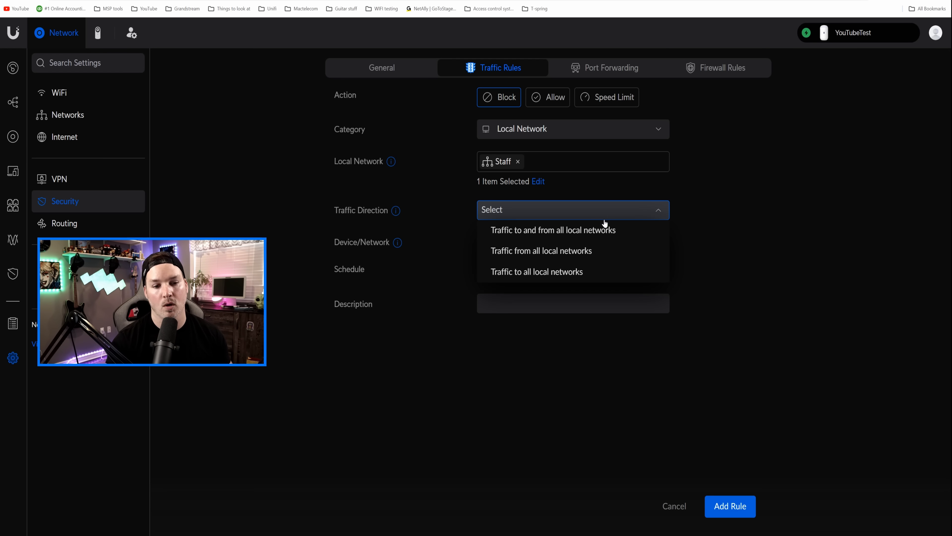
click(552, 229)
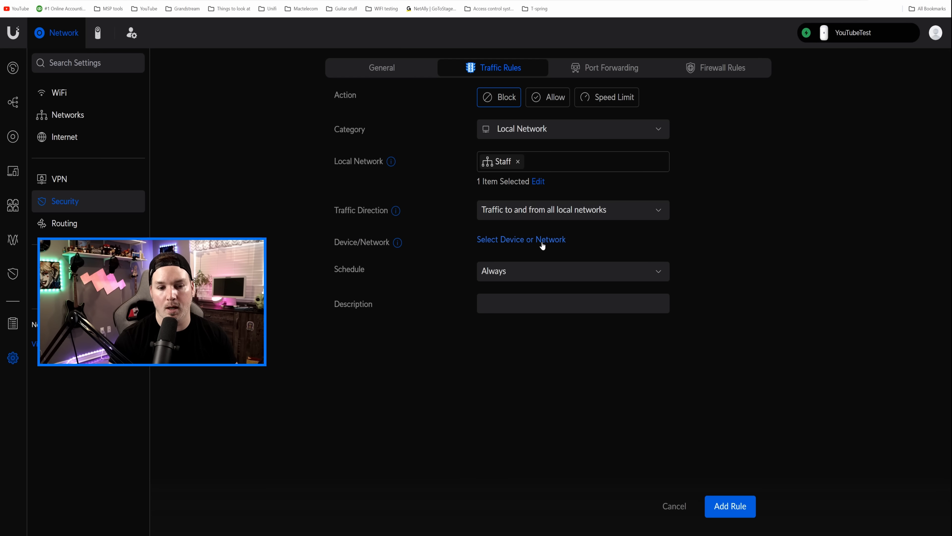
Apply the rule to All Devices, describe it 'Block Staff to netw' and add the rule
click(520, 238)
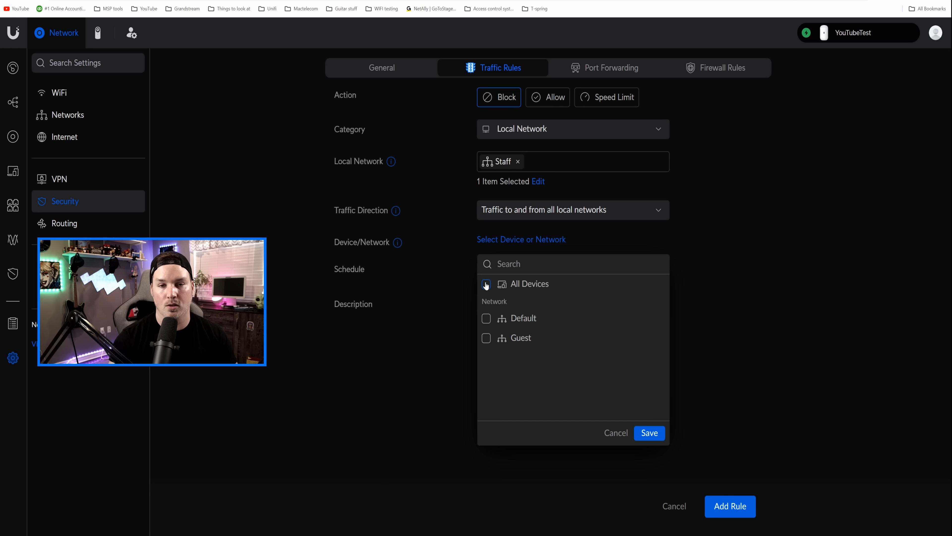
click(486, 284)
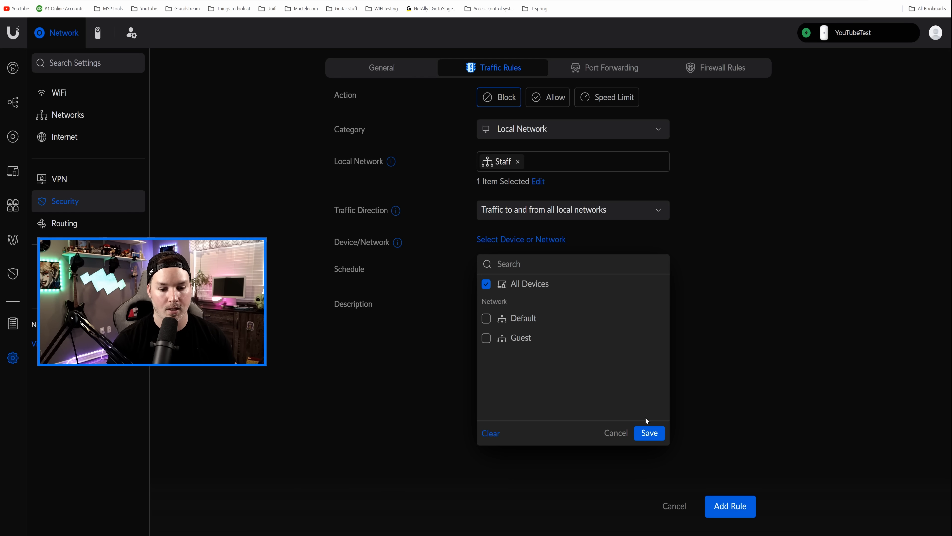
click(648, 432)
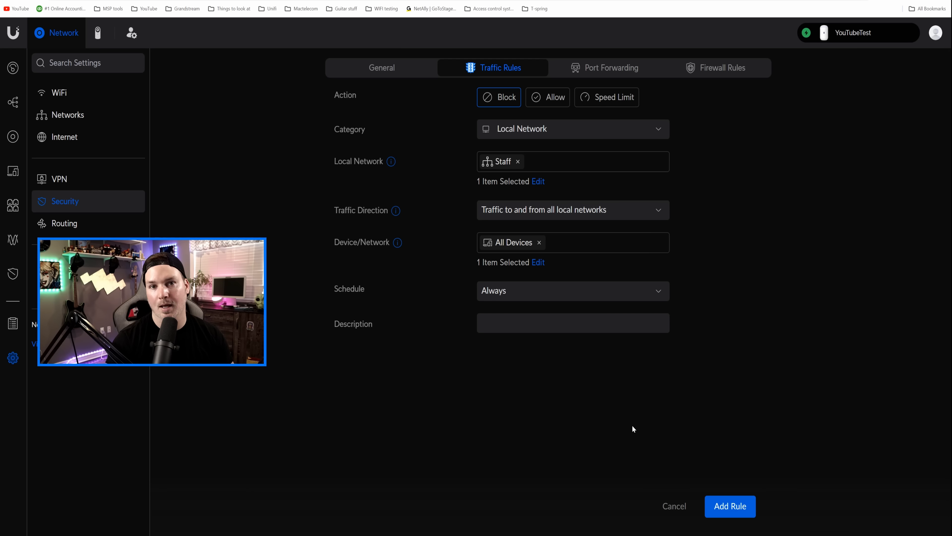
mouse_move(475, 372)
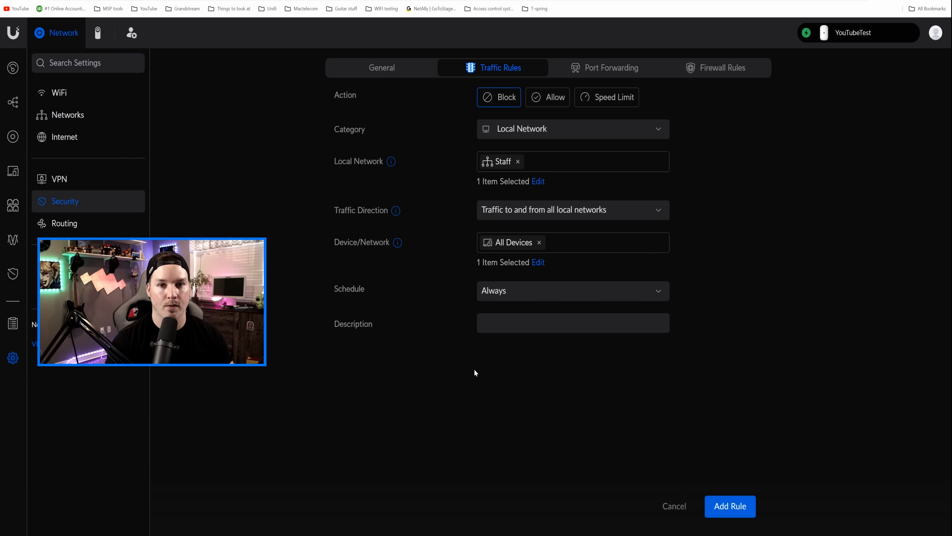
mouse_move(486, 369)
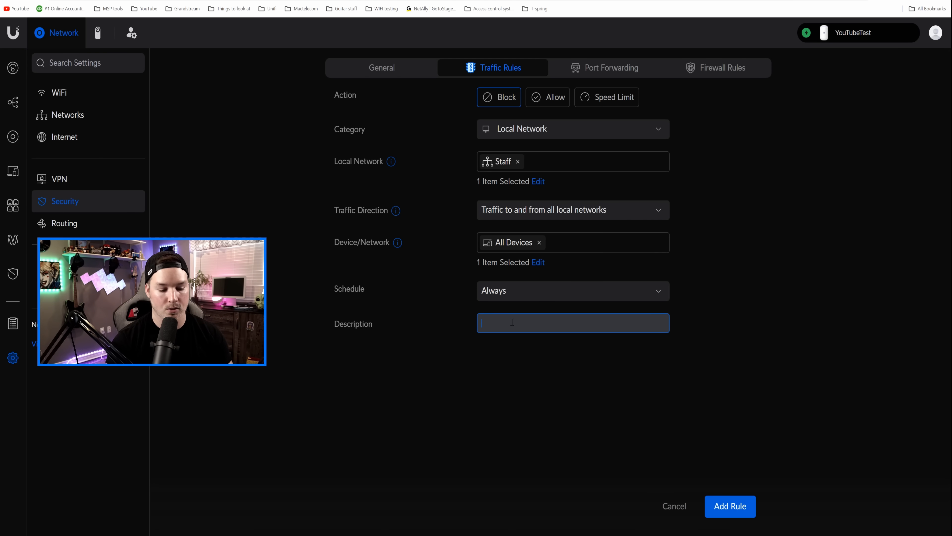
text(Block Staf)
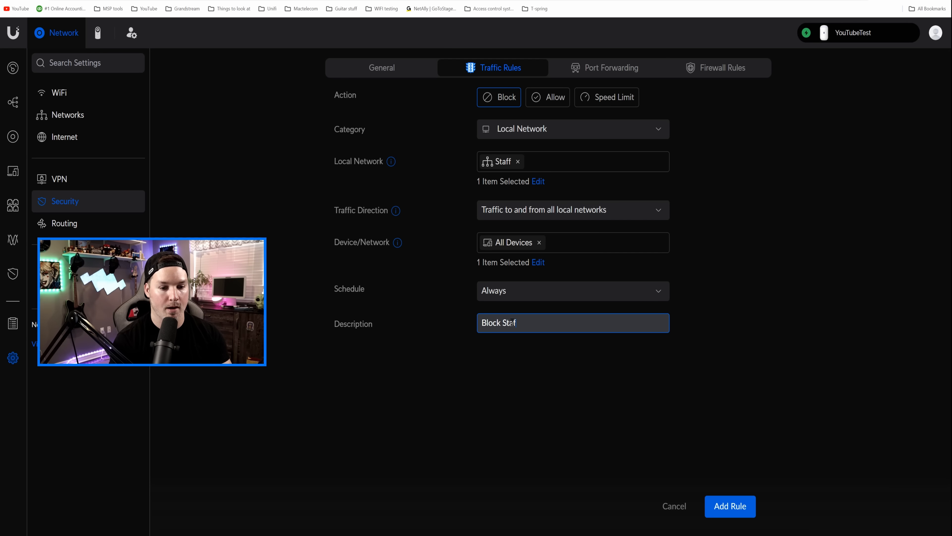
text(f to networks)
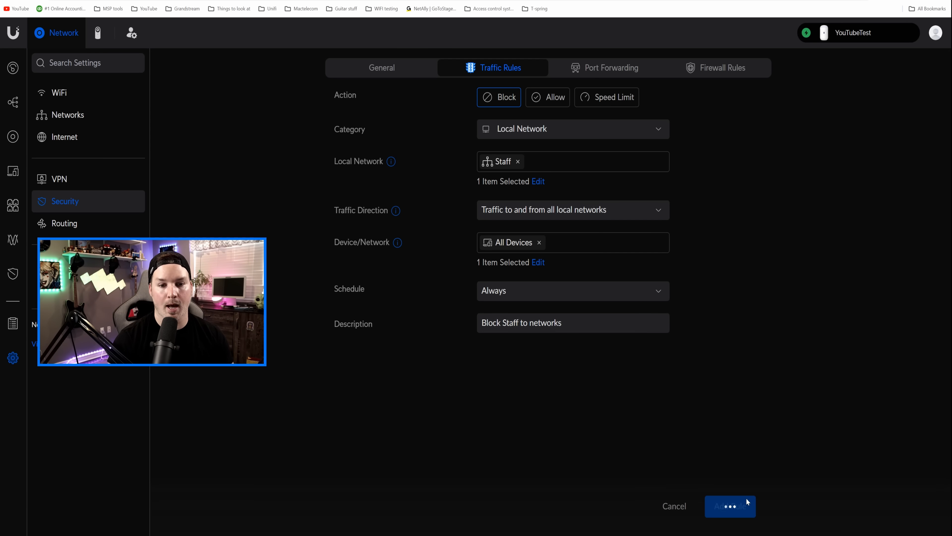
click(730, 506)
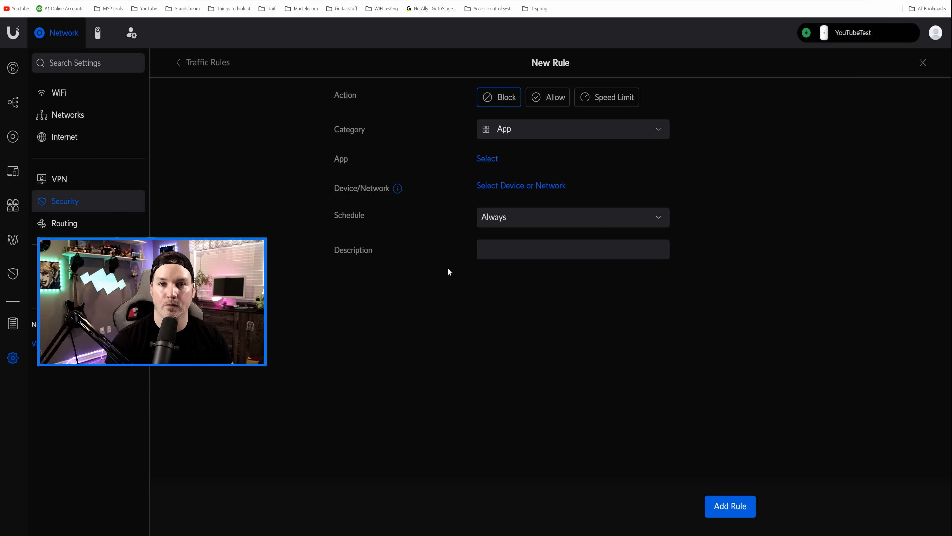
mouse_move(606, 97)
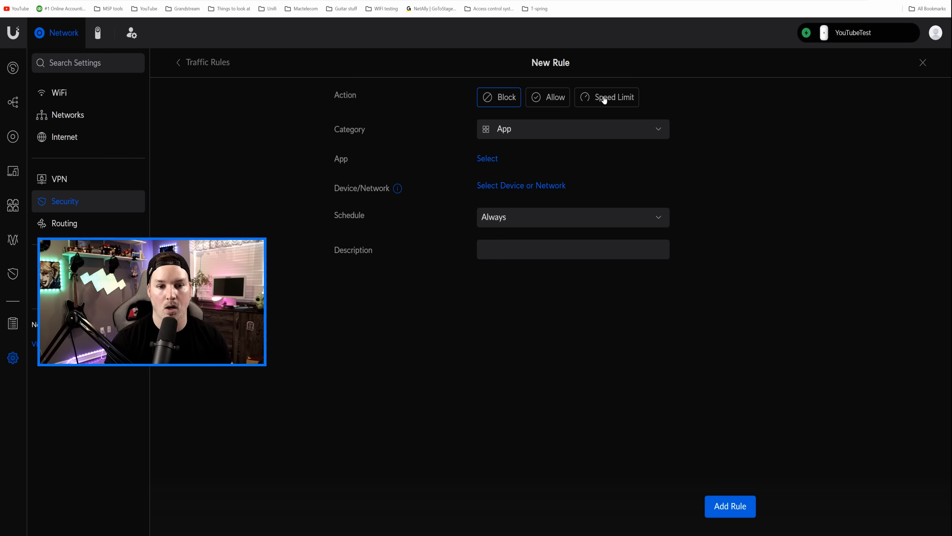
Make the new rule a Speed Limit on Internet traffic with 10 Mbps down and 2 Mbps up
click(606, 98)
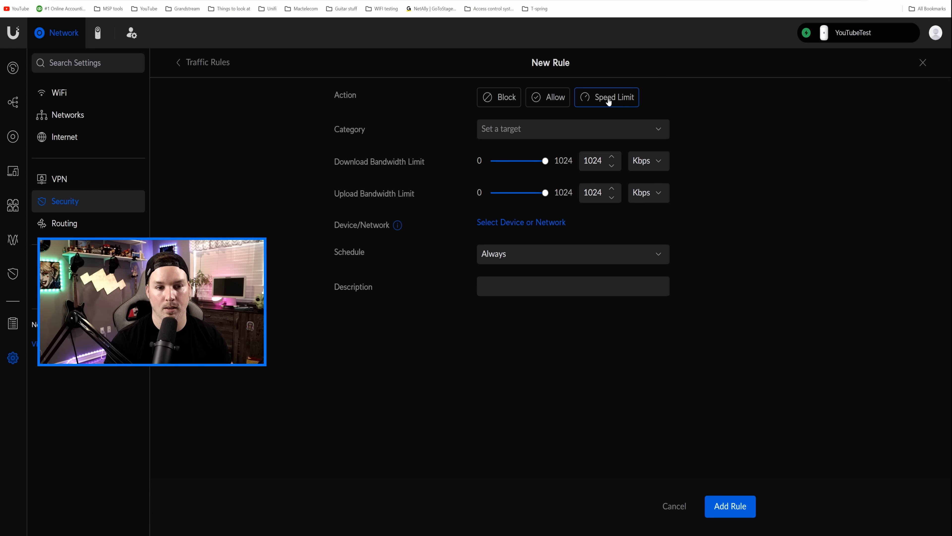
click(571, 128)
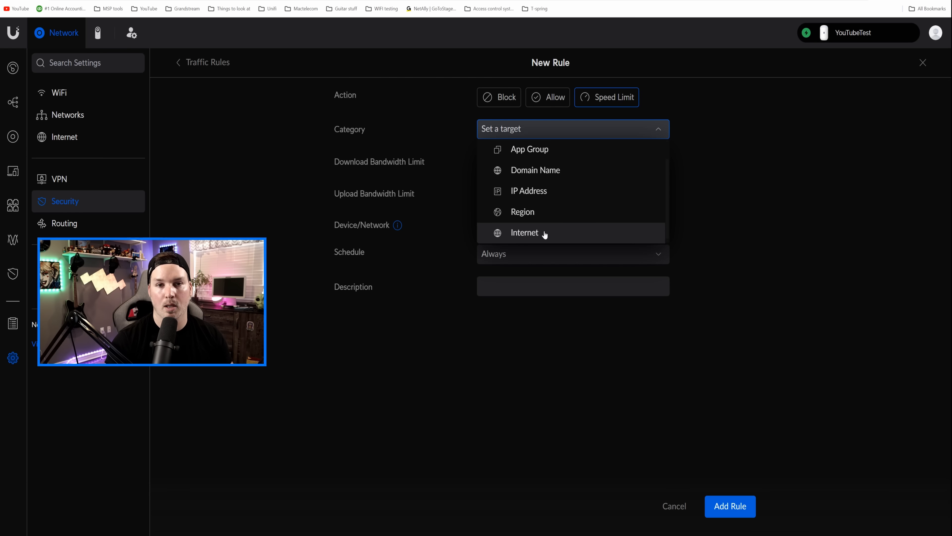
mouse_move(545, 190)
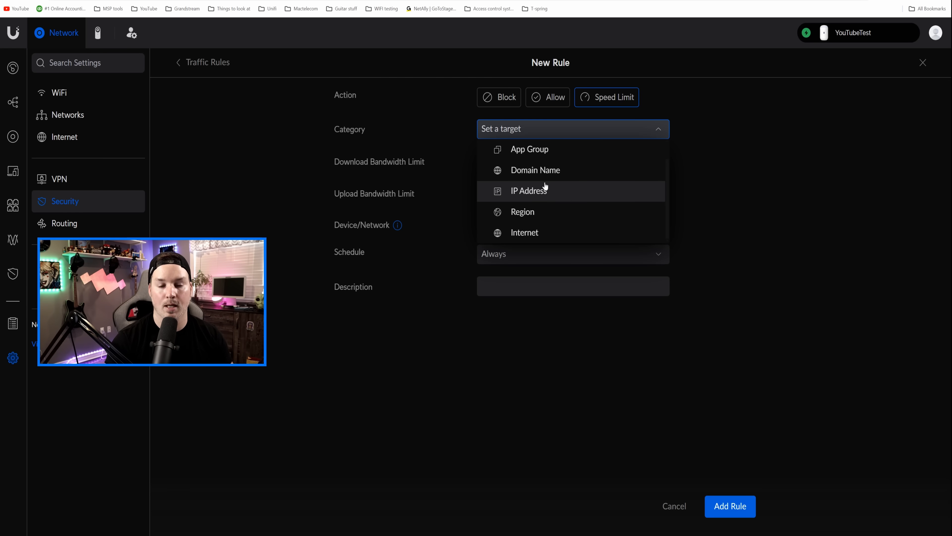
mouse_move(525, 233)
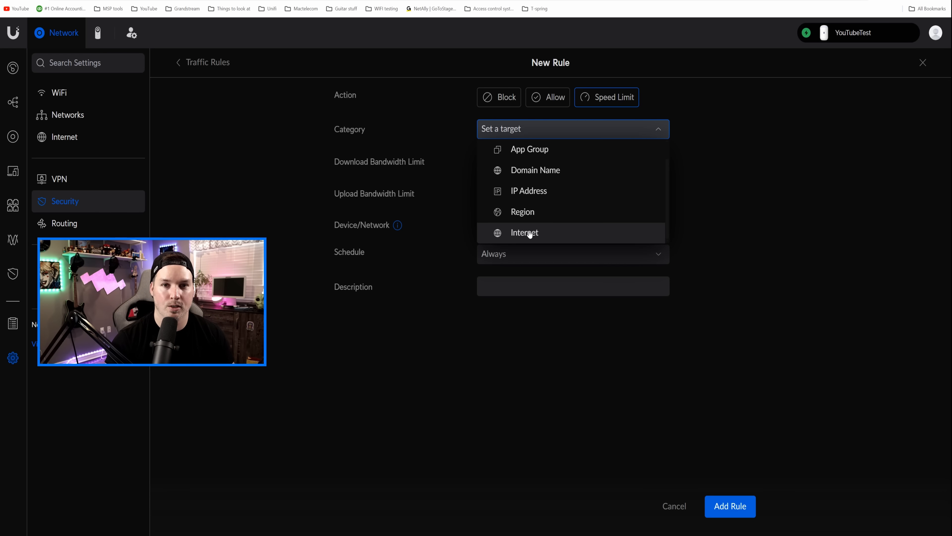
click(524, 232)
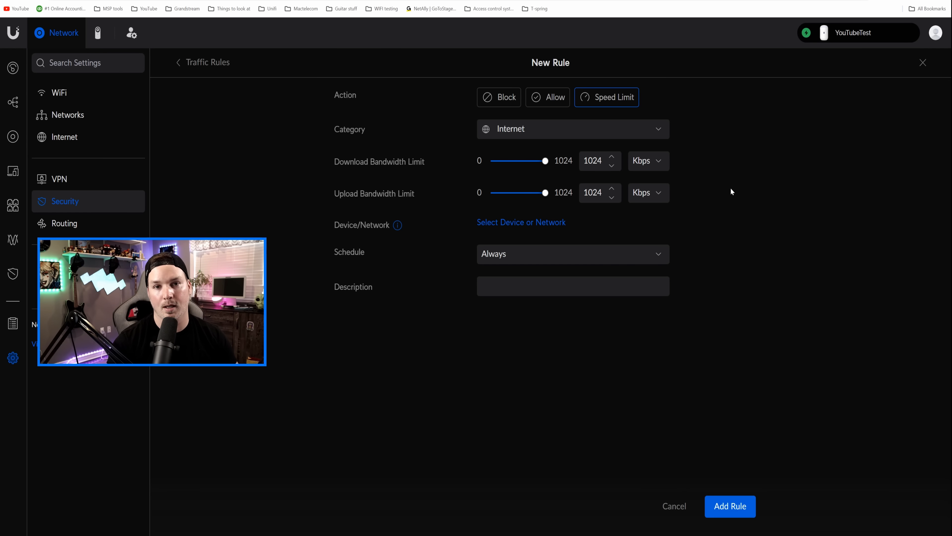
click(647, 192)
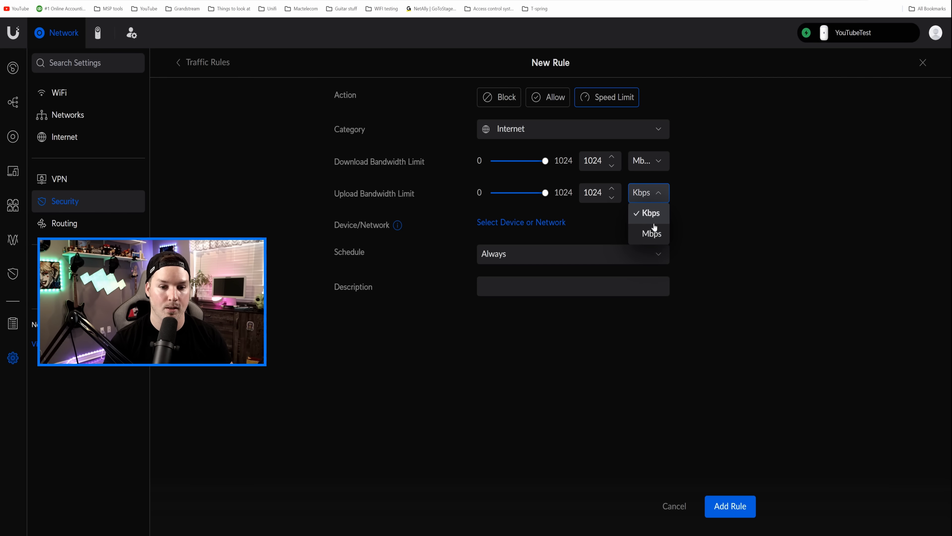
click(651, 234)
text(10)
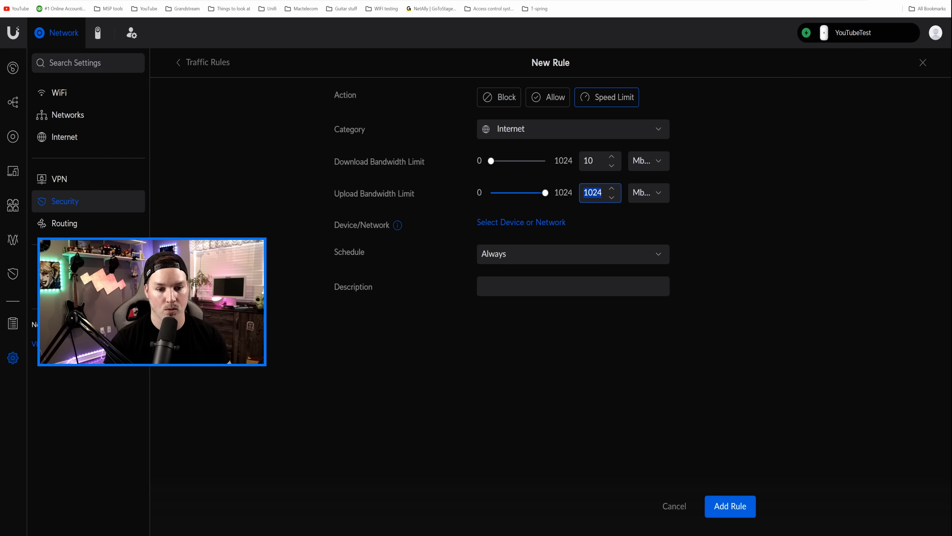
text(2)
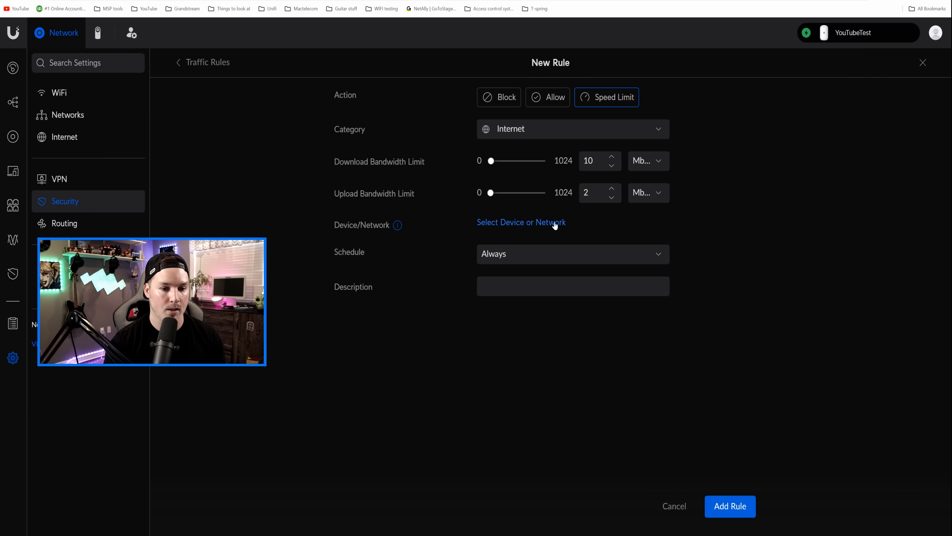
Target the Guest network, describe it as limiting guests to 10mbps, and add the rule
click(520, 222)
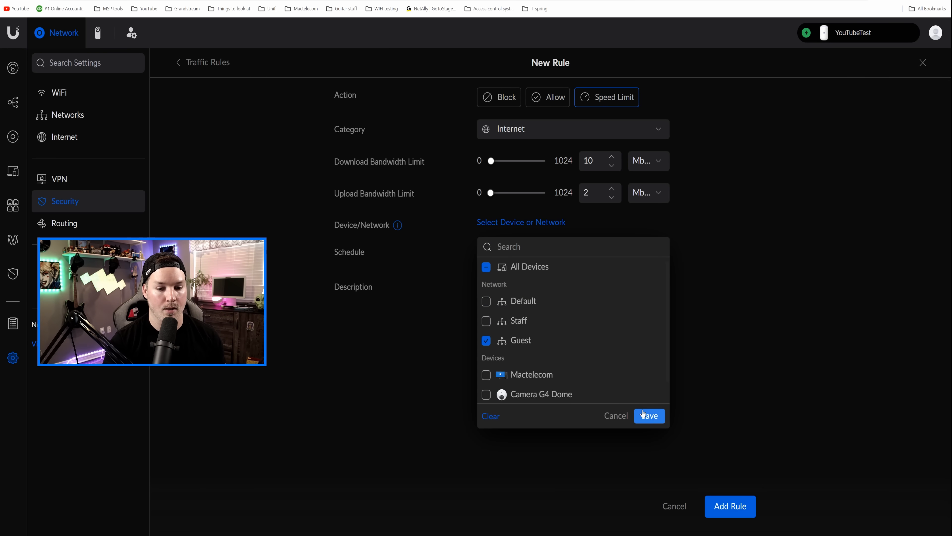
scroll(down, 3)
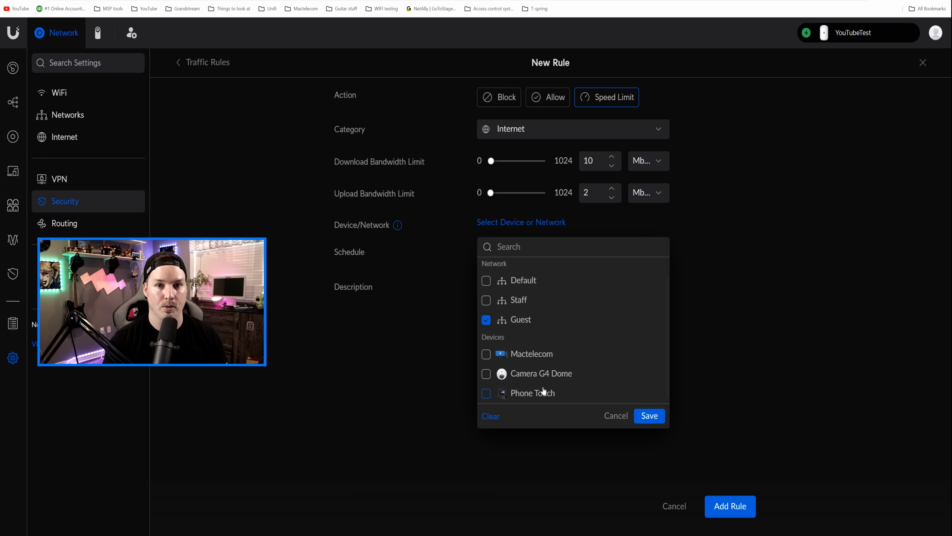
click(649, 416)
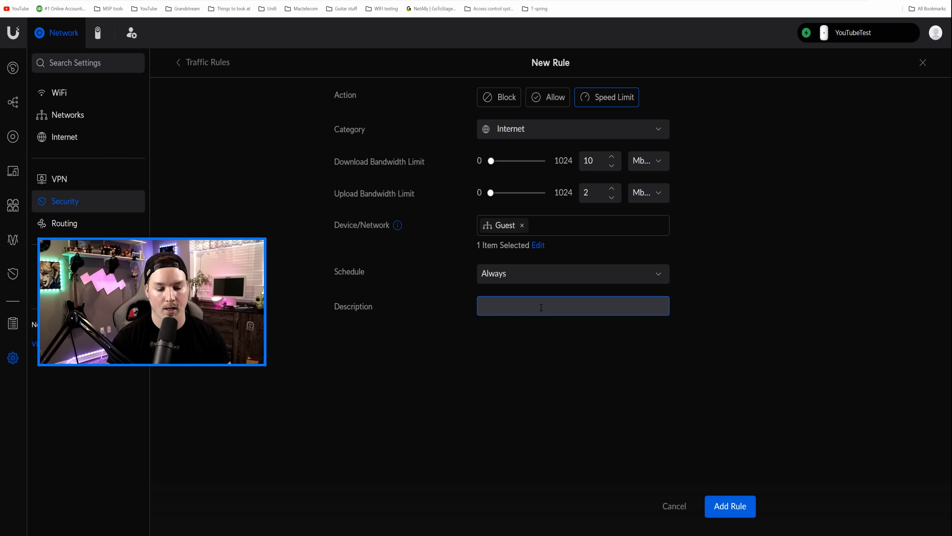
text(Limit guest to)
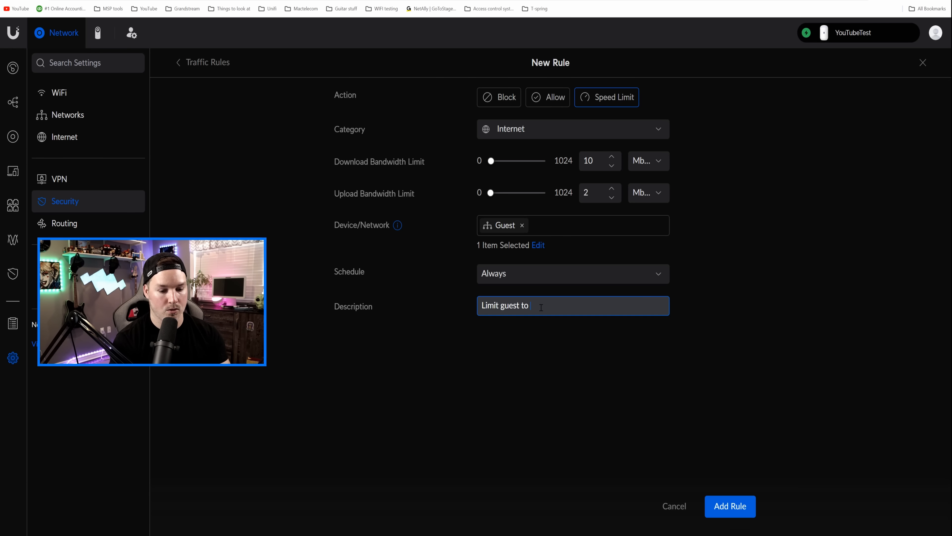
text(10mbps)
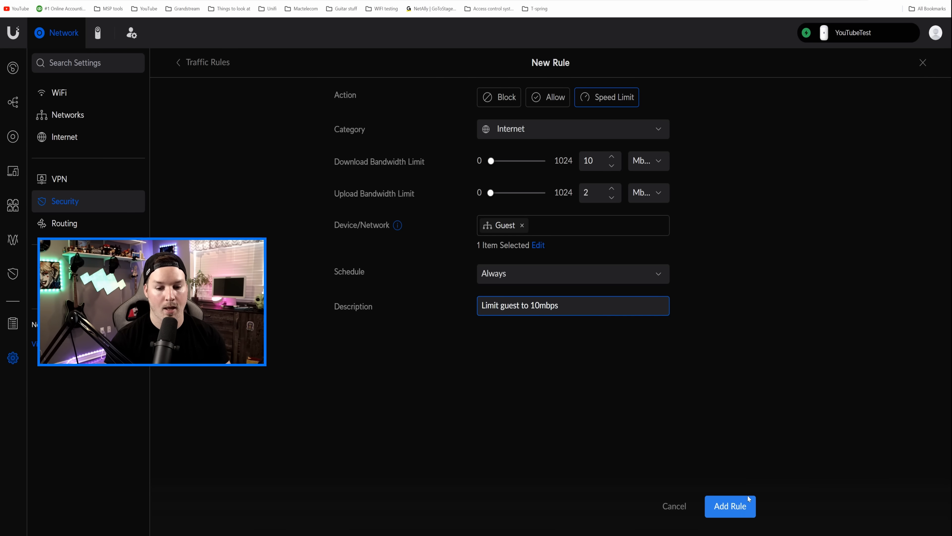
click(730, 505)
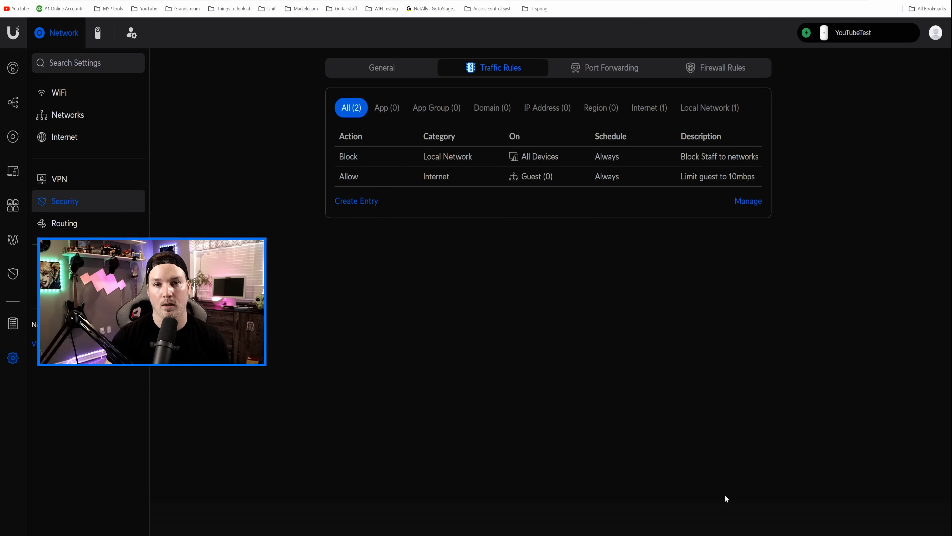
mouse_move(819, 358)
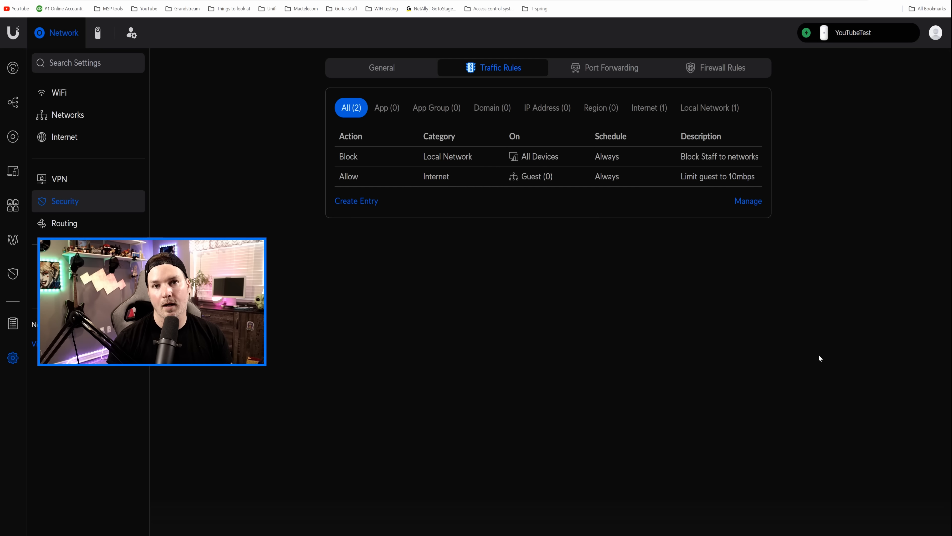
mouse_move(788, 400)
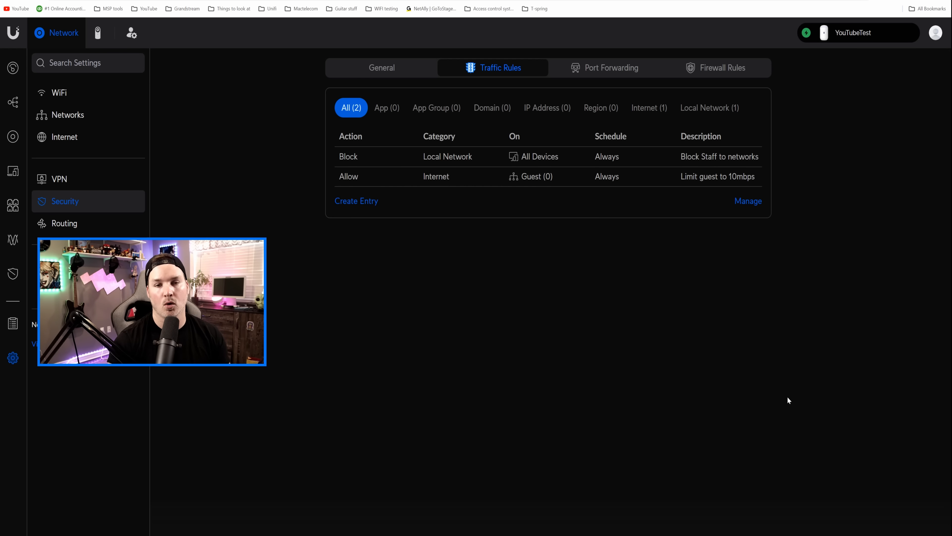
mouse_move(756, 389)
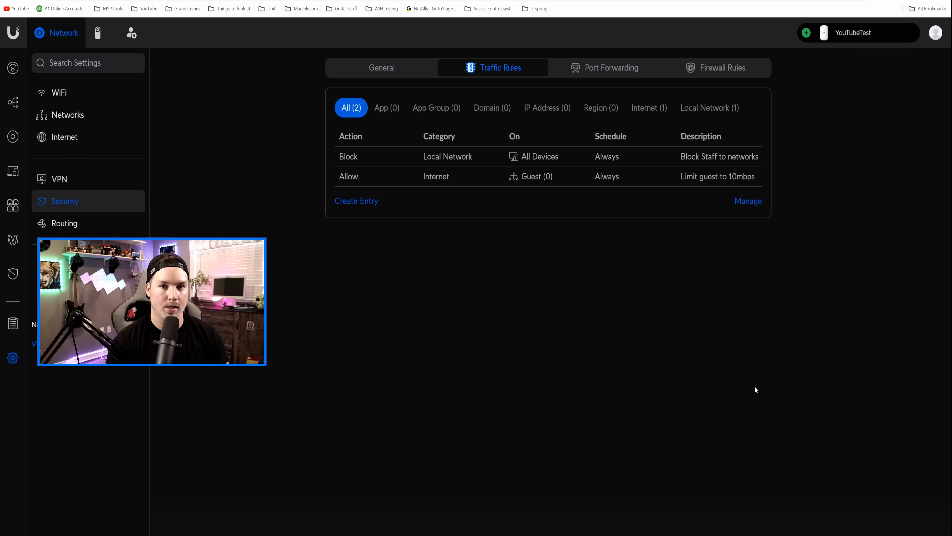
Set Suspicious Activity to Advanced, Notify and Block, High sensitivity, and save all detection categories
click(381, 67)
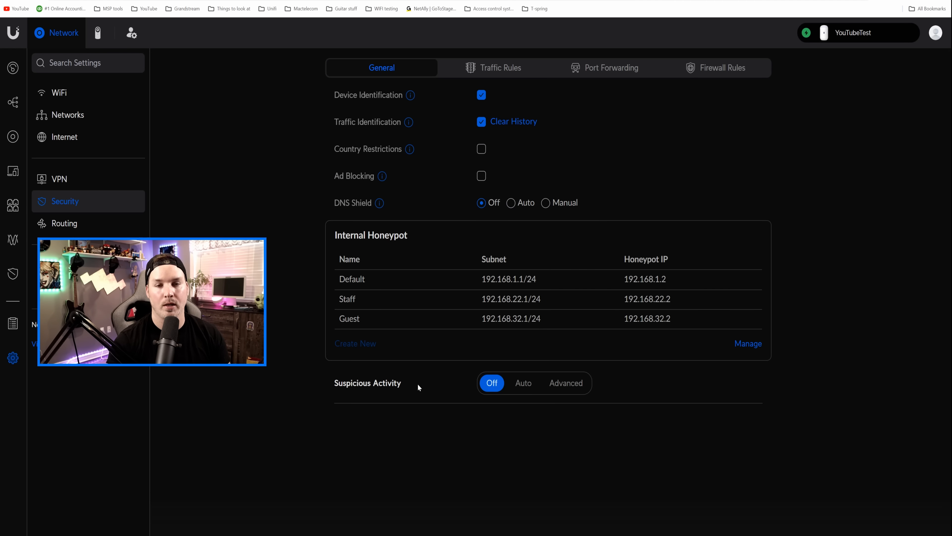
mouse_move(523, 382)
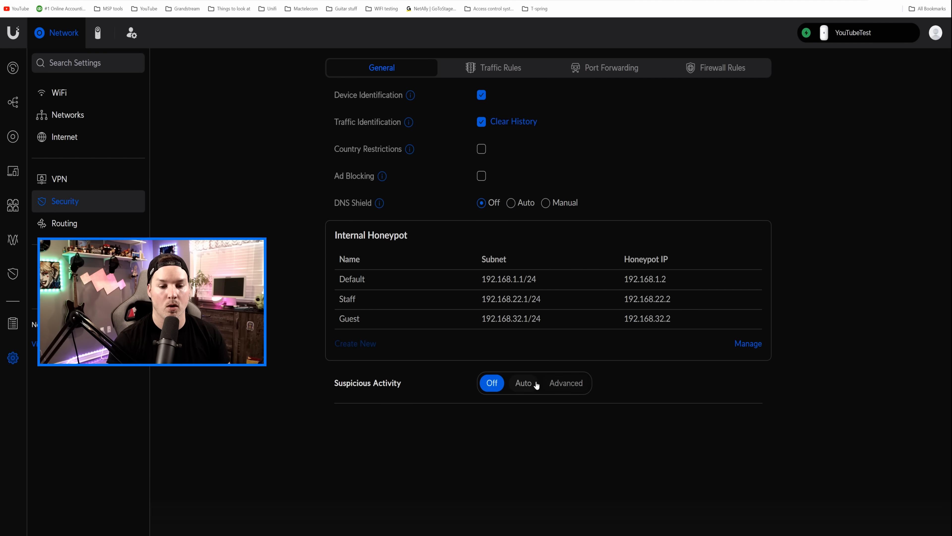
click(566, 383)
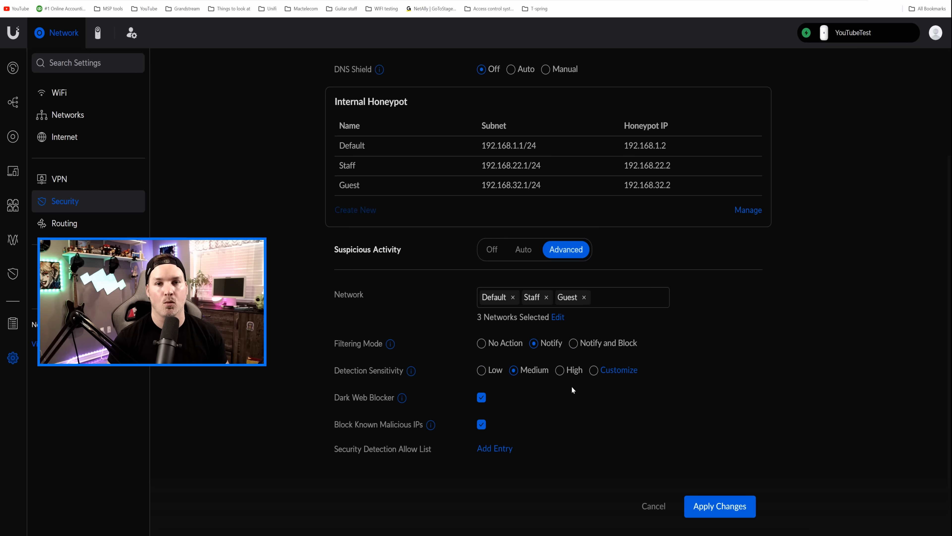
mouse_move(725, 369)
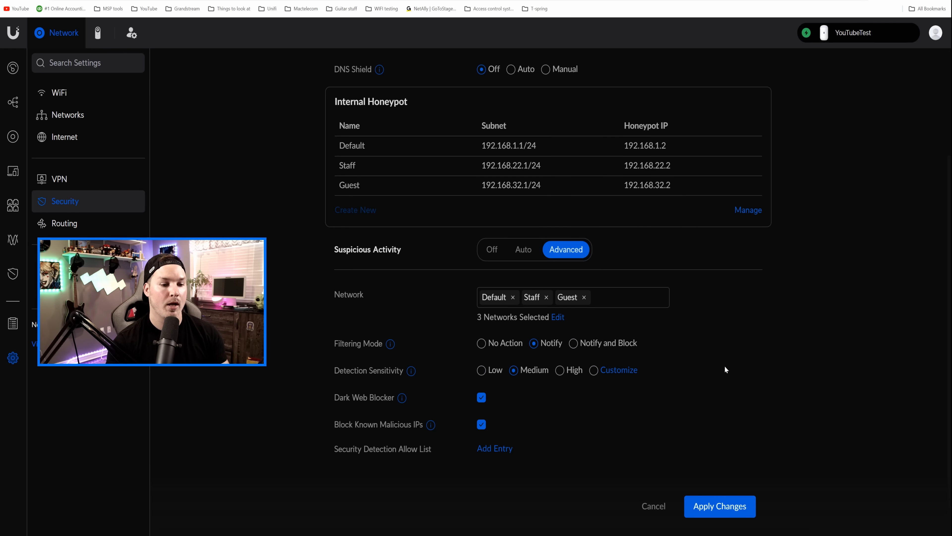
mouse_move(565, 353)
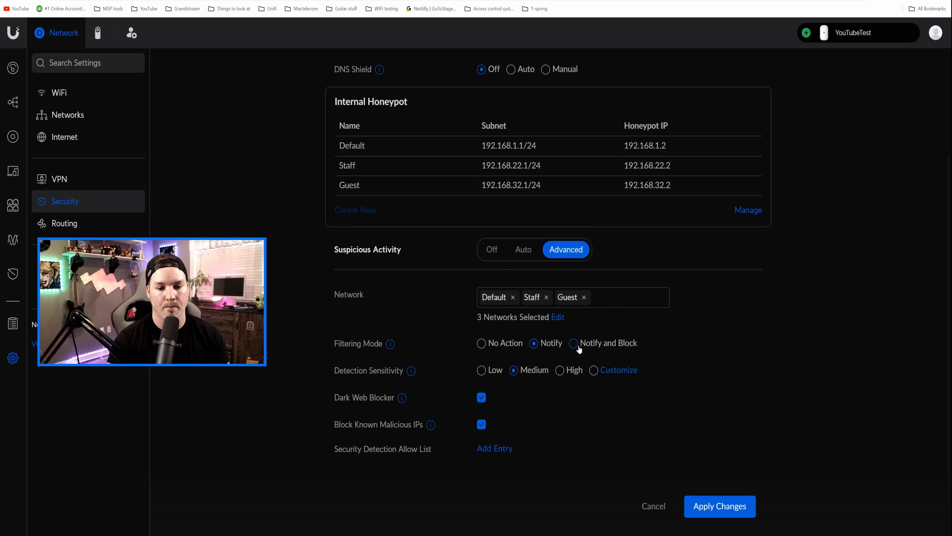
click(573, 343)
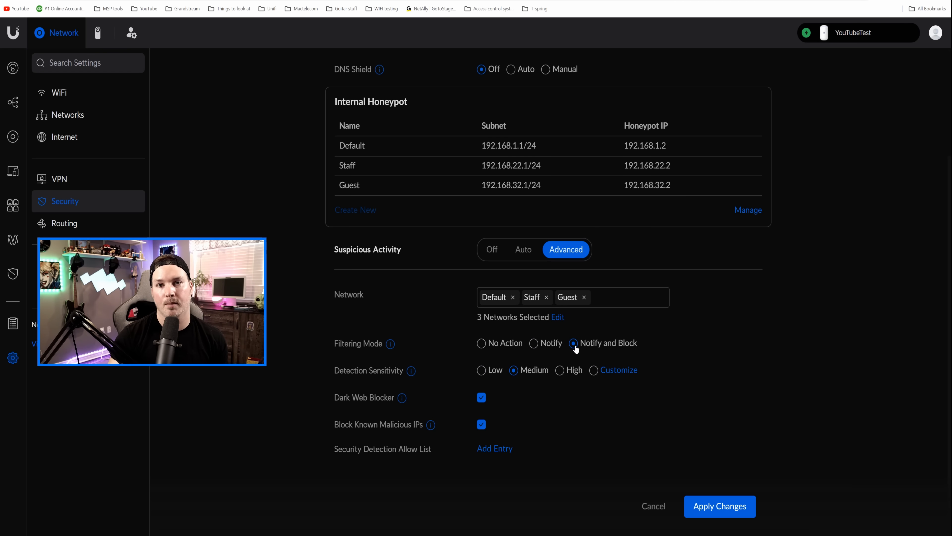
mouse_move(505, 349)
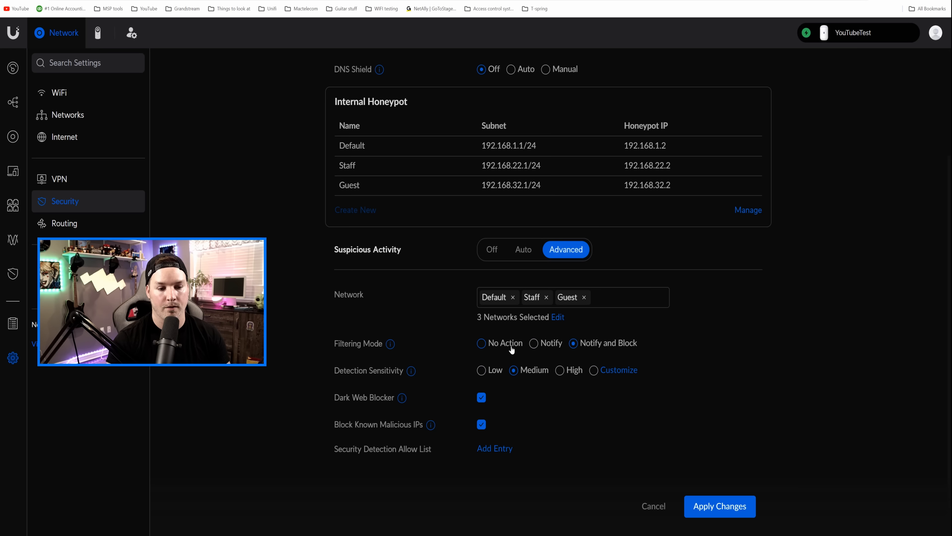
mouse_move(521, 360)
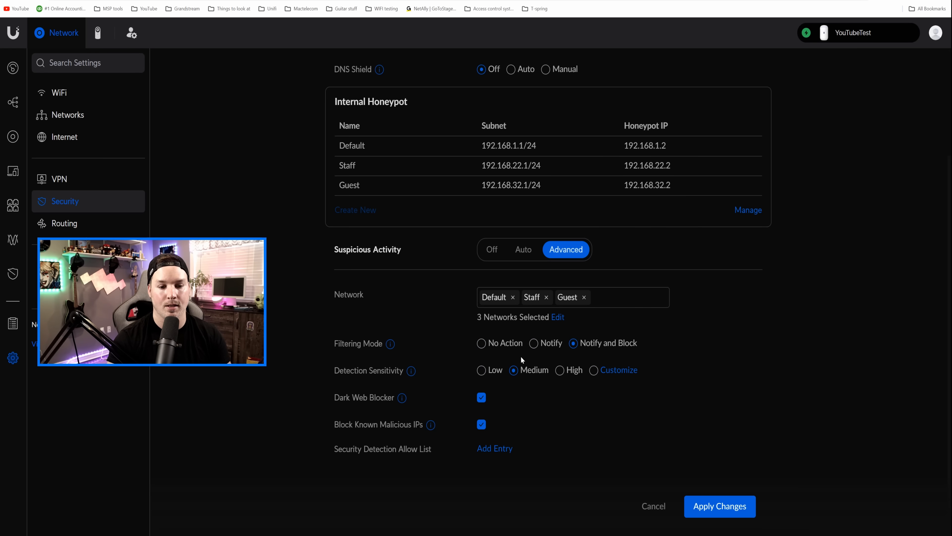
click(560, 370)
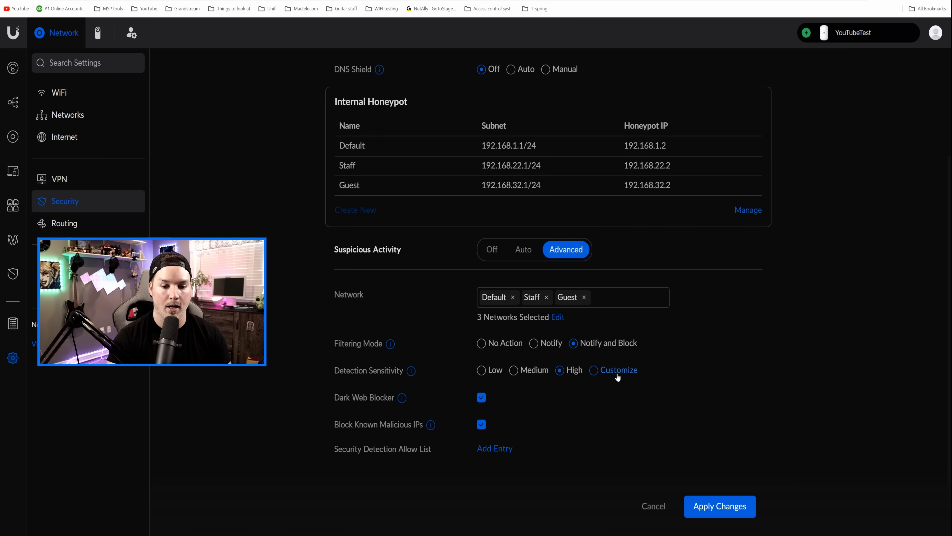
click(619, 370)
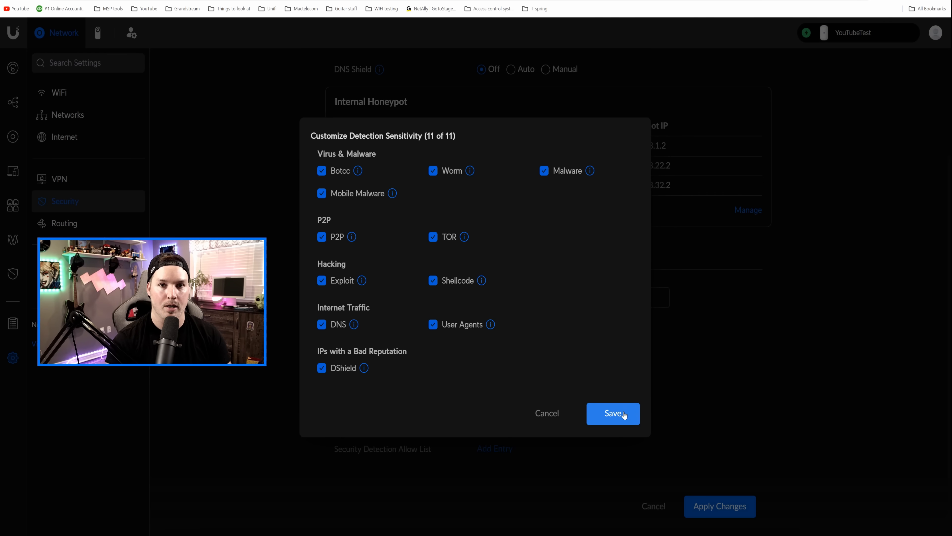
click(613, 414)
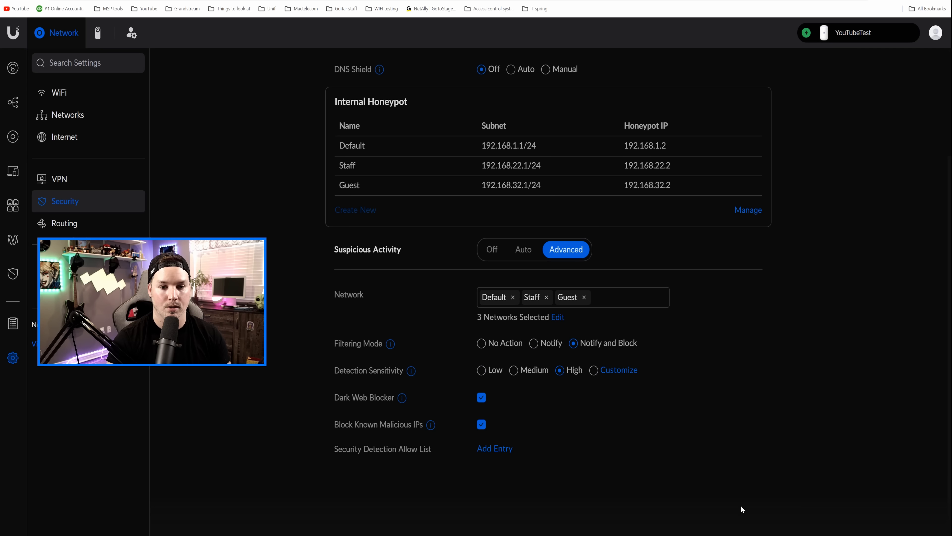
mouse_move(730, 499)
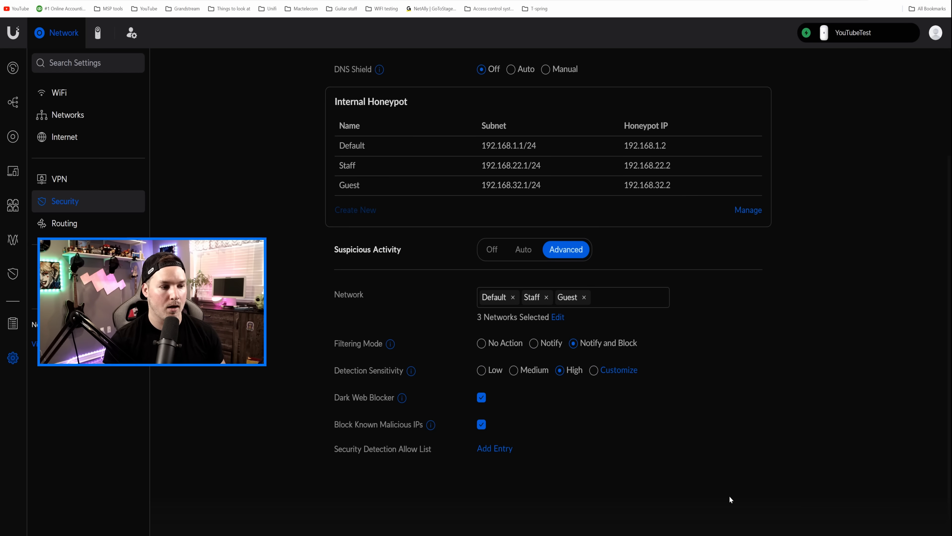
View Insights traffic and filtering statistics, toggling the ad-block and traffic-rule block filters
click(11, 274)
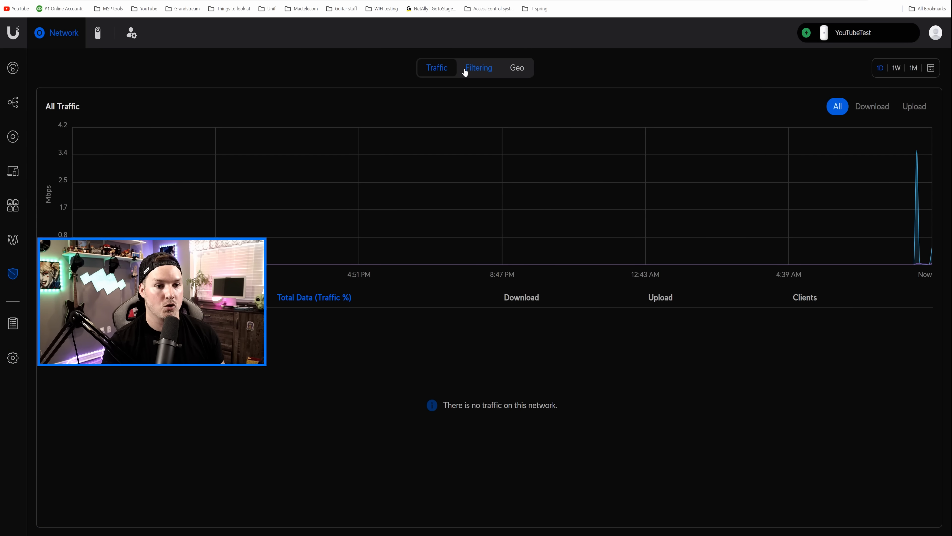
click(478, 68)
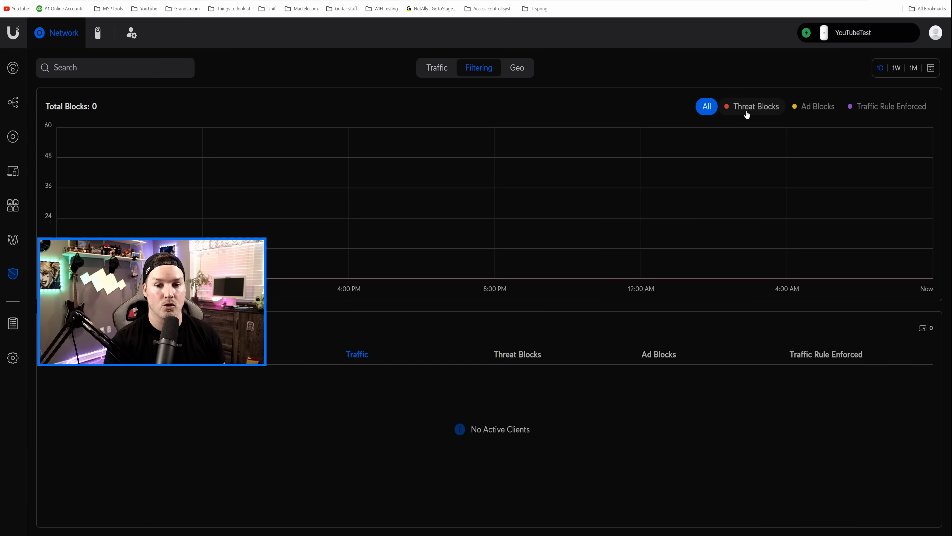
click(818, 106)
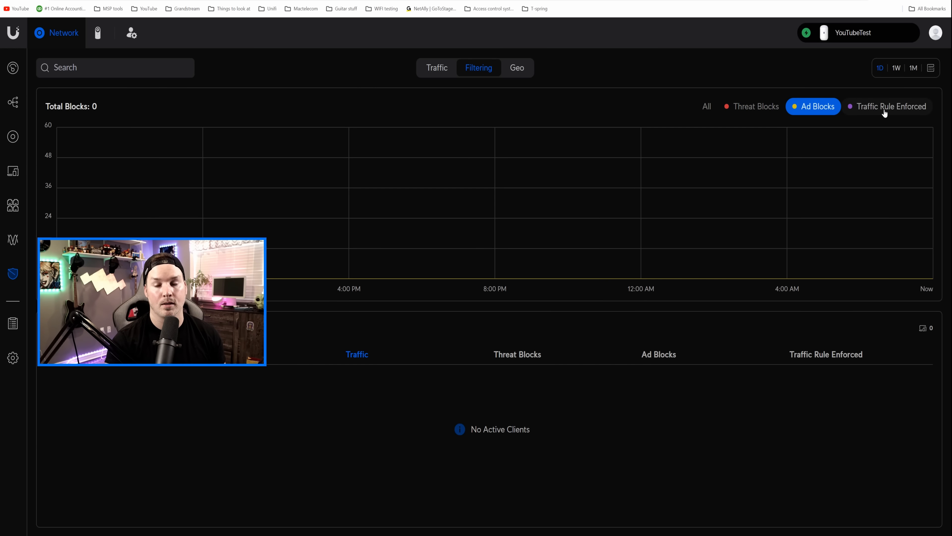
click(516, 68)
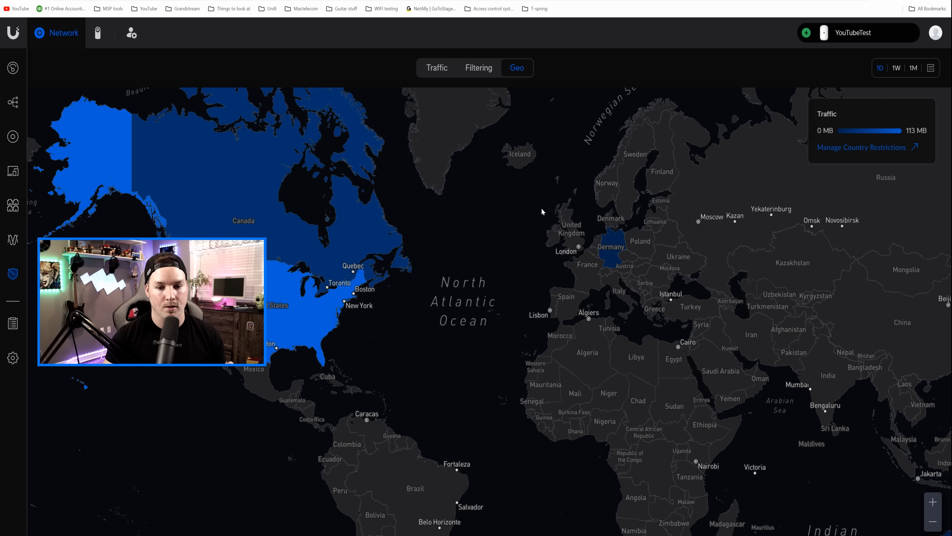
mouse_move(282, 262)
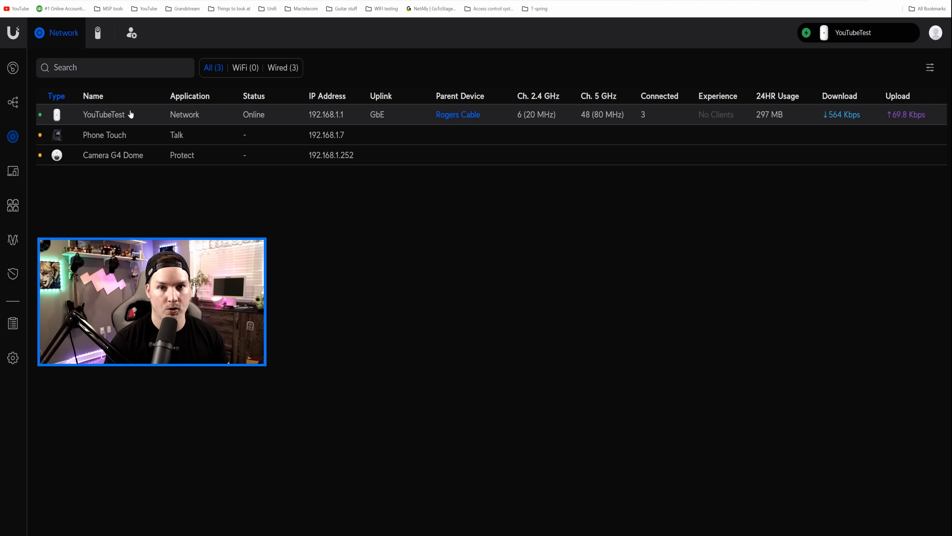
Assign port 2 of the YouTubeTest gateway to the Staff (22) network and apply
click(104, 114)
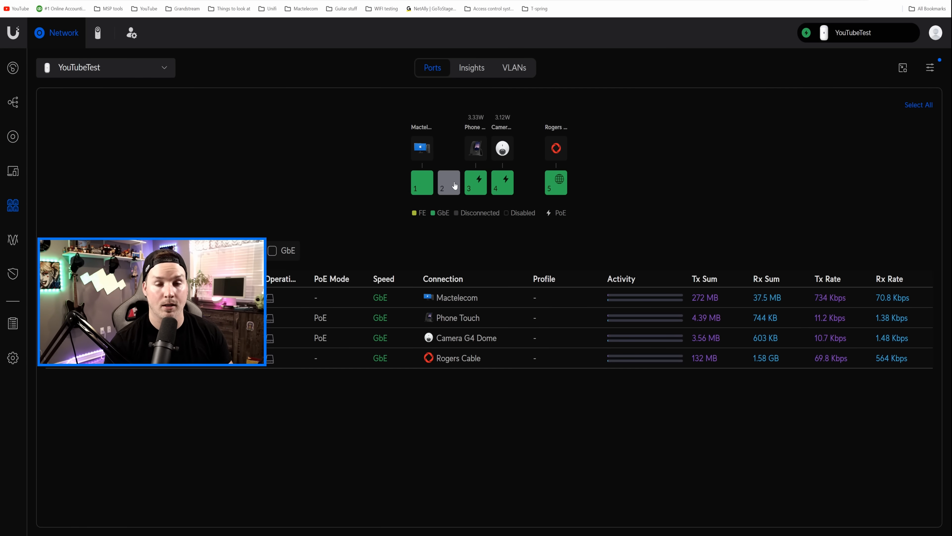
click(449, 183)
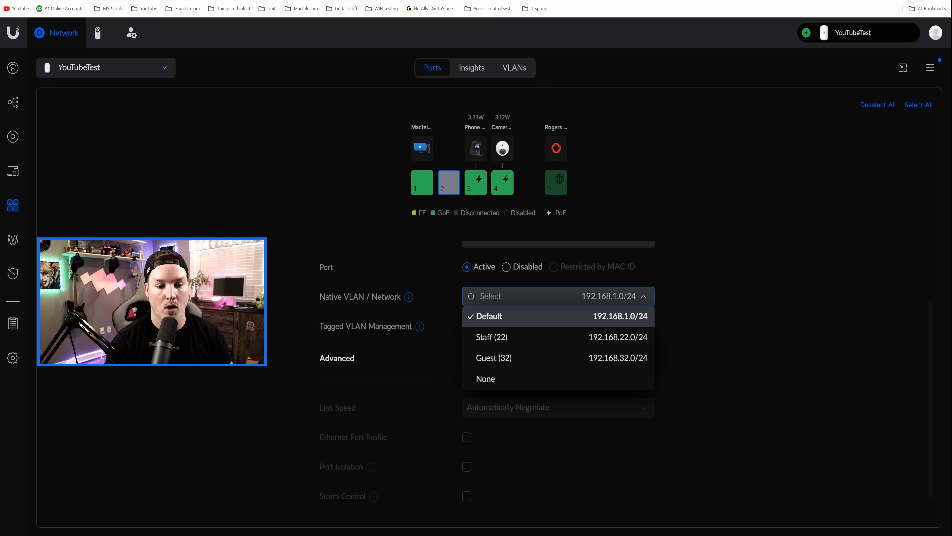
click(492, 337)
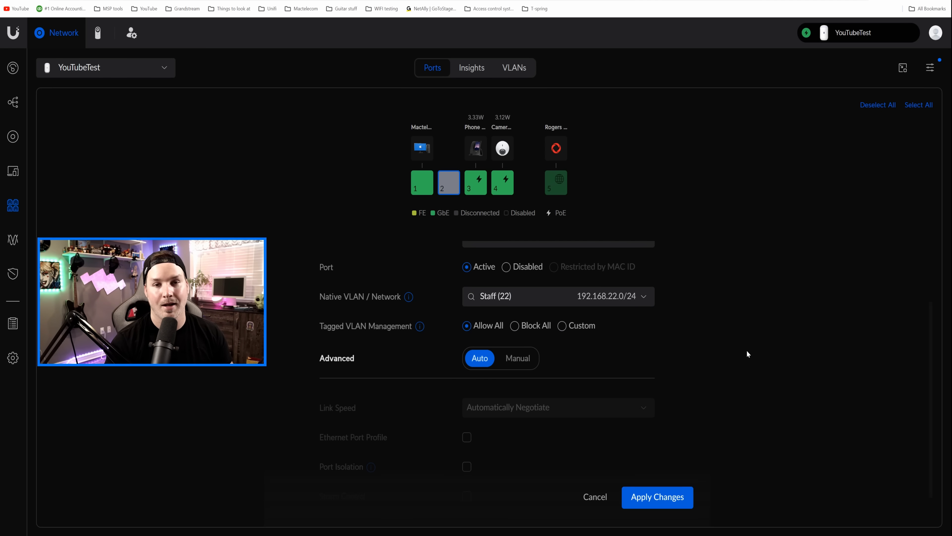
mouse_move(750, 351)
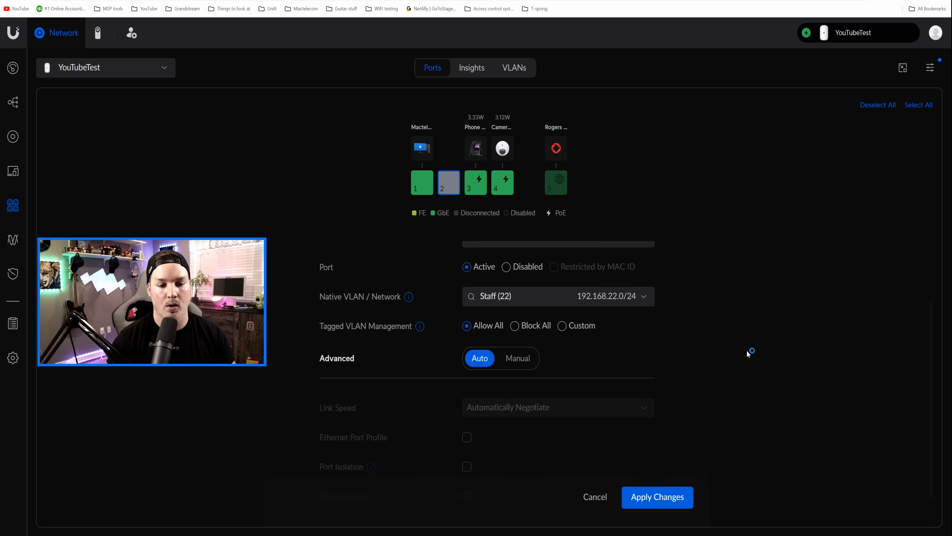
mouse_move(747, 354)
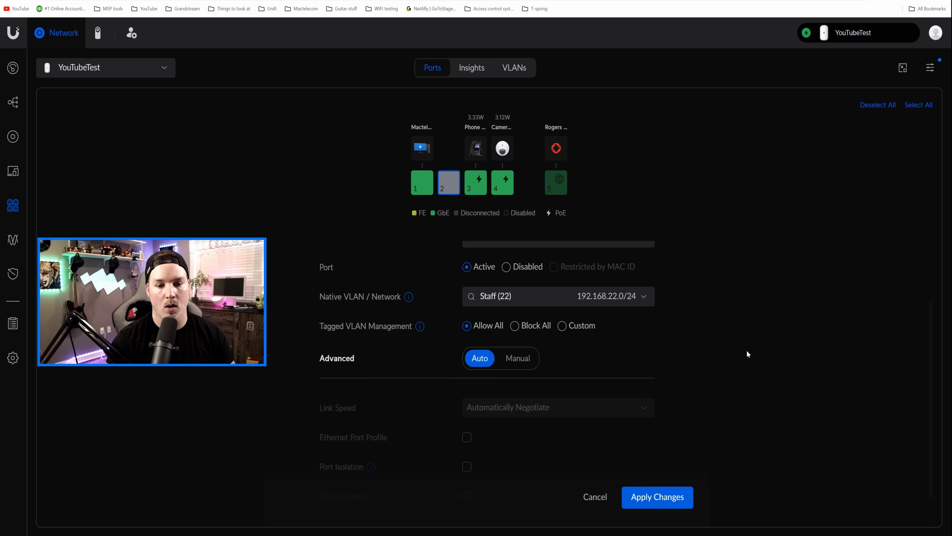
click(515, 325)
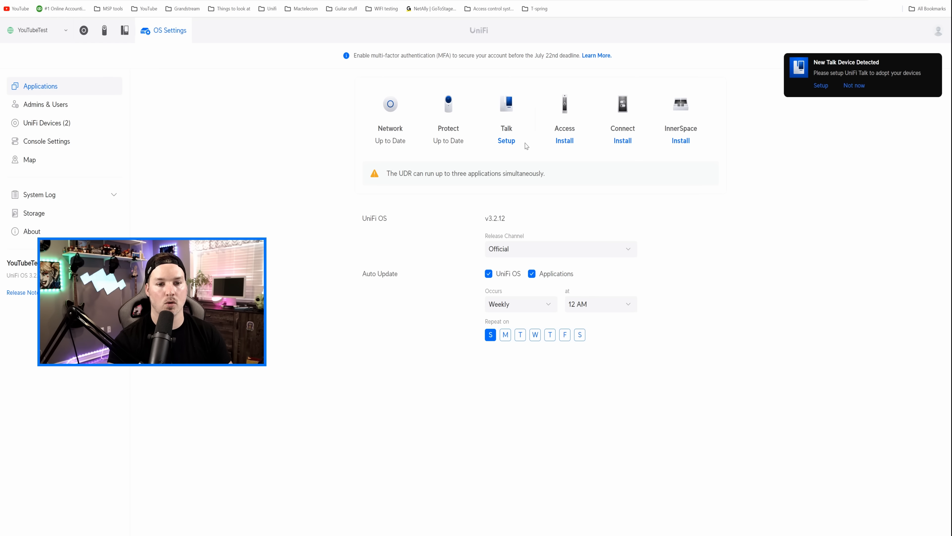
mouse_move(506, 140)
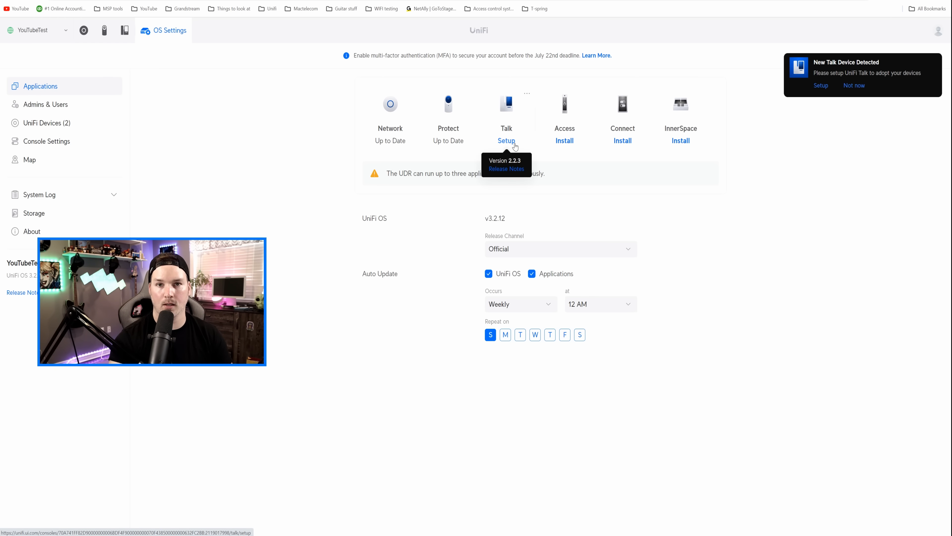
Begin Talk setup with Canada as country and the license agreement accepted
click(507, 140)
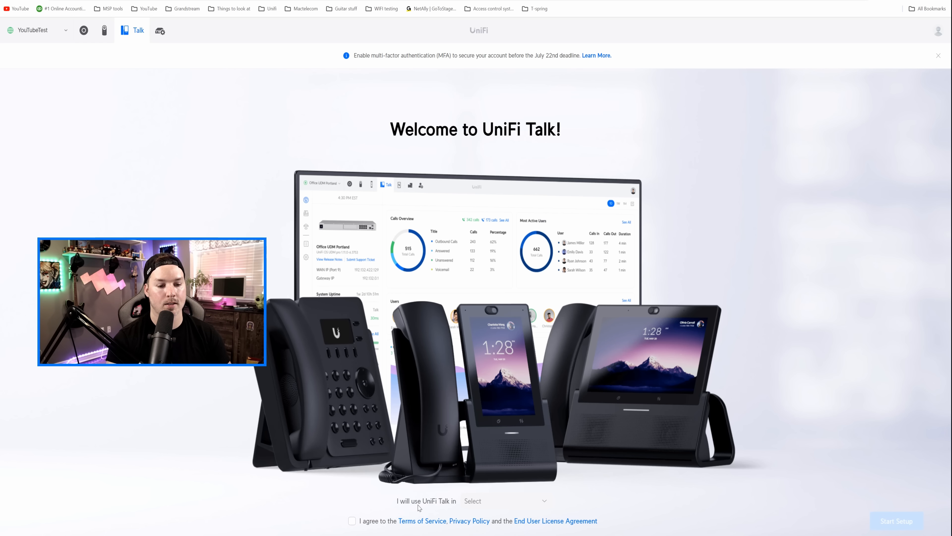
click(503, 500)
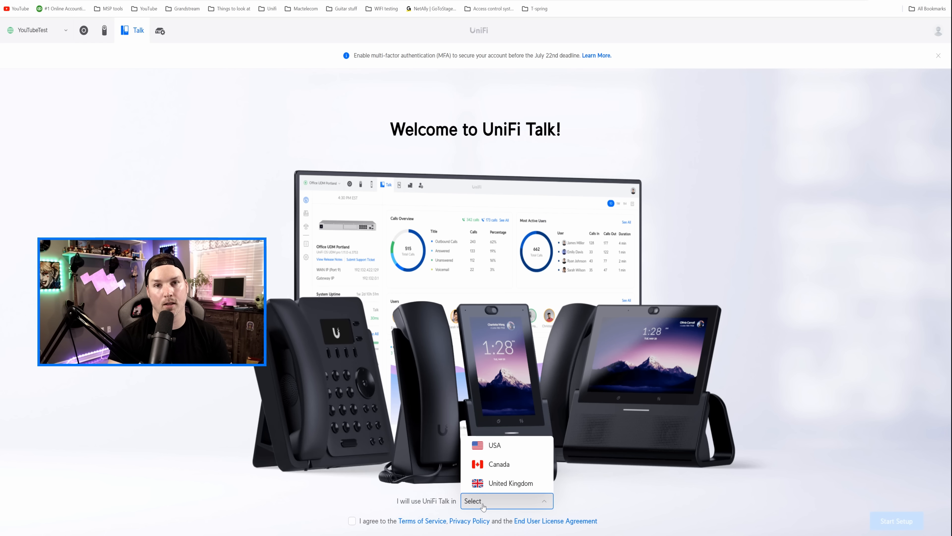
click(498, 463)
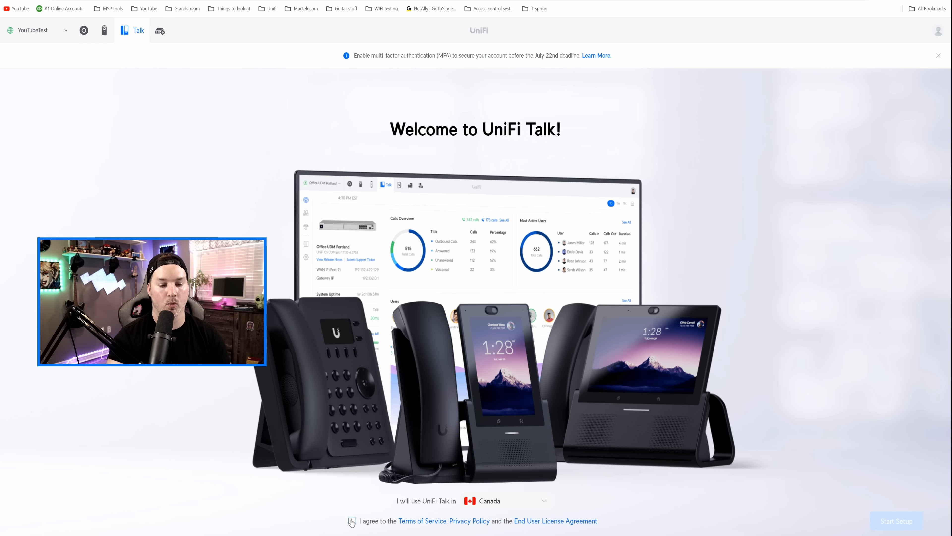
click(352, 520)
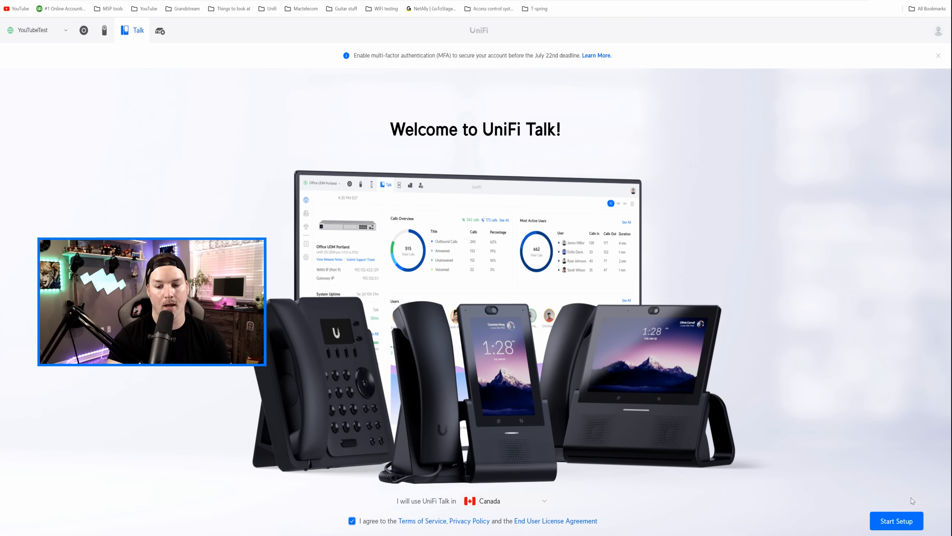
click(896, 520)
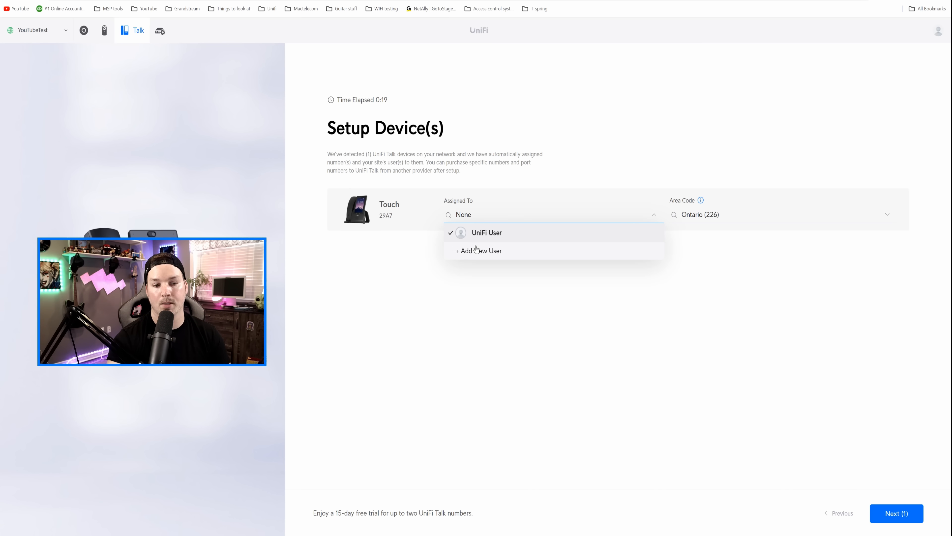
click(481, 250)
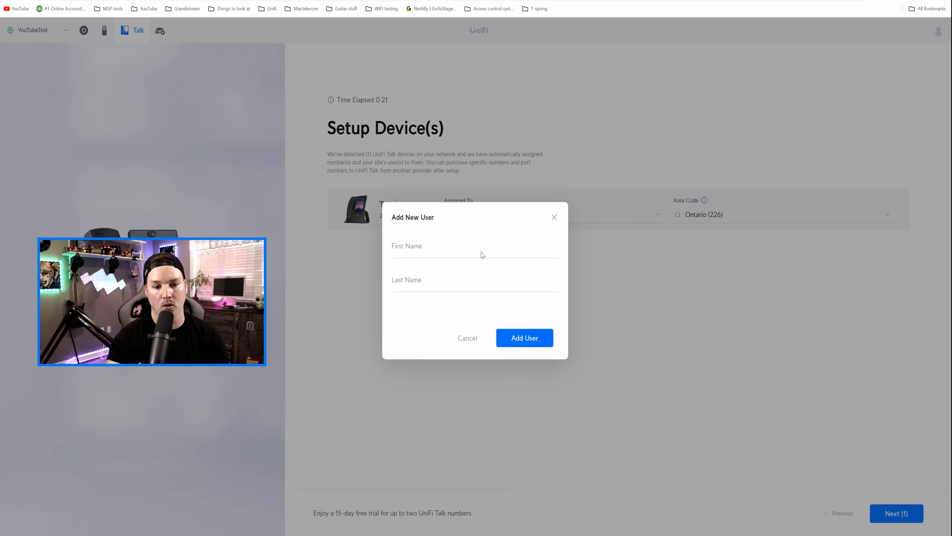
text(Cody)
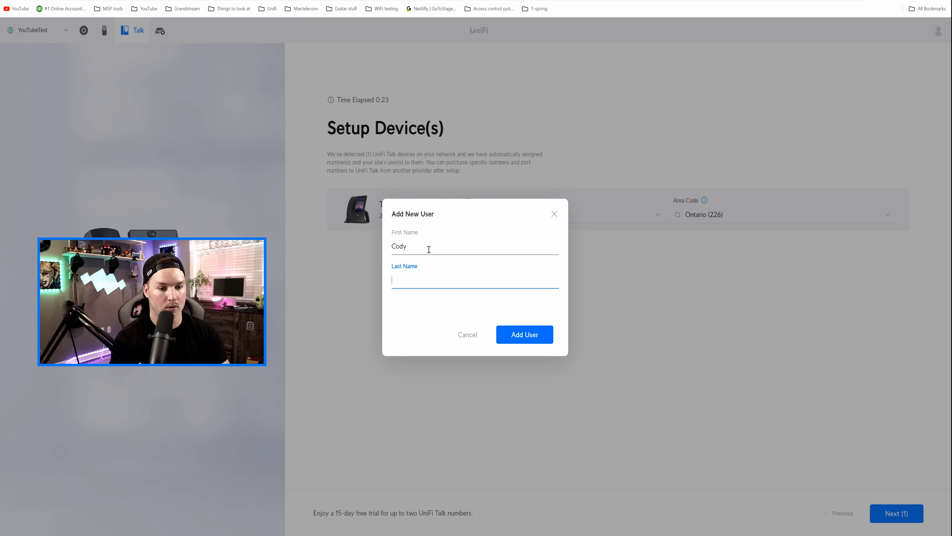
text(MacCallum)
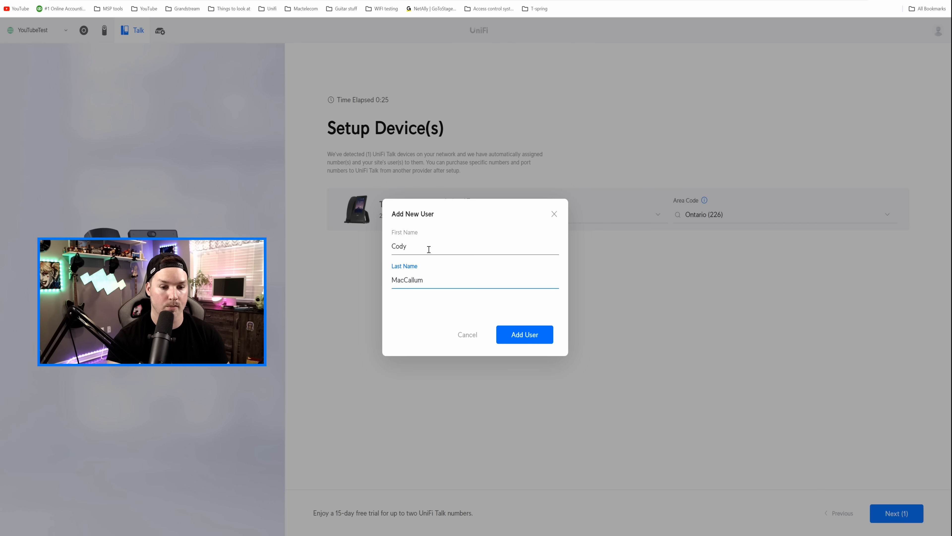
click(524, 334)
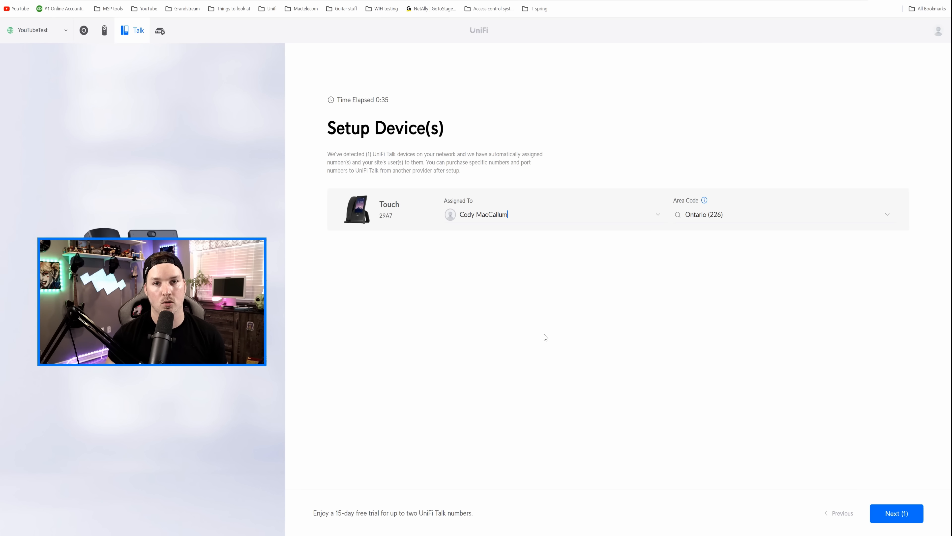
mouse_move(884, 387)
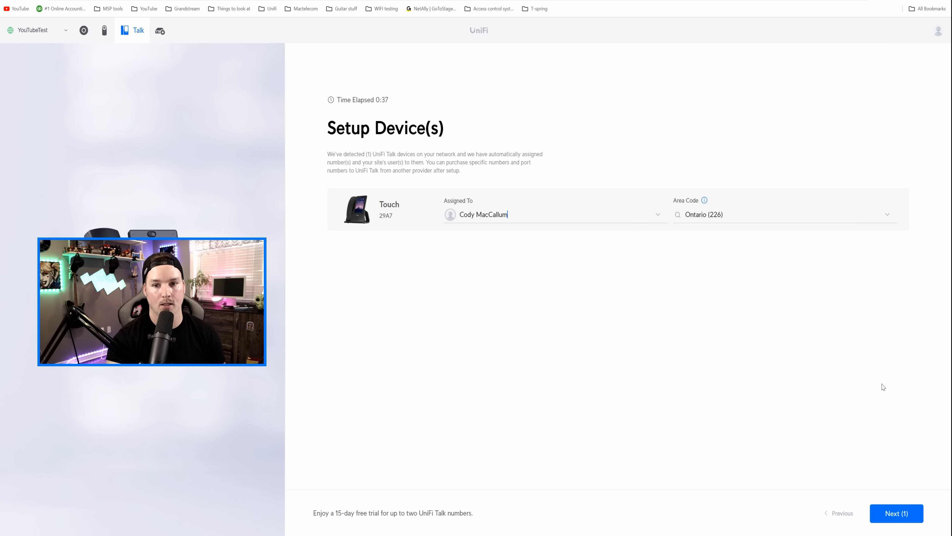
click(896, 513)
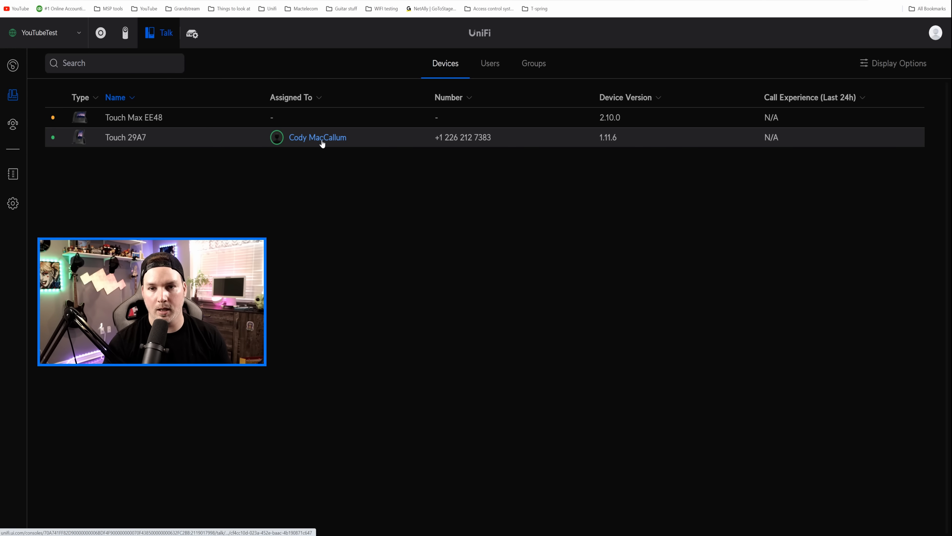
mouse_move(450, 145)
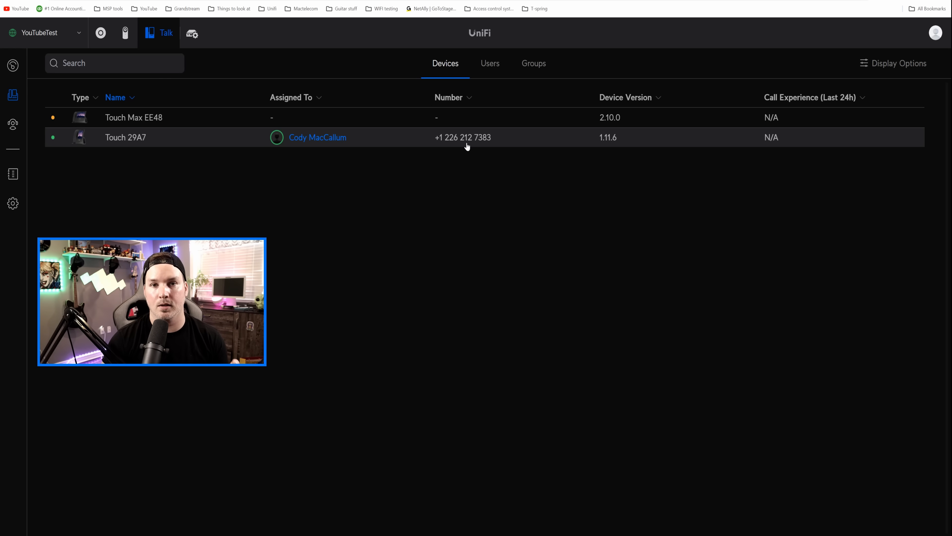
mouse_move(197, 130)
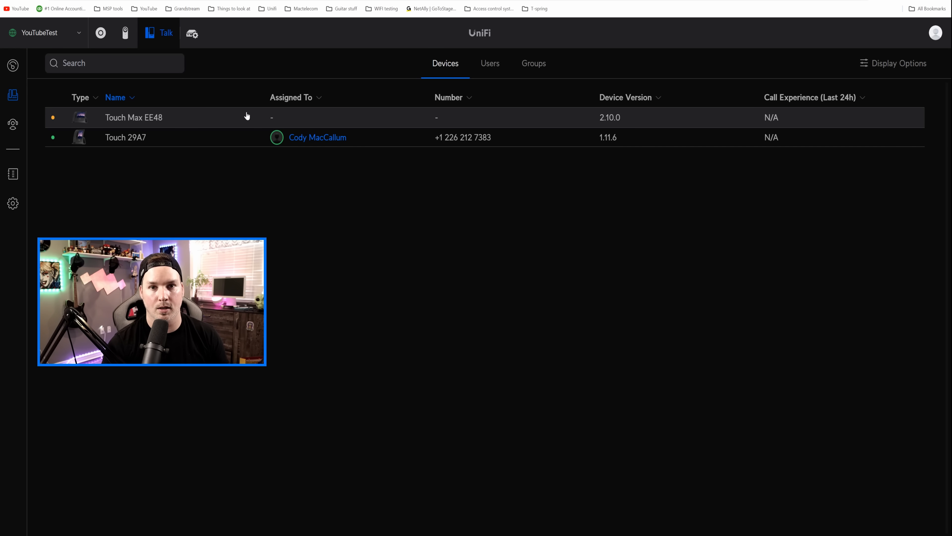
Assign the Touch Max EE48 phone to the UniFi User account without a number
click(134, 117)
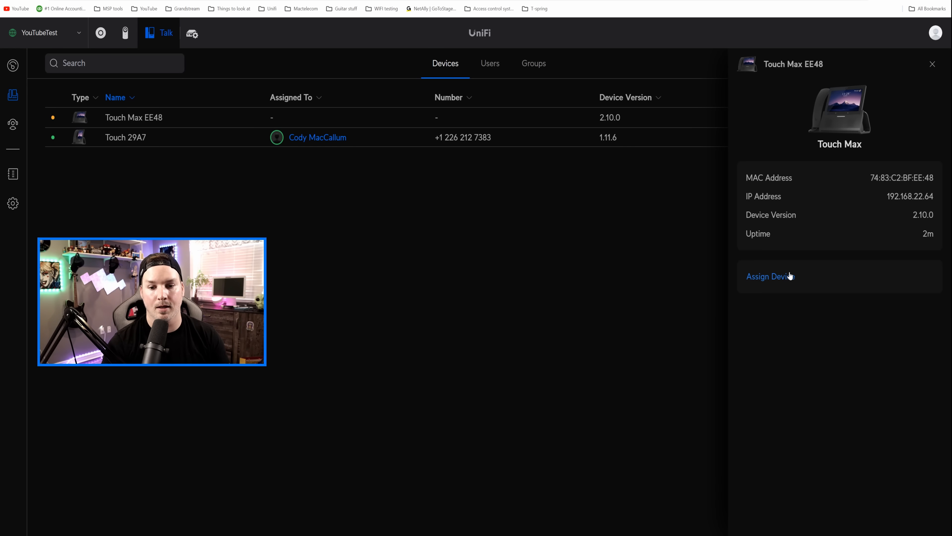
click(770, 276)
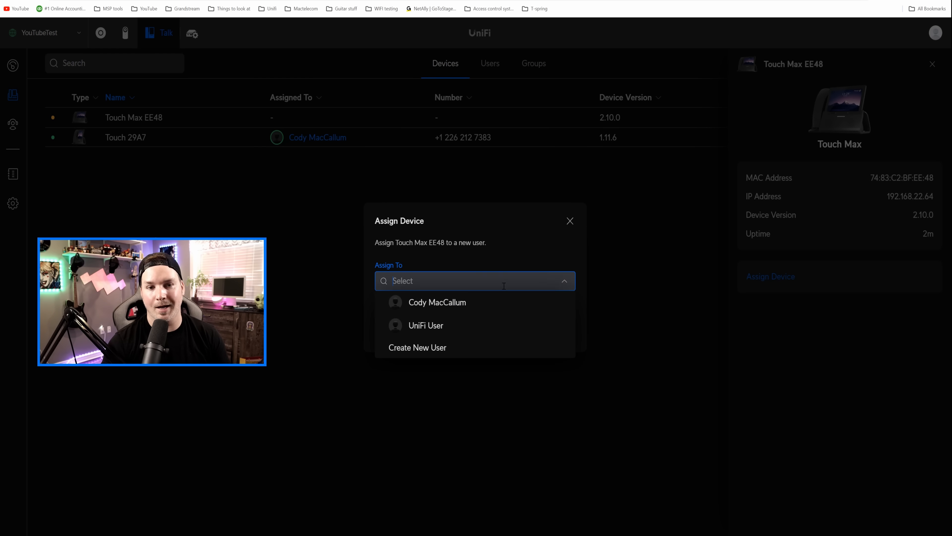
click(426, 324)
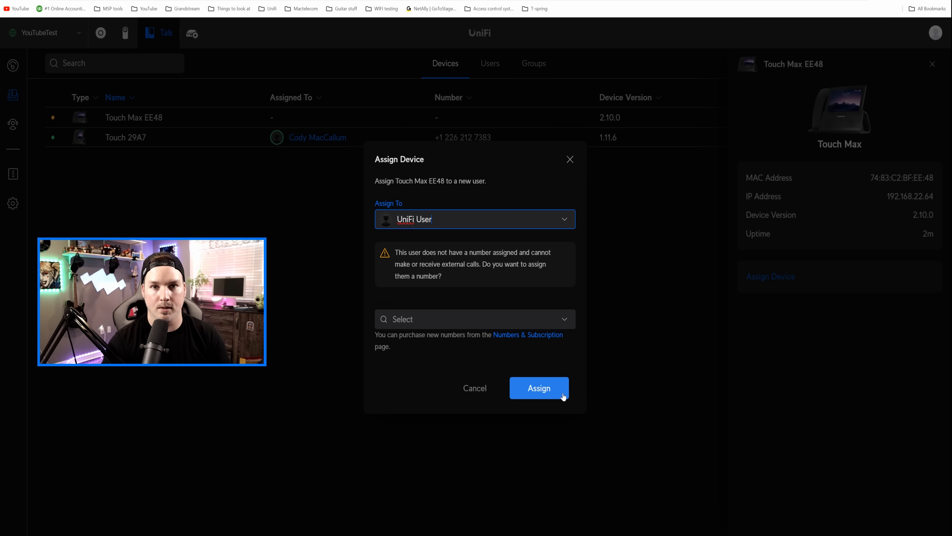
click(538, 388)
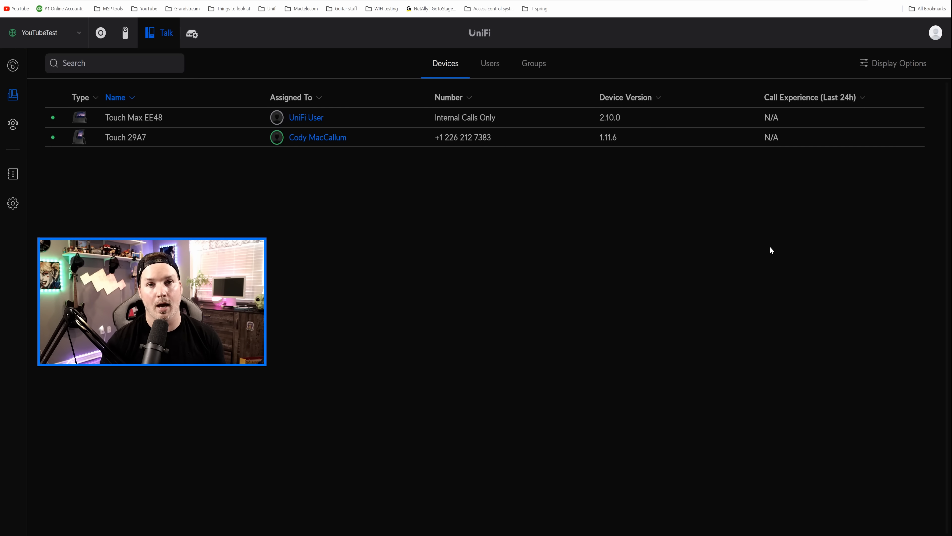
Start a new call group from the Groups list
click(534, 63)
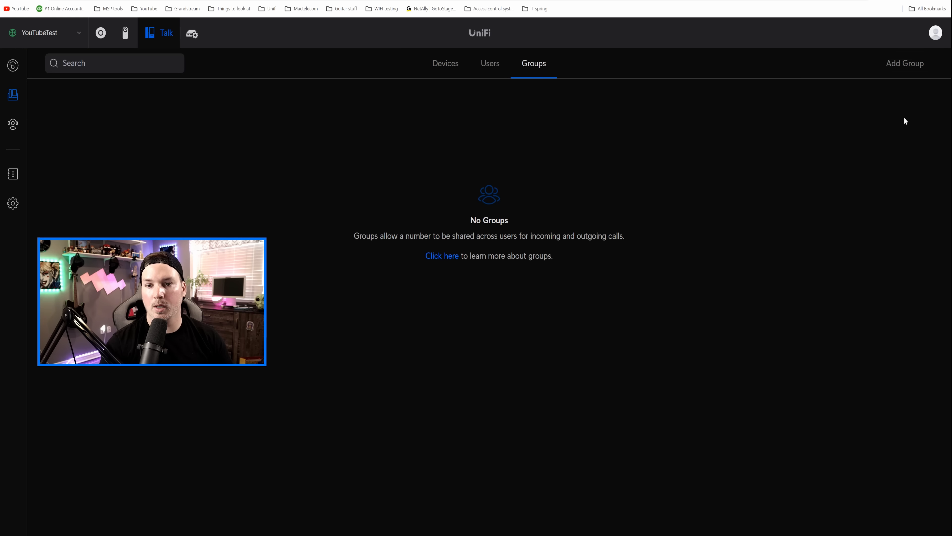
click(904, 63)
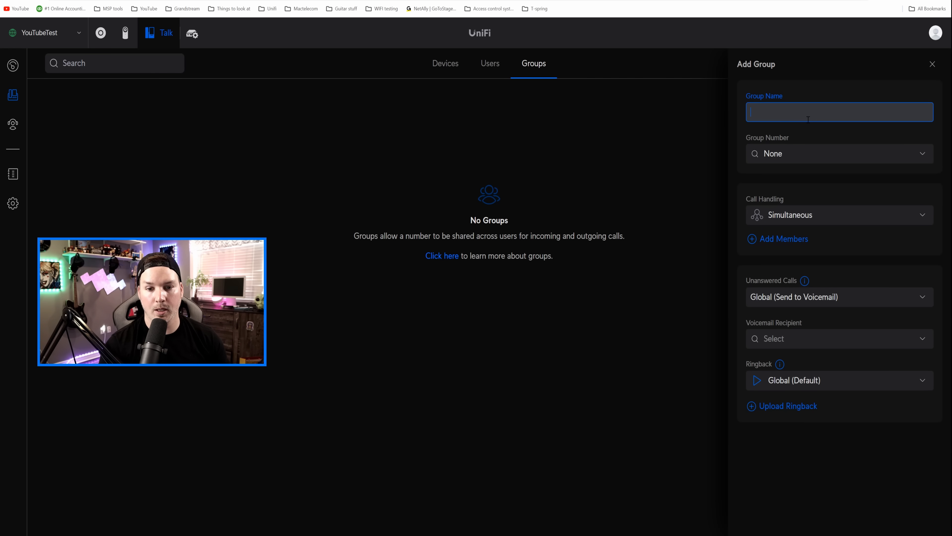
text(Staf)
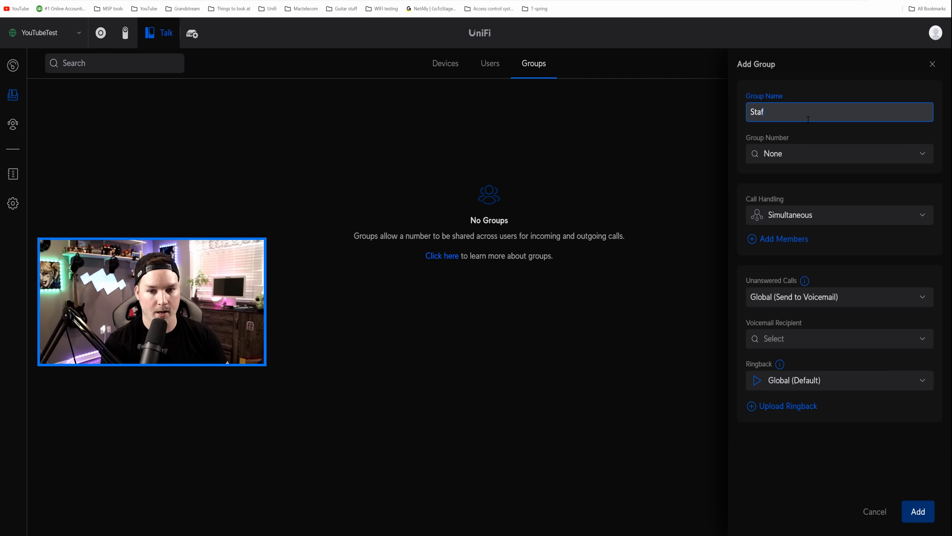
click(838, 153)
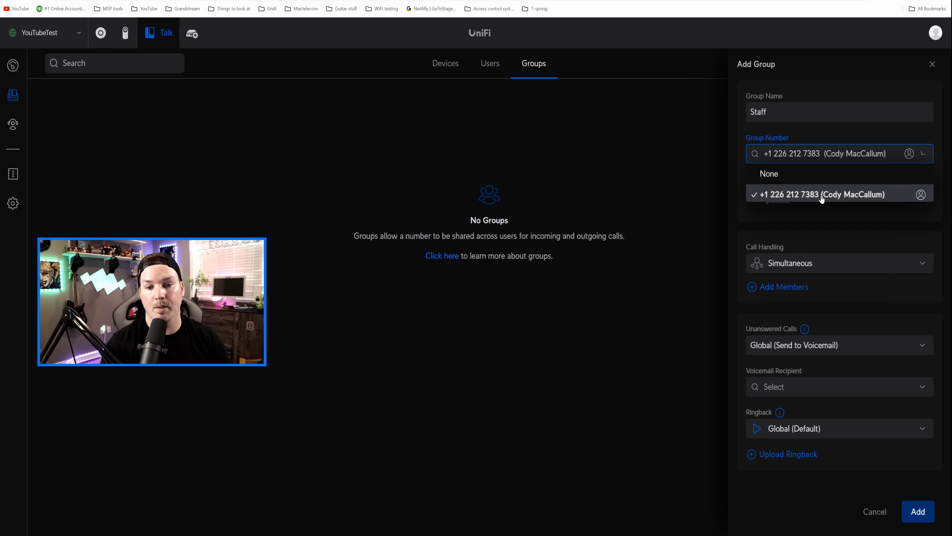
click(823, 194)
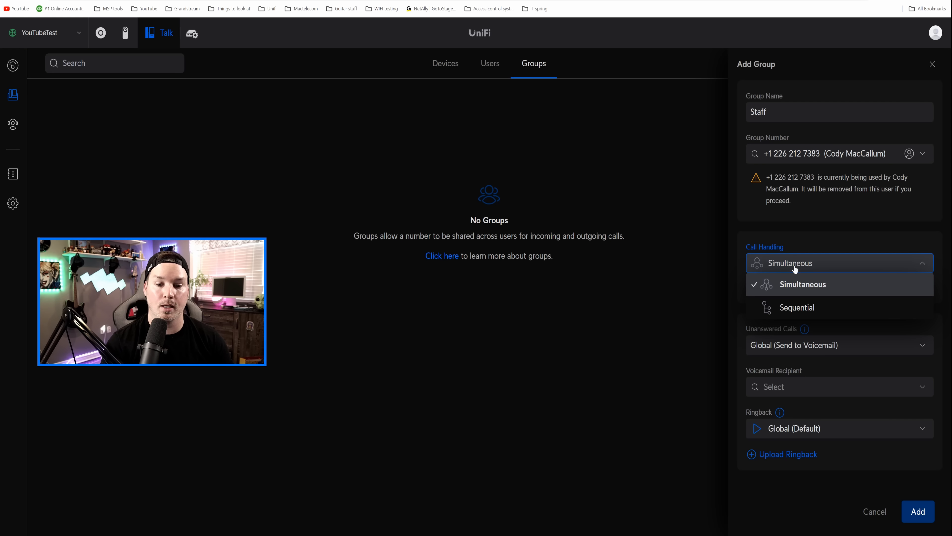
click(802, 284)
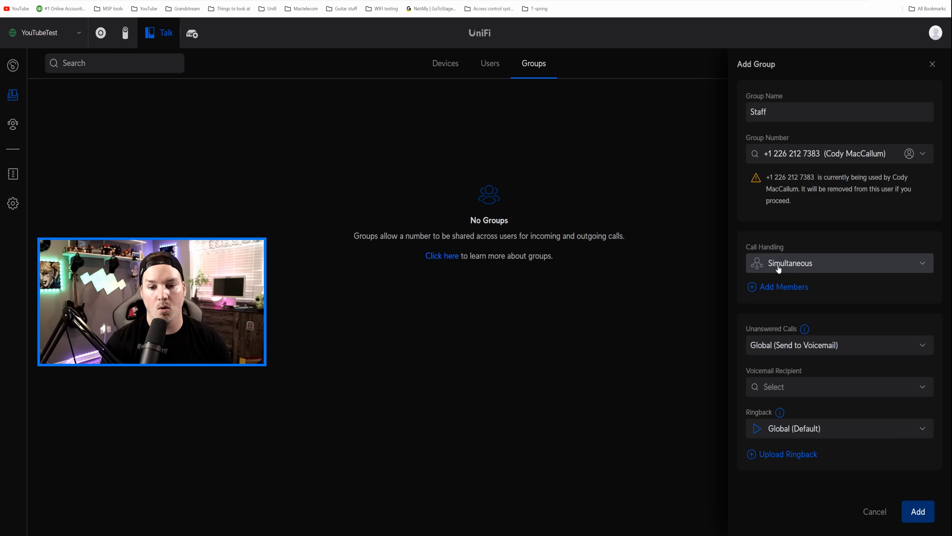
mouse_move(789, 287)
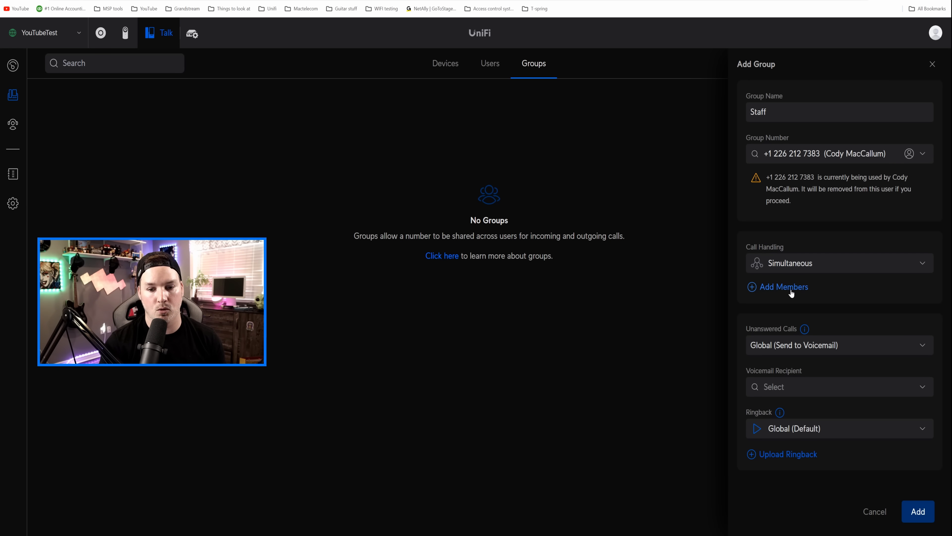
Add every user as a member and create the Staff group
click(784, 286)
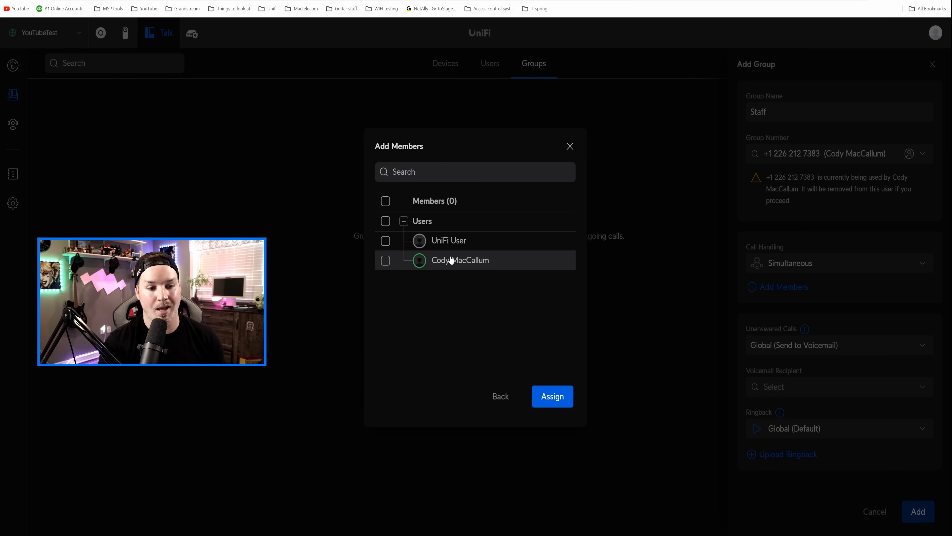
click(385, 201)
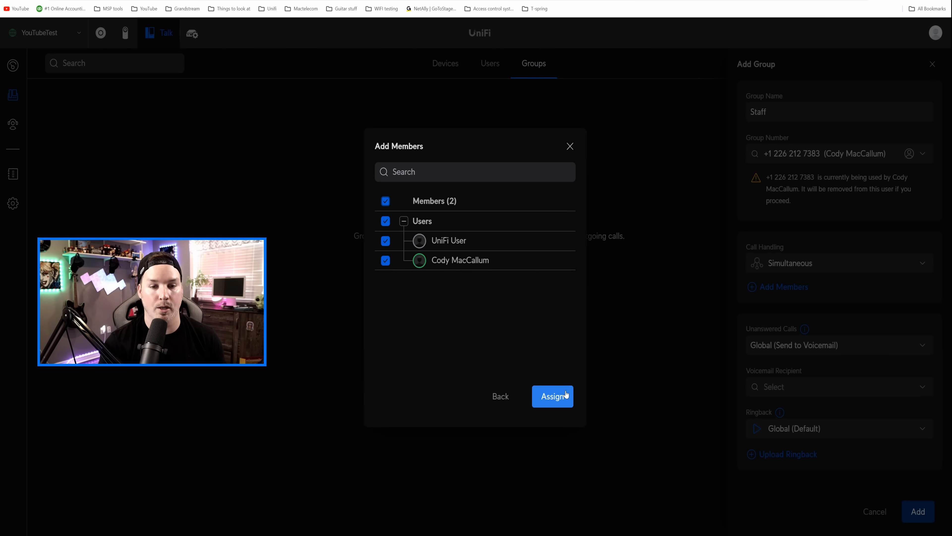
click(552, 396)
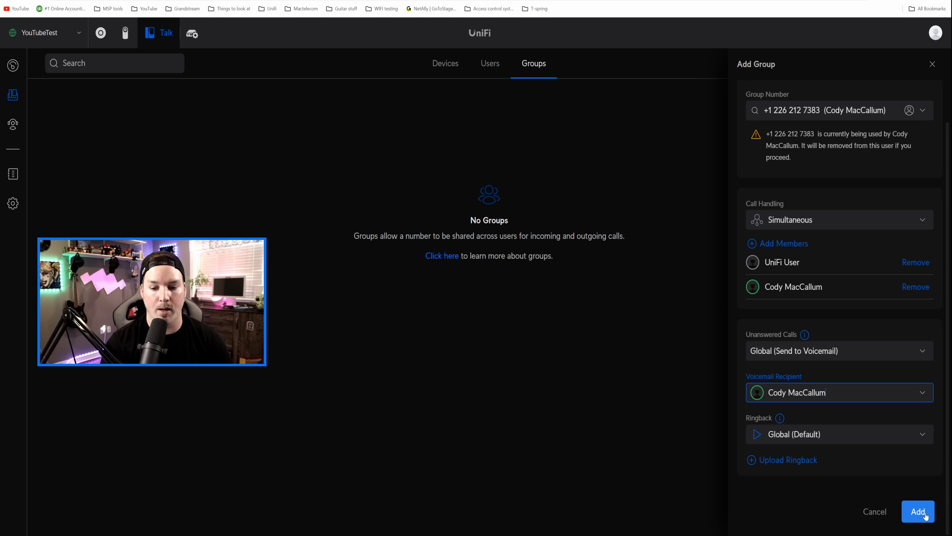
click(917, 512)
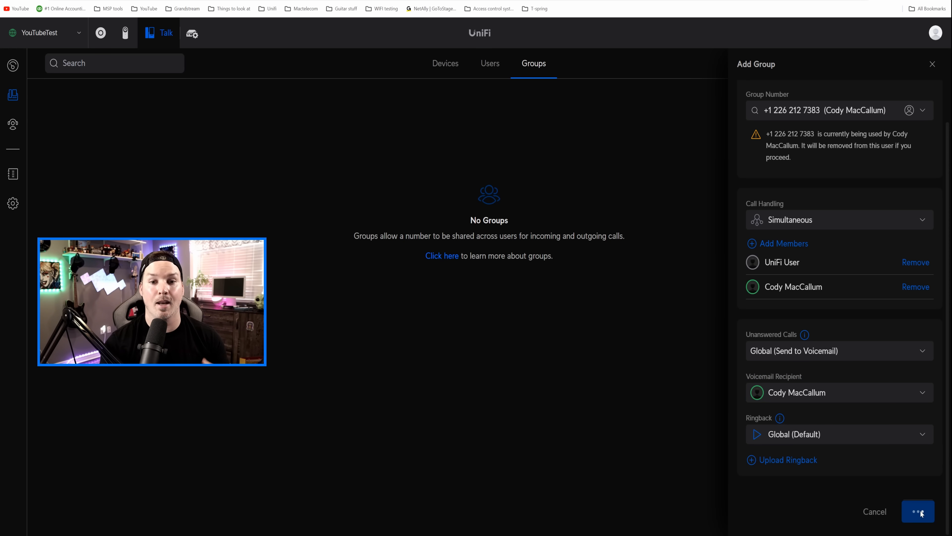
click(917, 511)
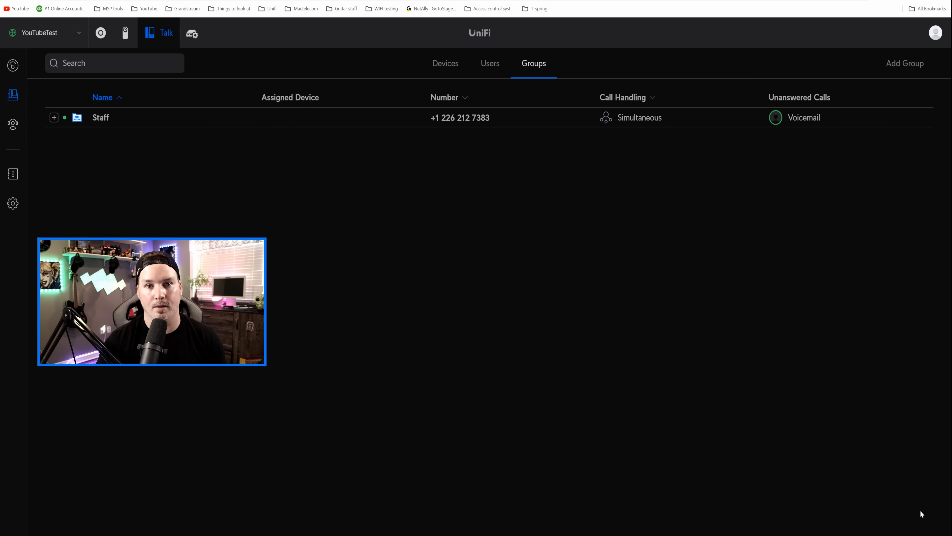
click(445, 63)
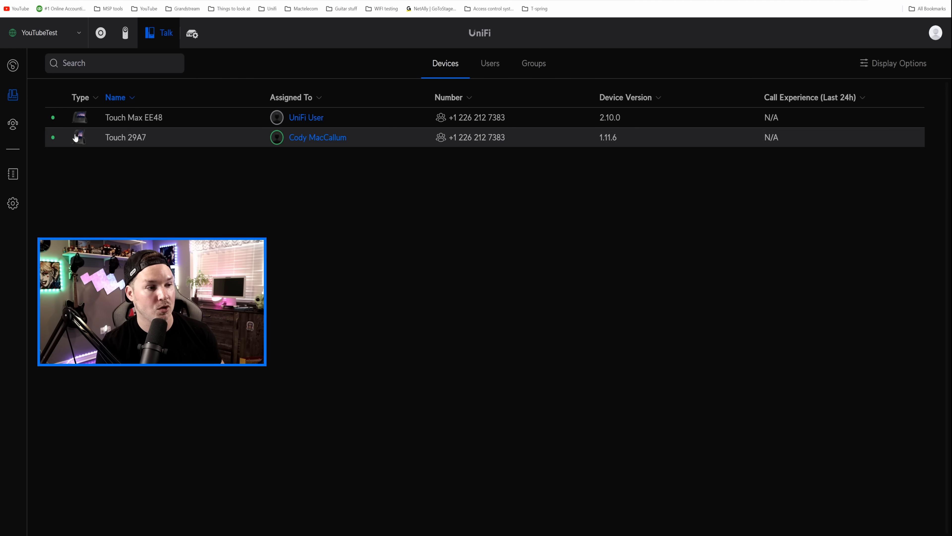
Review the Smart Attendant, Call Log and Numbers & Subscription pages
click(13, 125)
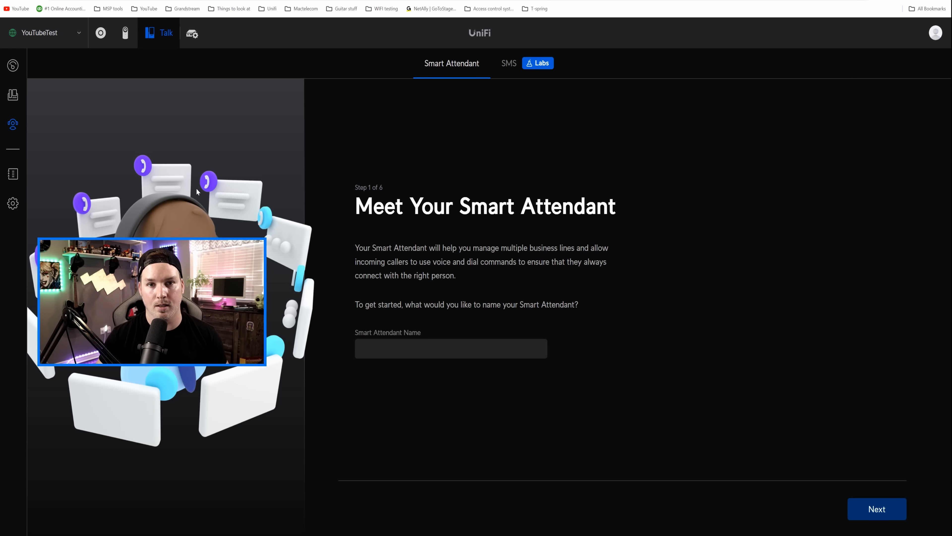
click(12, 173)
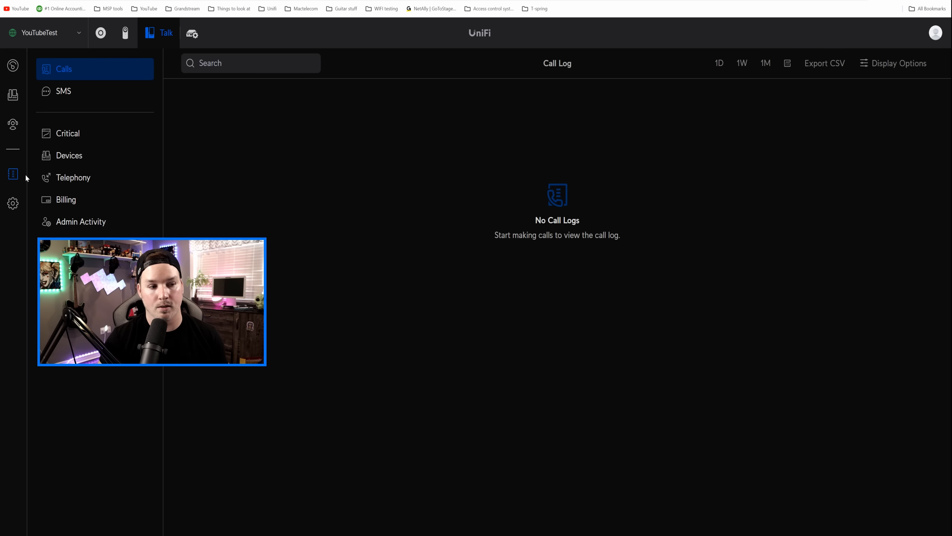
click(13, 203)
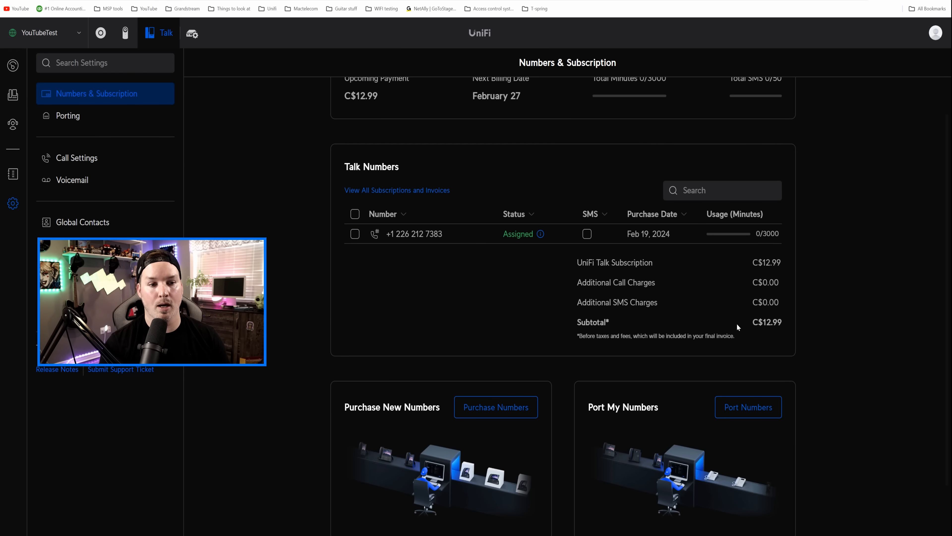
mouse_move(750, 328)
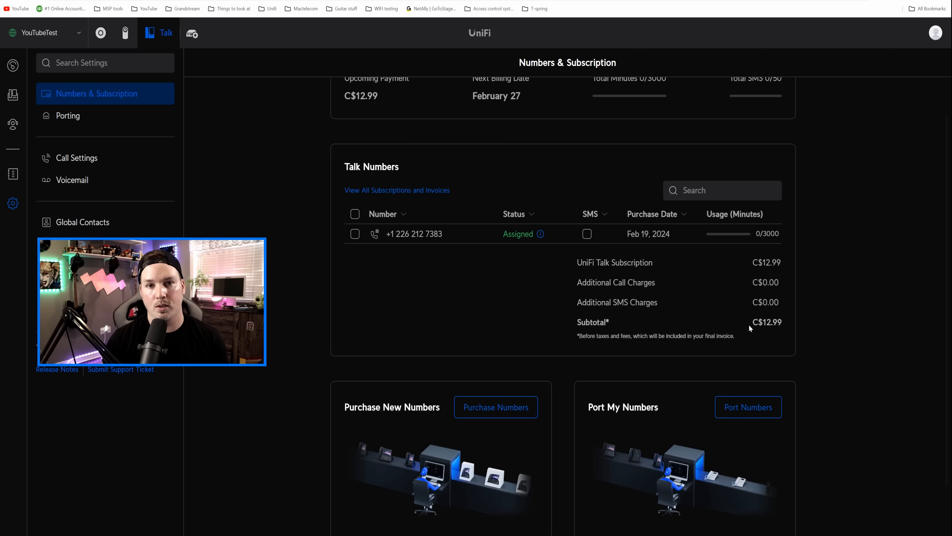
mouse_move(346, 74)
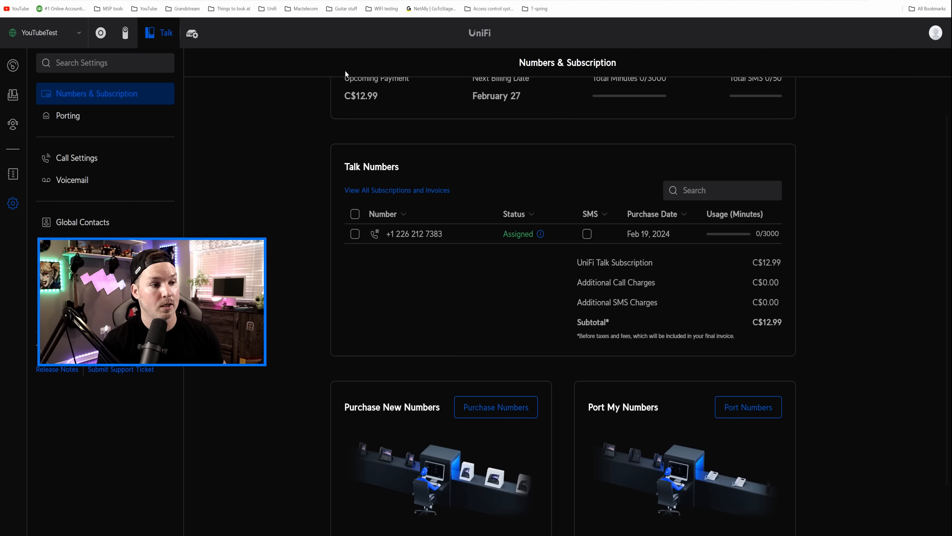
Look over the number porting options, then the call settings
click(68, 116)
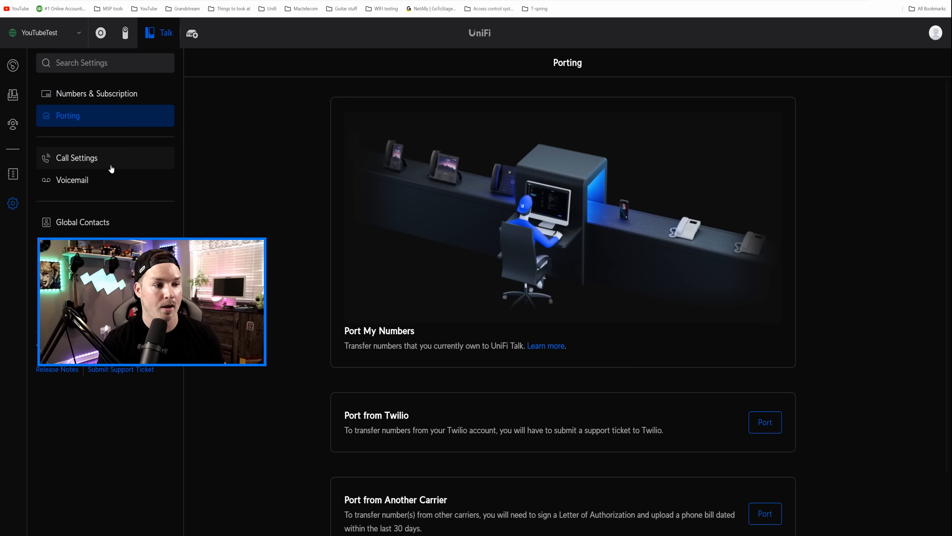
click(76, 158)
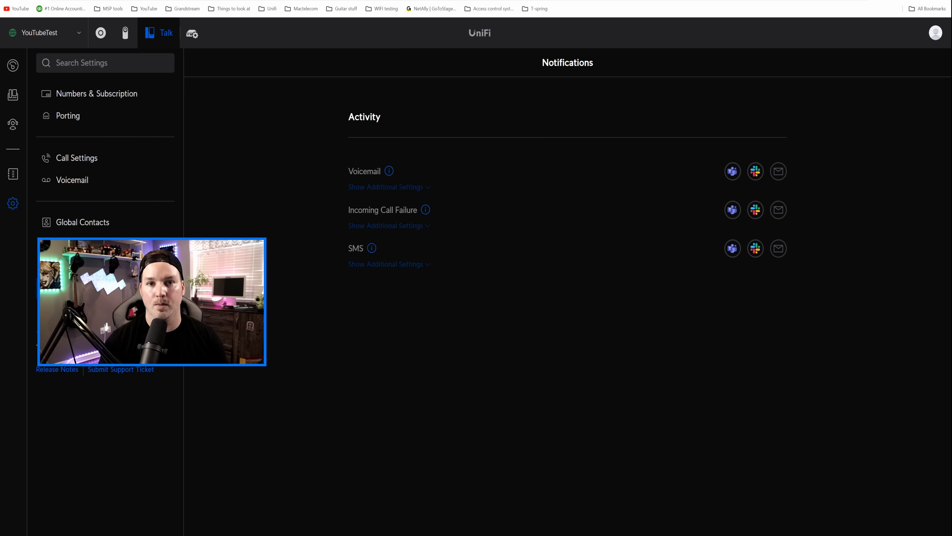
mouse_move(388, 171)
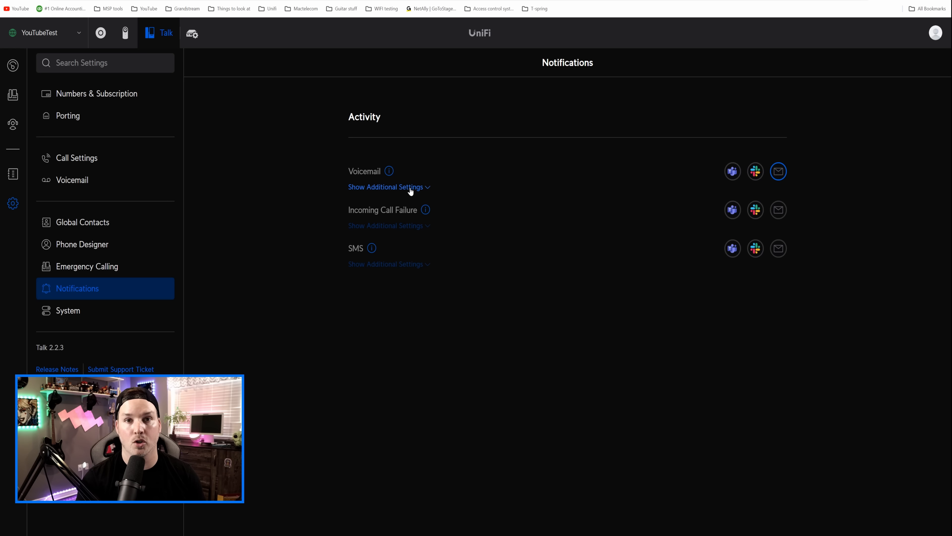
Include recording and transcription in voicemail emails for all voicemails, not only unread
click(385, 186)
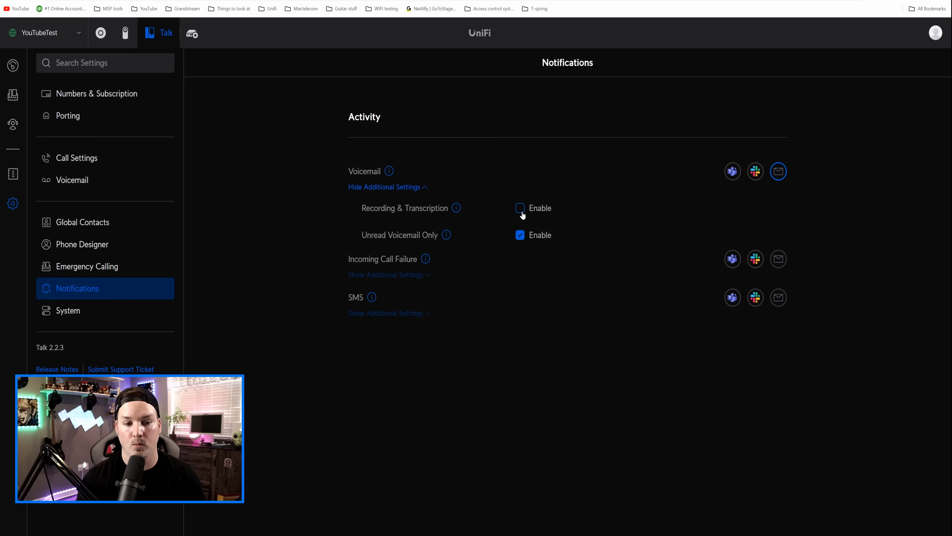
click(519, 208)
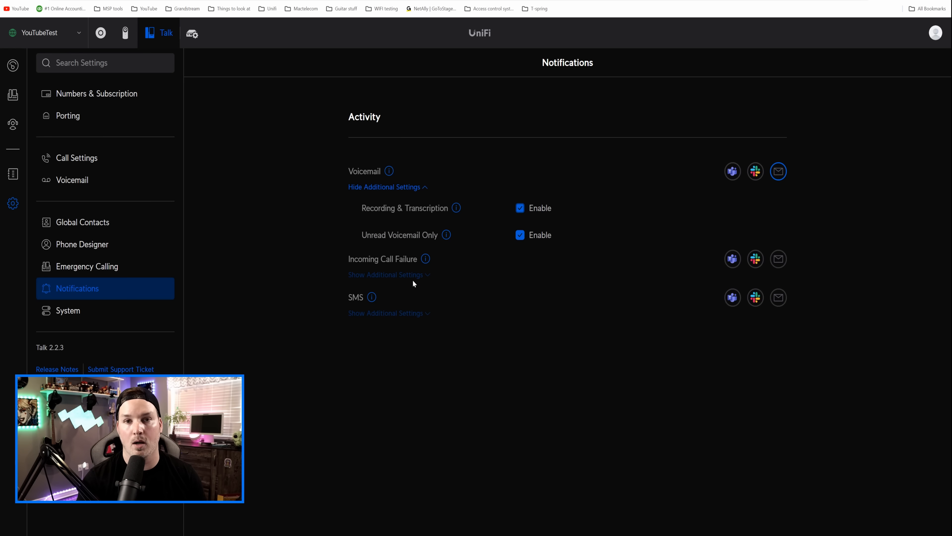
click(520, 235)
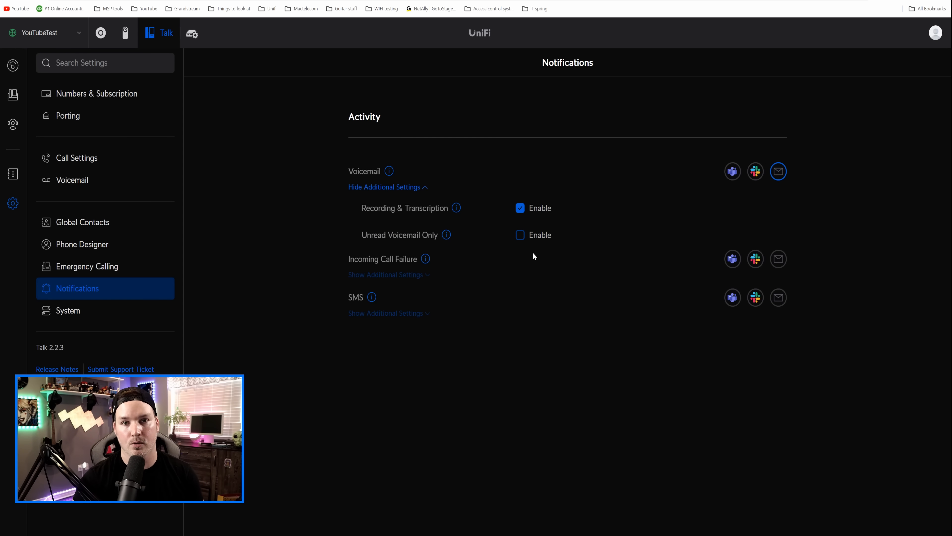
click(100, 33)
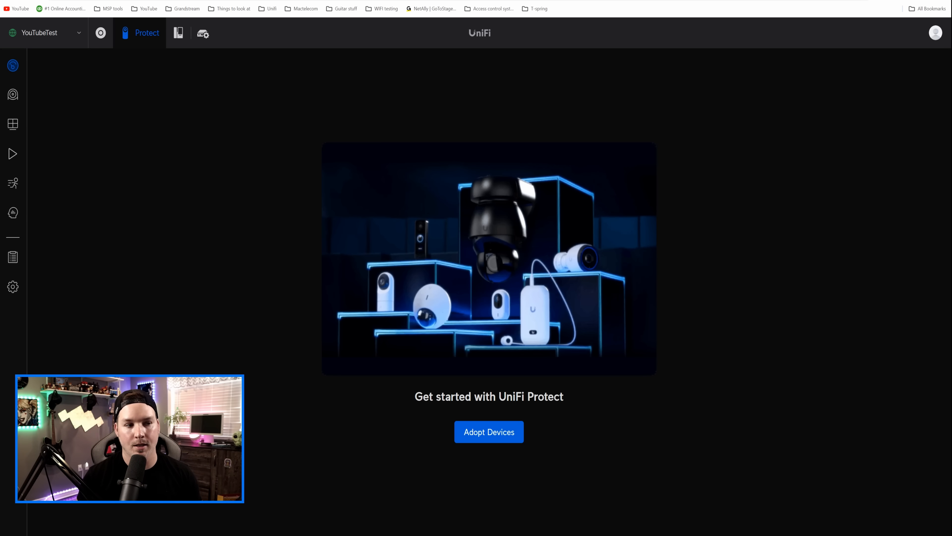
mouse_move(13, 94)
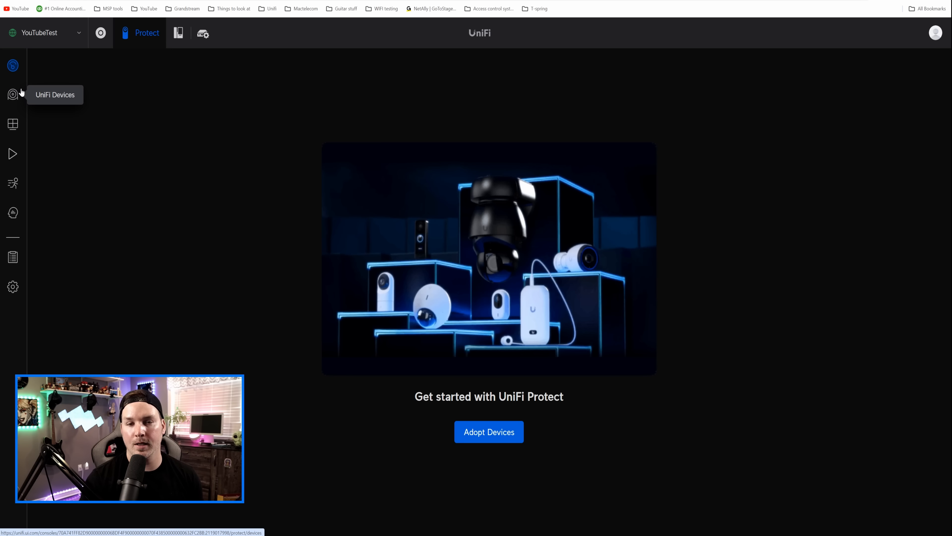
Adopt the G4 Dome from UniFi Devices and bring up its details once online
click(12, 94)
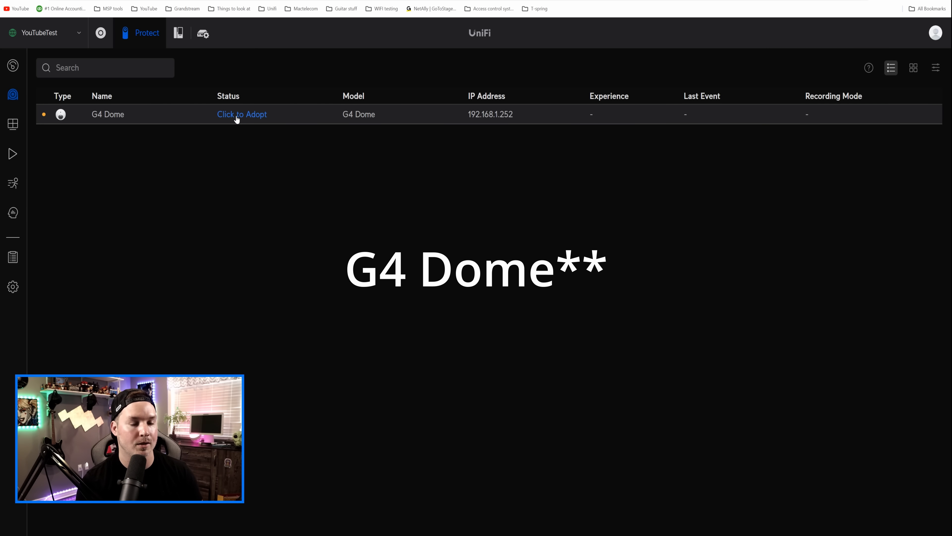
click(242, 114)
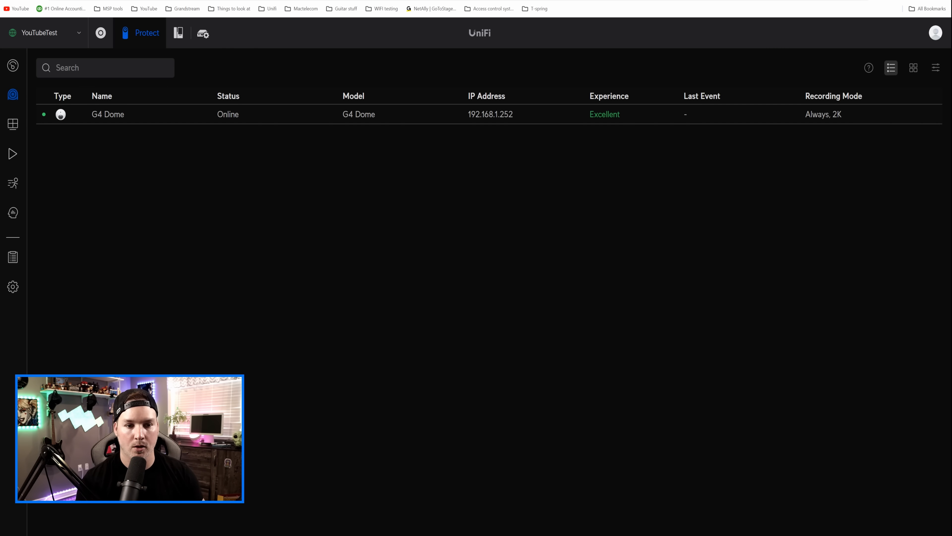
click(107, 114)
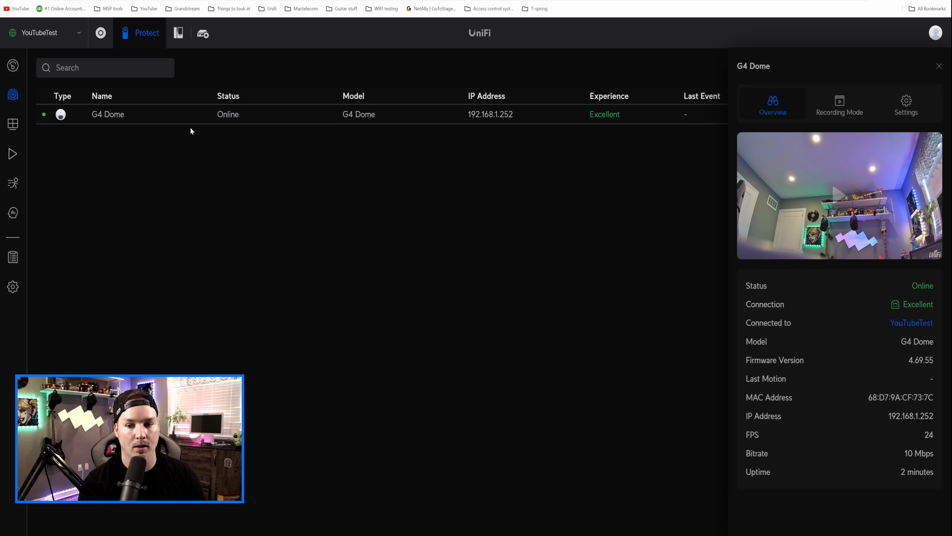
Disable global recording settings for the G4 Dome, add Vehicle to detection types, and apply
click(839, 103)
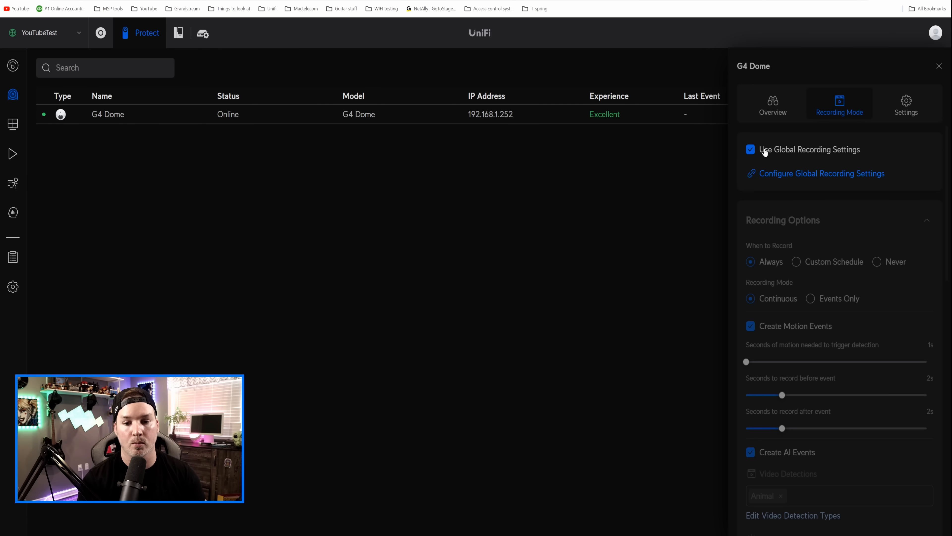
click(750, 150)
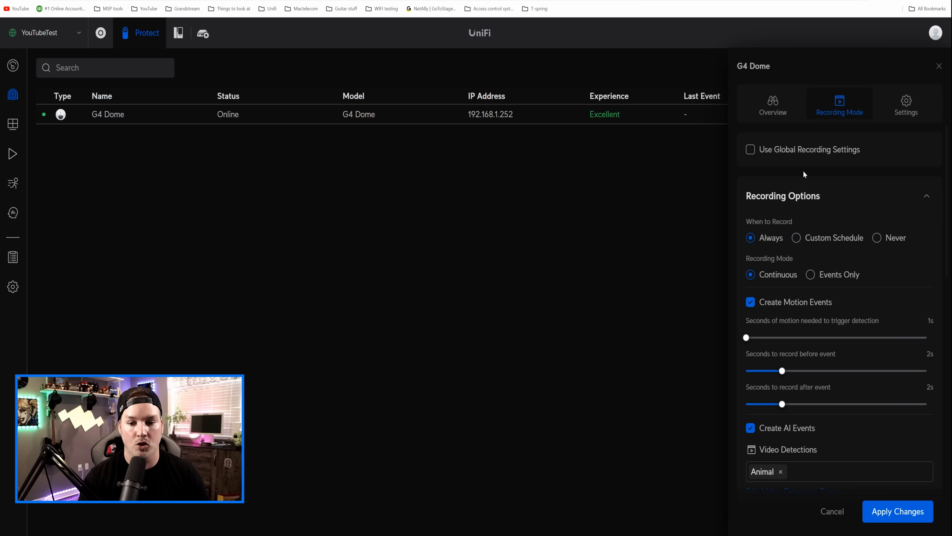
mouse_move(783, 230)
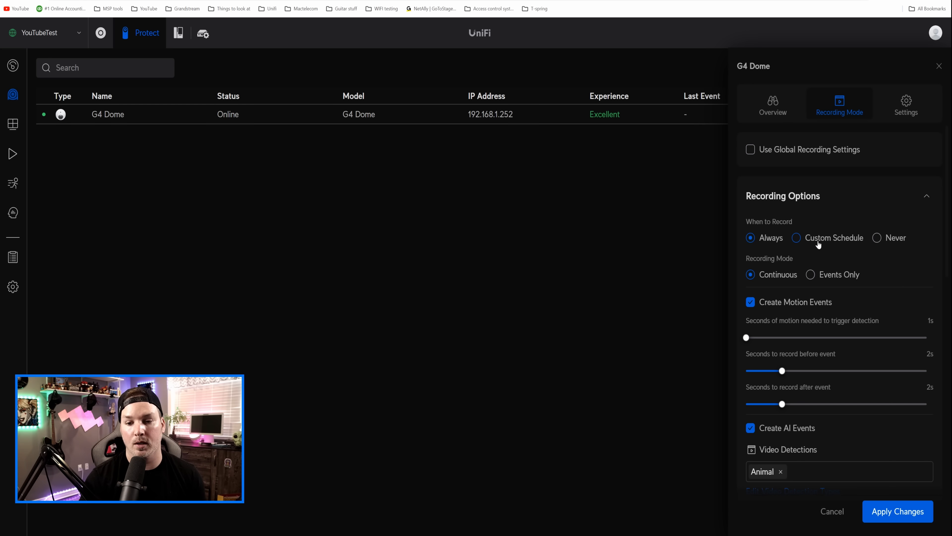
mouse_move(787, 262)
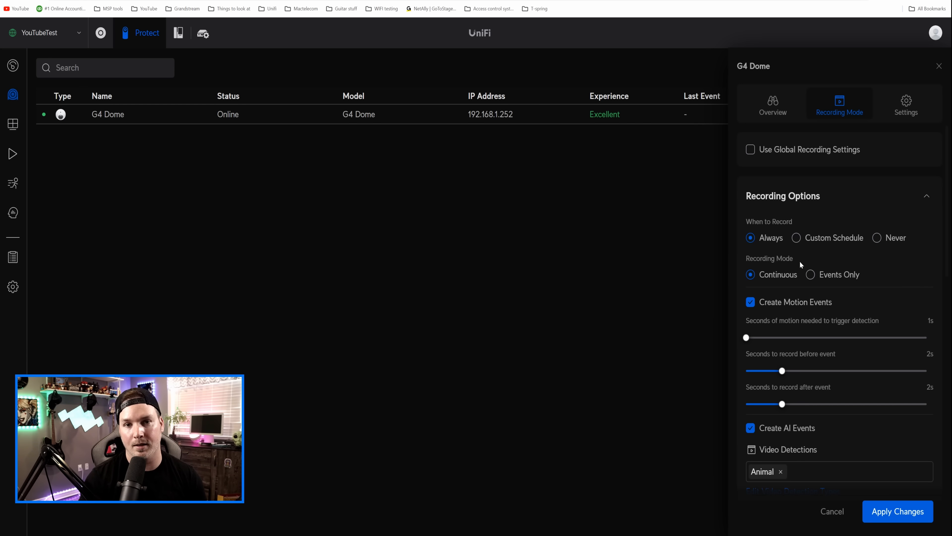
scroll(down, 3)
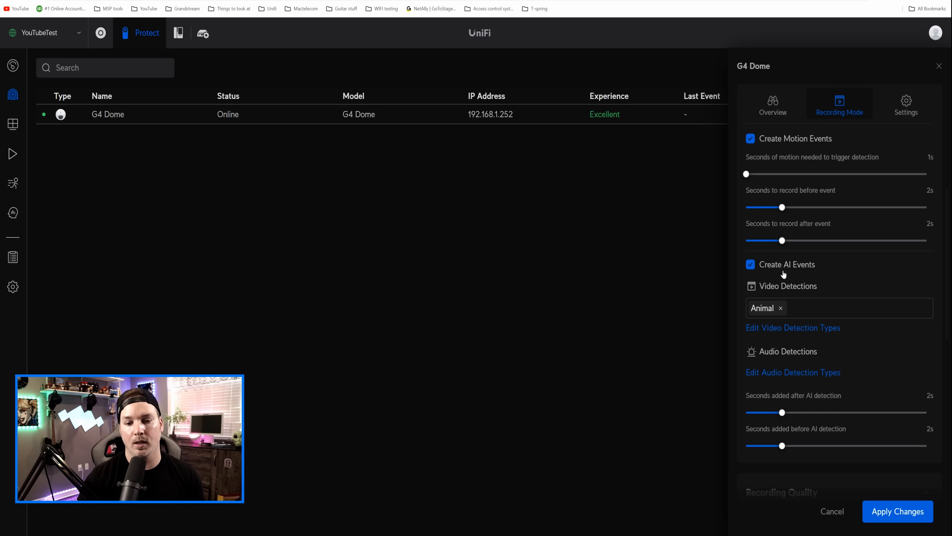
mouse_move(800, 294)
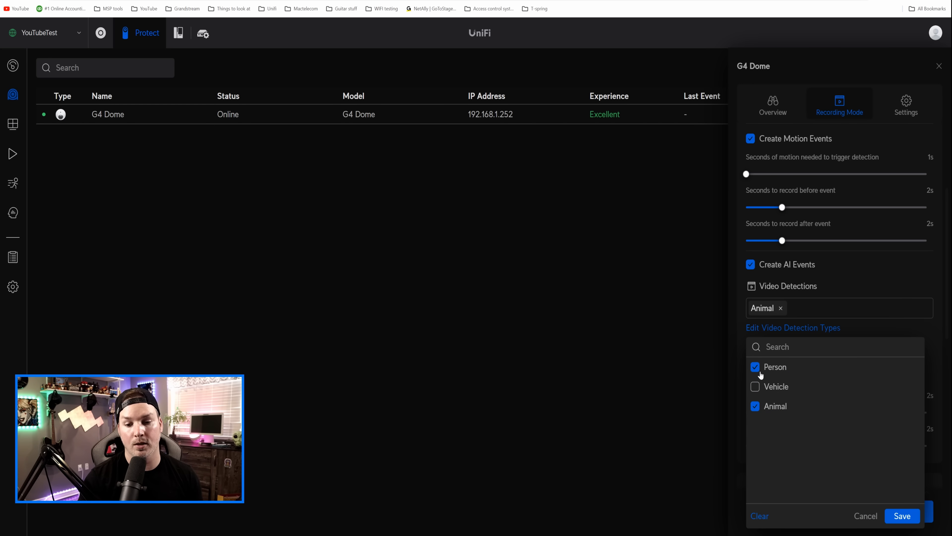
click(756, 386)
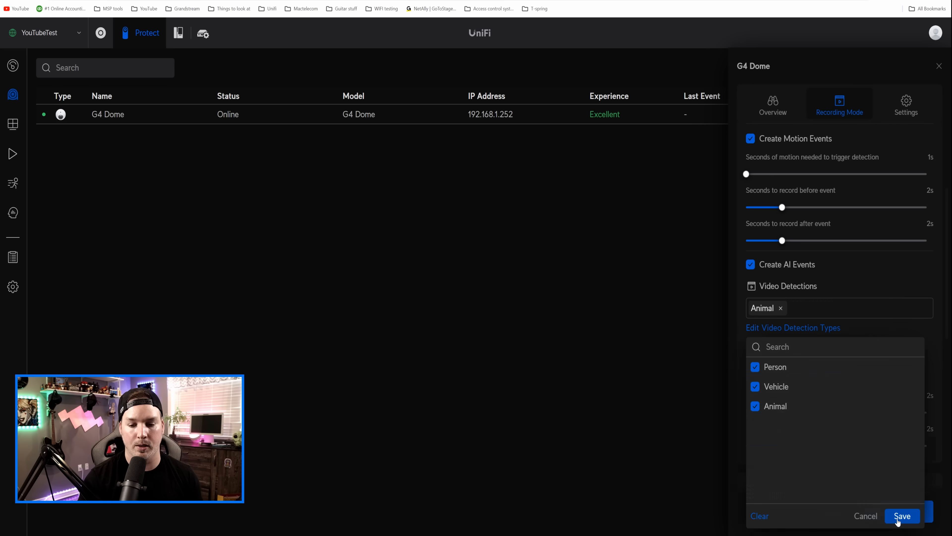
click(902, 516)
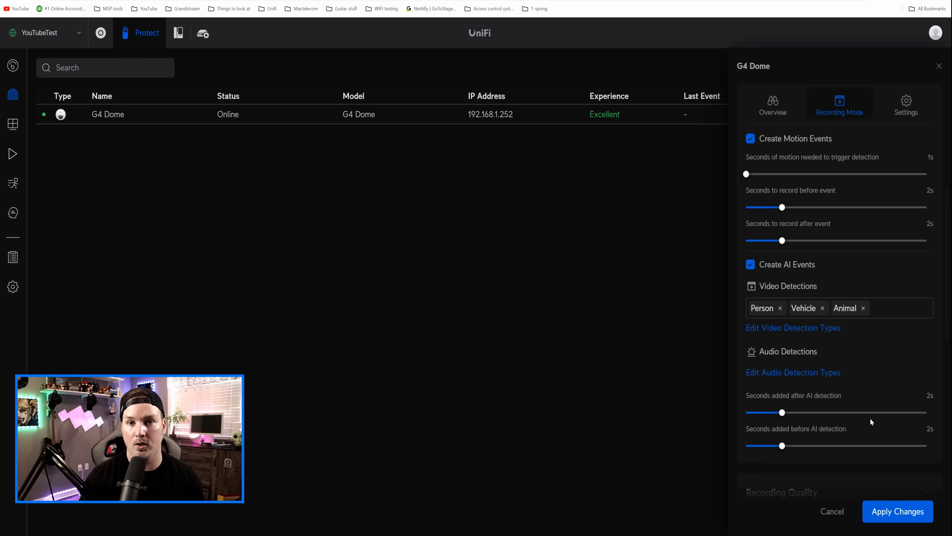
scroll(down, 3)
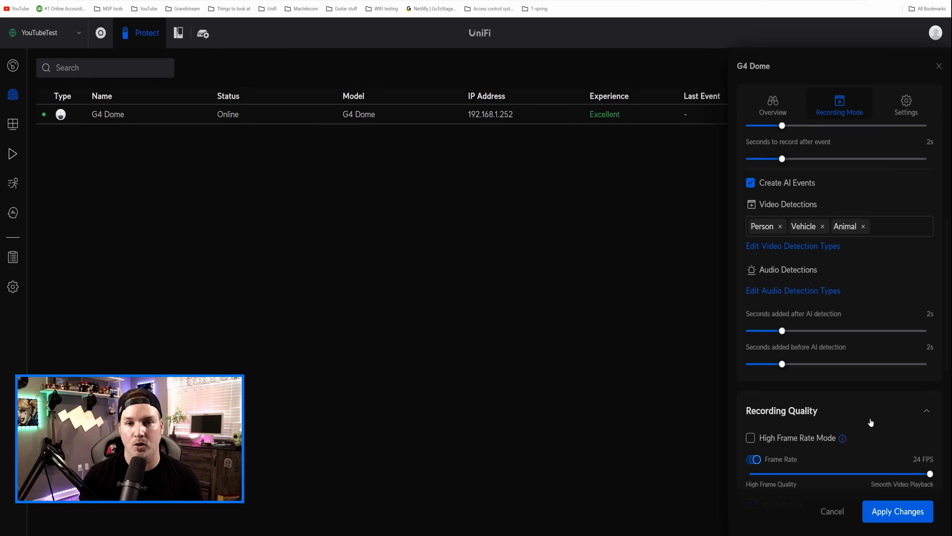
click(13, 286)
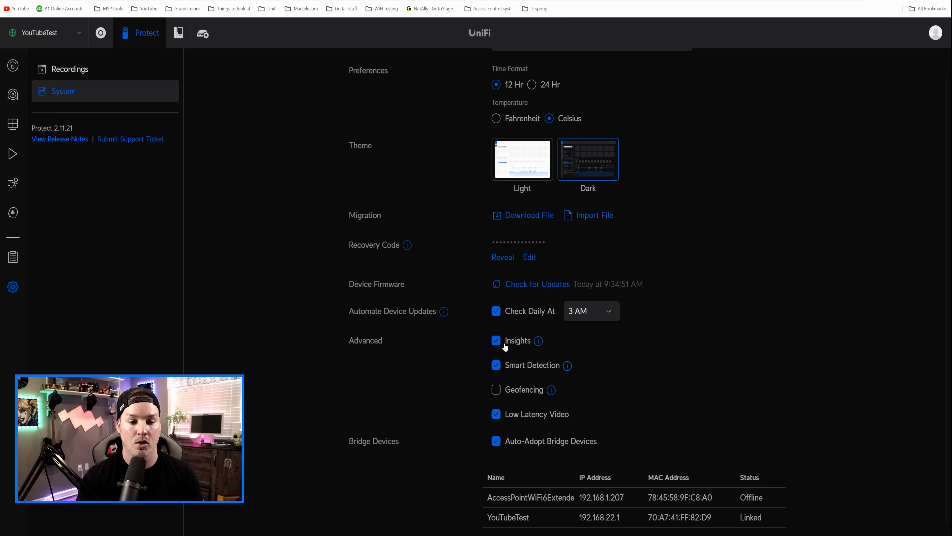
Leave Protect's System settings and return to the UniFi OS console settings
click(203, 33)
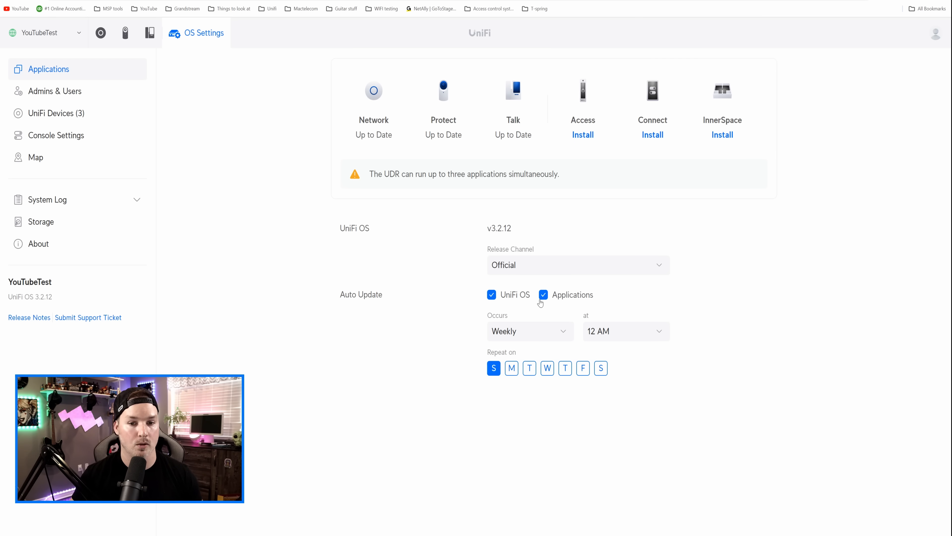
Create a system config backup from Console Settings and download the Feb 19, 2024 backup file
click(56, 134)
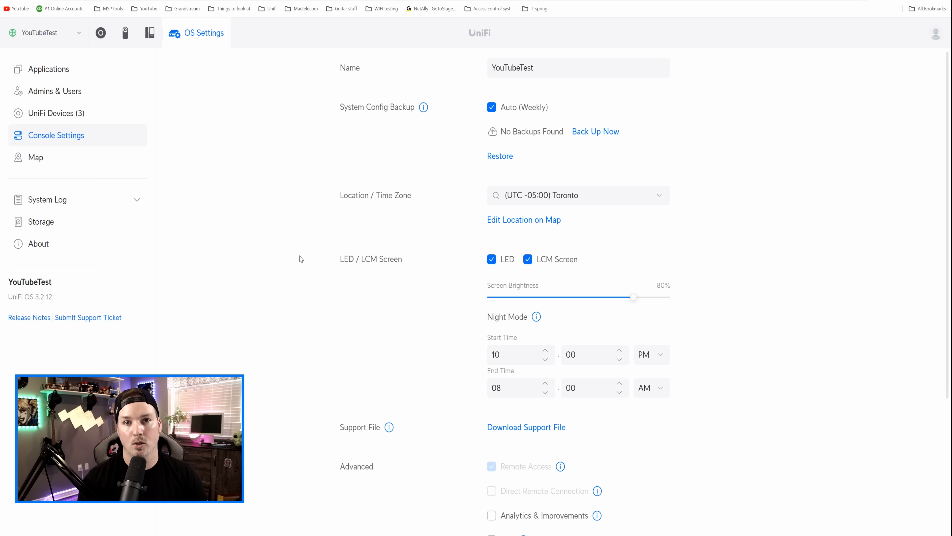
mouse_move(302, 257)
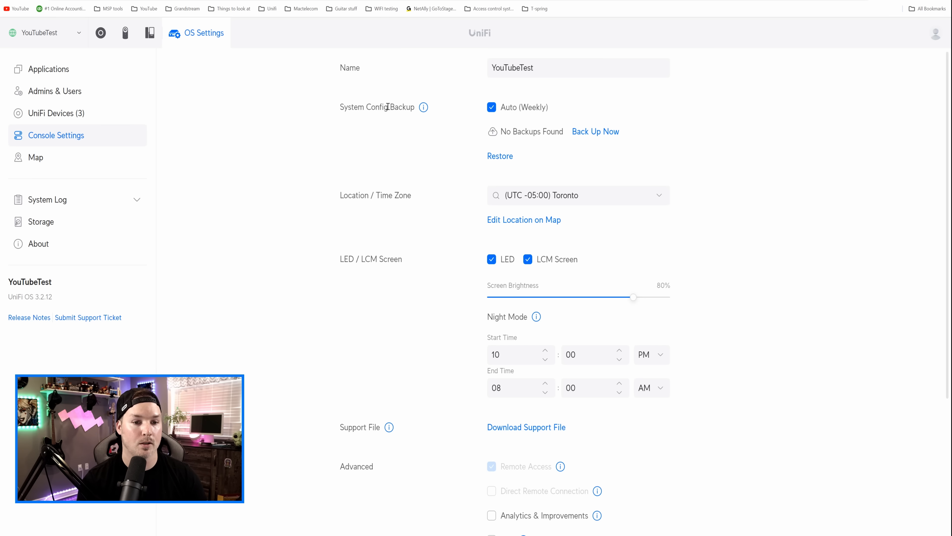
mouse_move(419, 127)
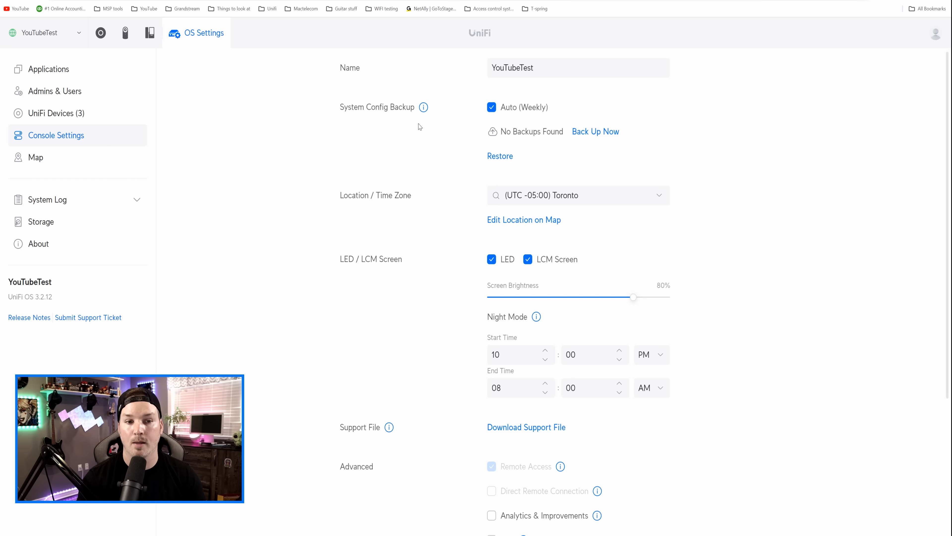
mouse_move(588, 139)
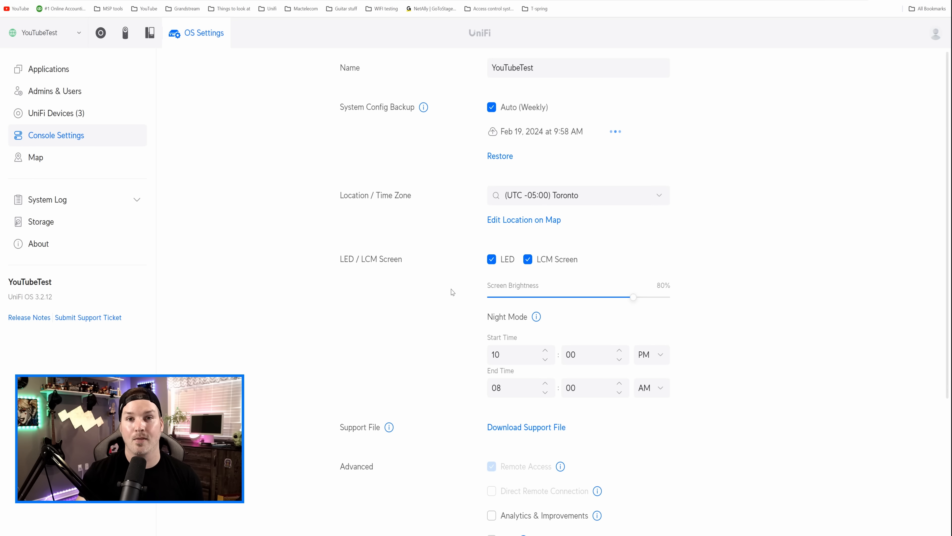
click(614, 131)
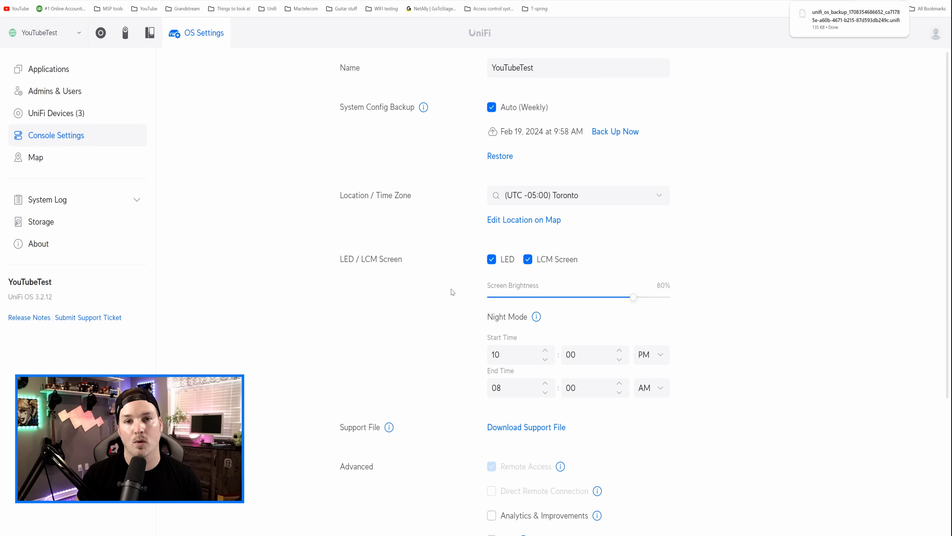